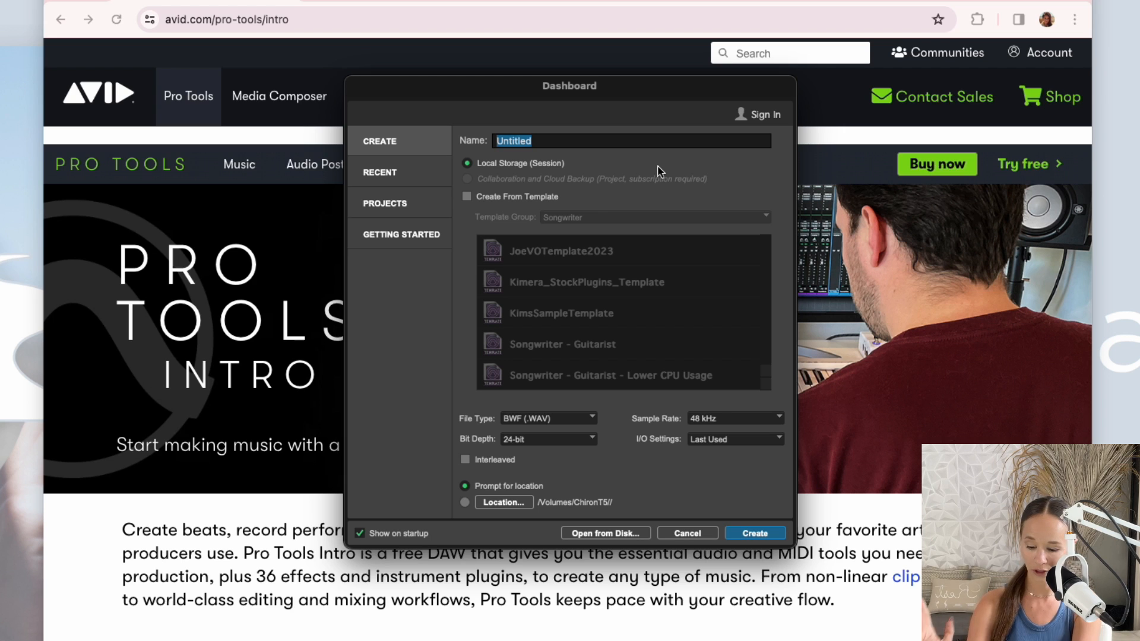
Name the new session 'DiamondsRR' and set its I/O Settings to Stereo Mix.
text(D)
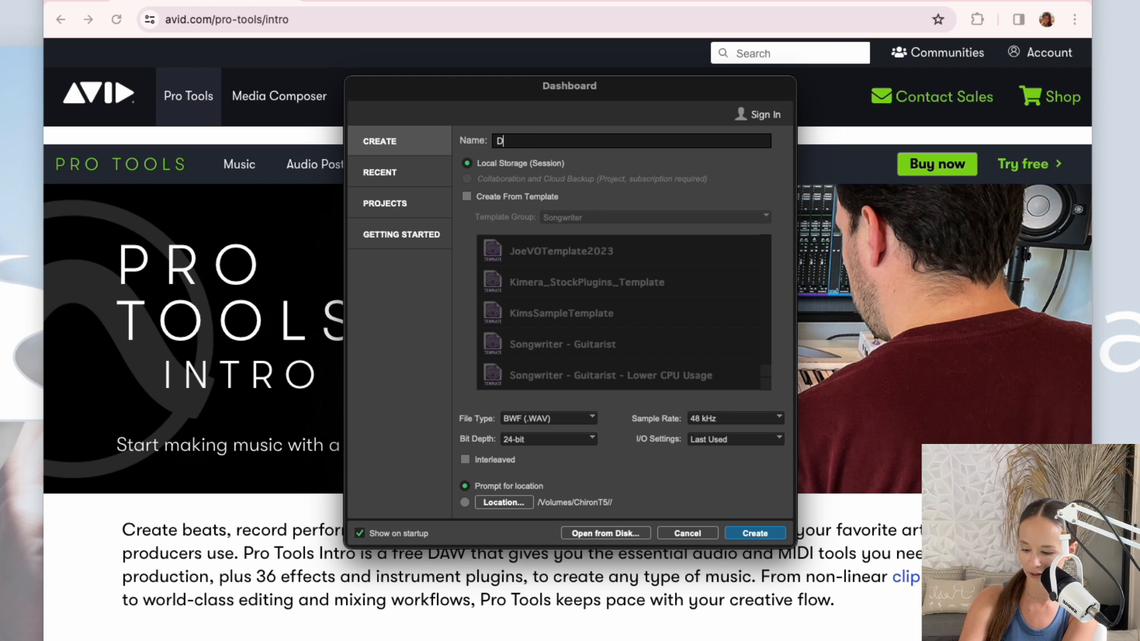
text(iamond)
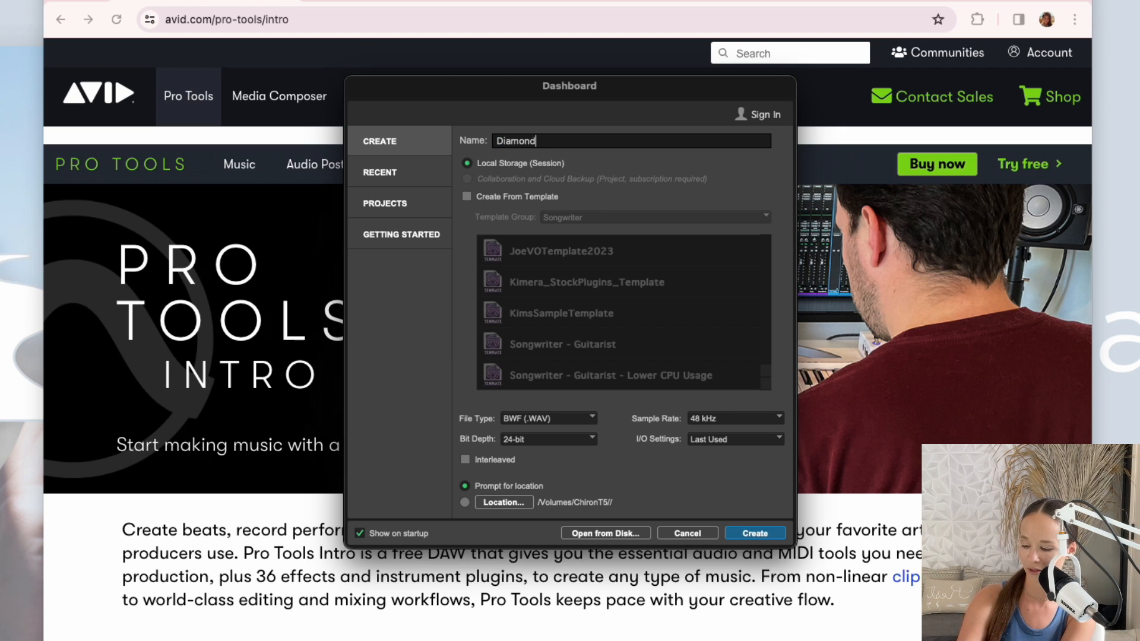
text(s)
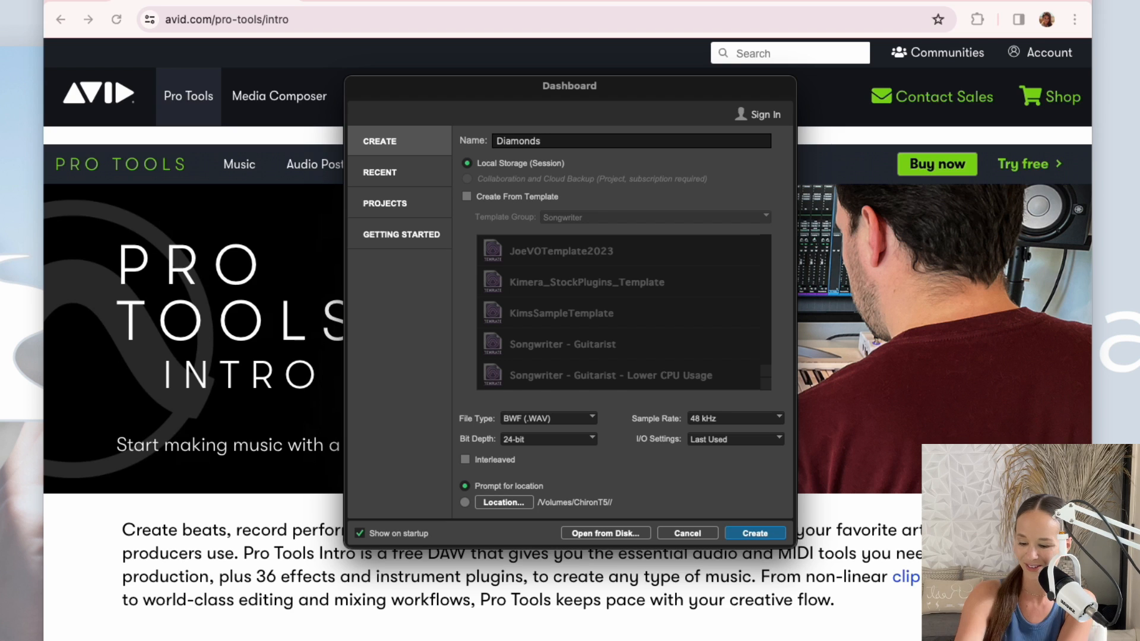
text(RR)
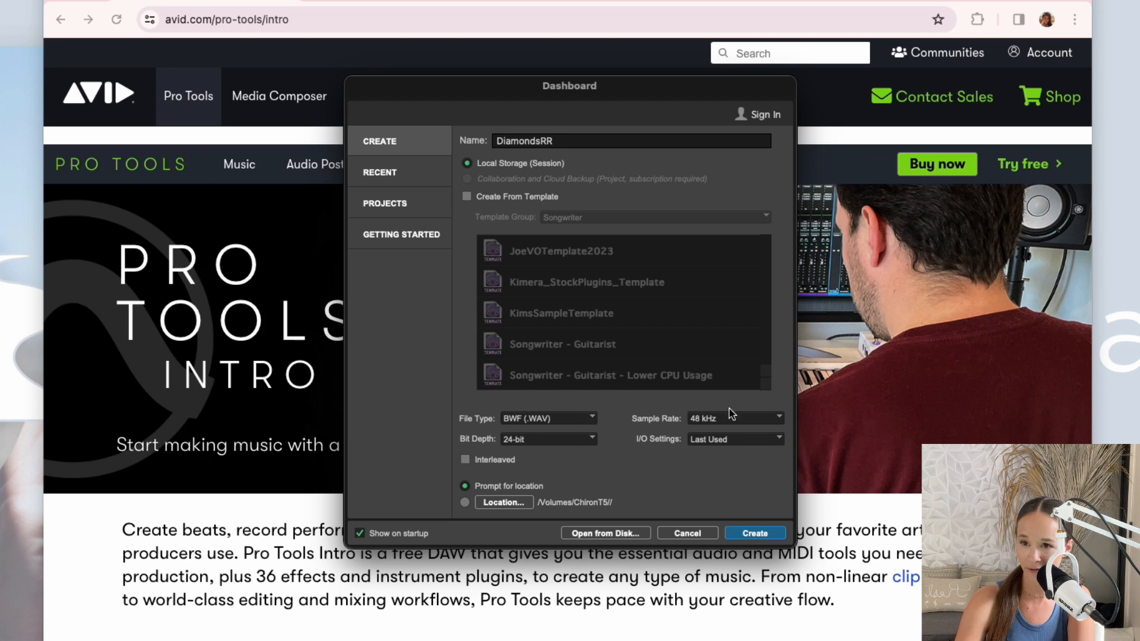
mouse_move(731, 425)
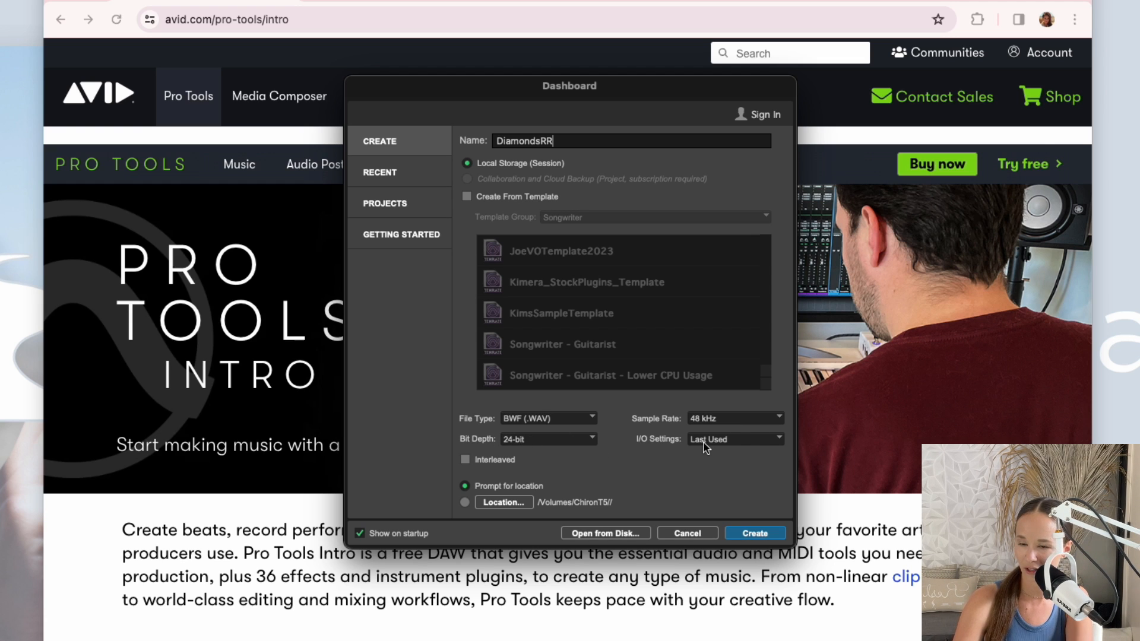
click(734, 438)
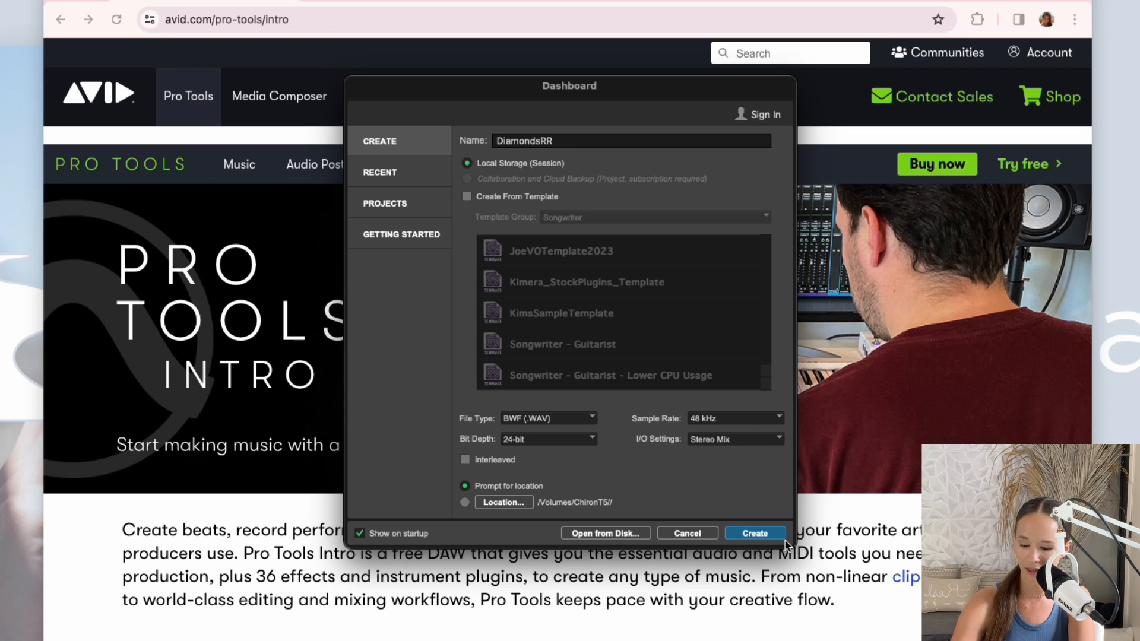
Create the DiamondsRR session and save it into the PT2024 folder.
click(754, 533)
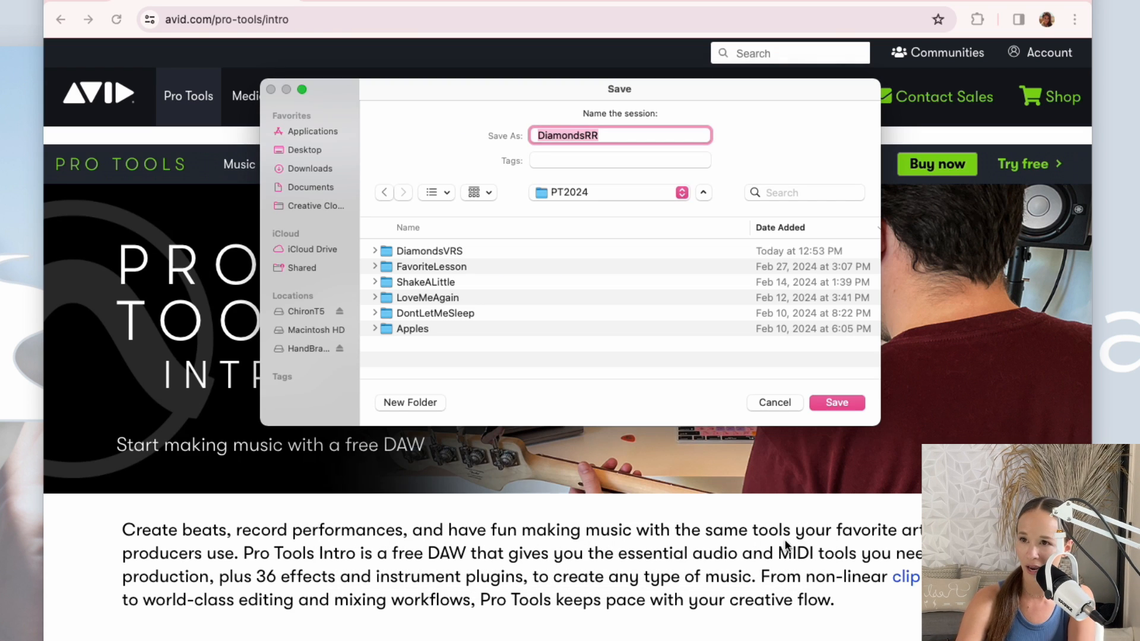
mouse_move(636, 477)
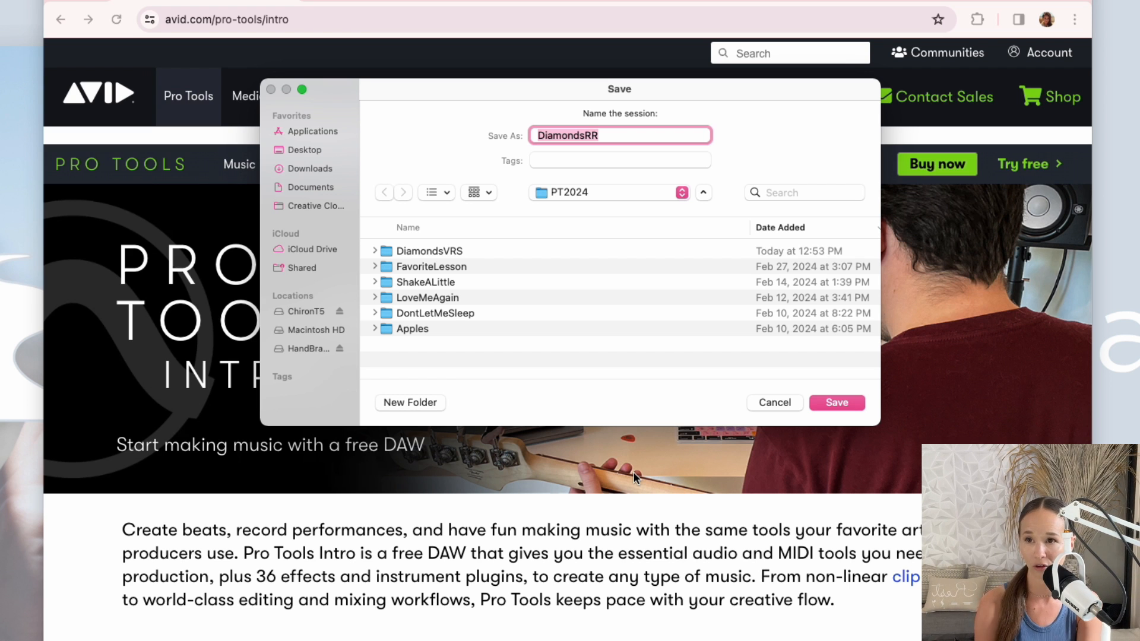
click(836, 402)
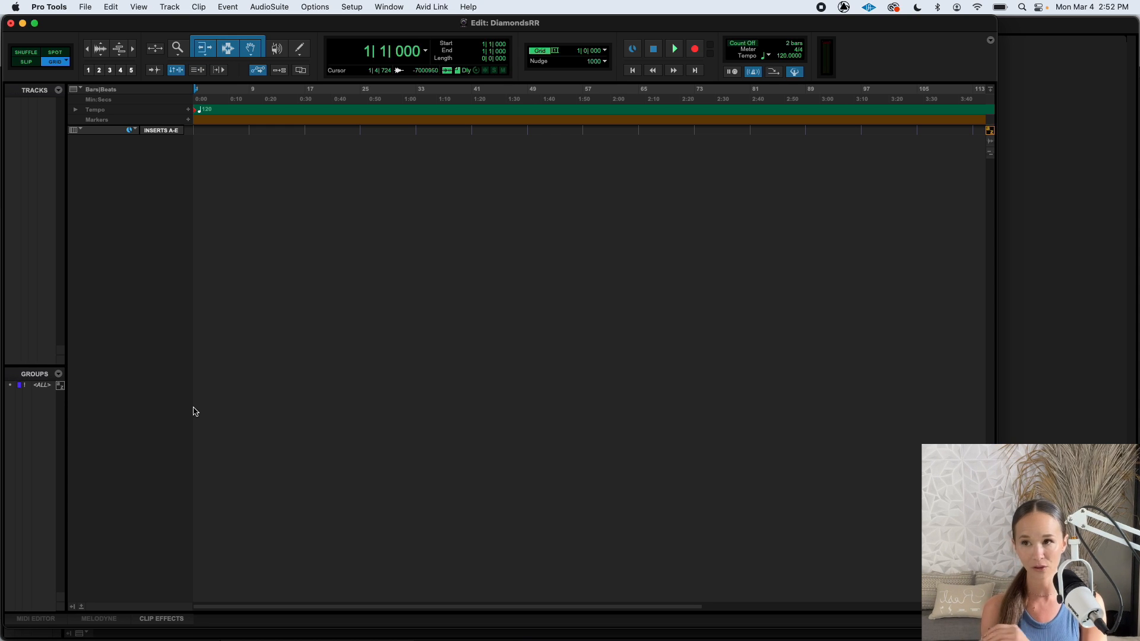
mouse_move(265, 233)
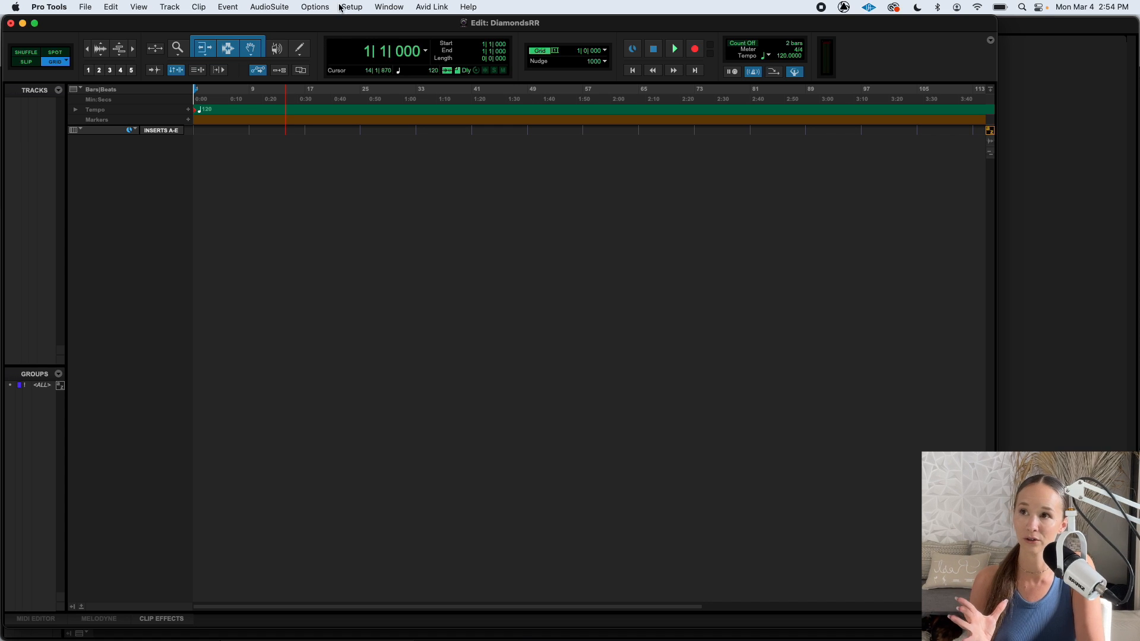
Show the Setup menu options over the empty DiamondsRR session.
click(351, 6)
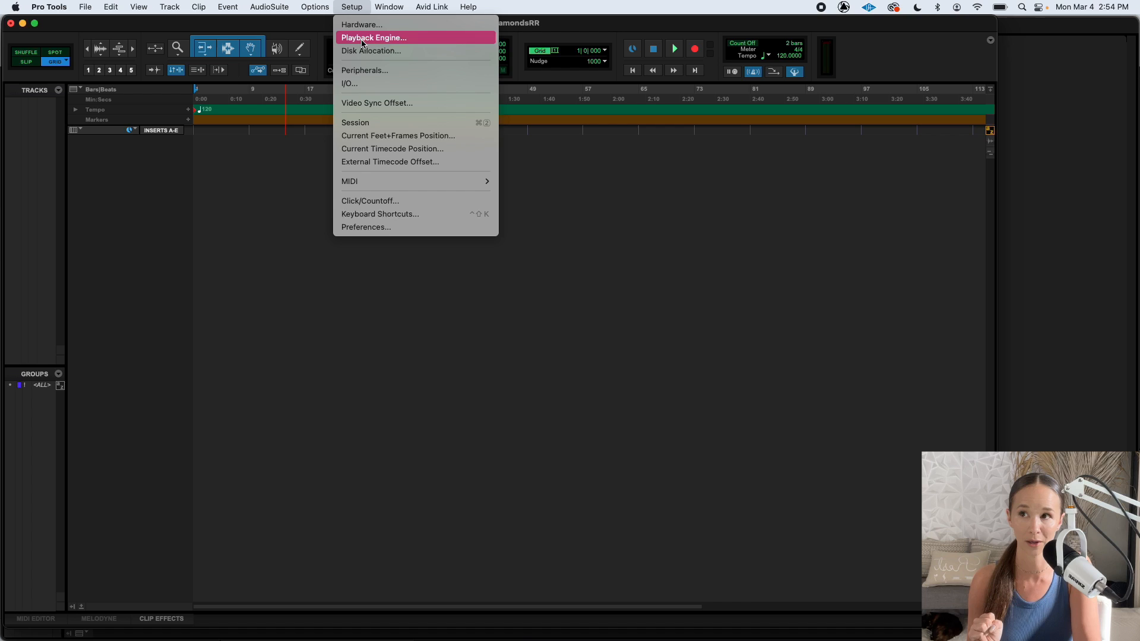
click(373, 37)
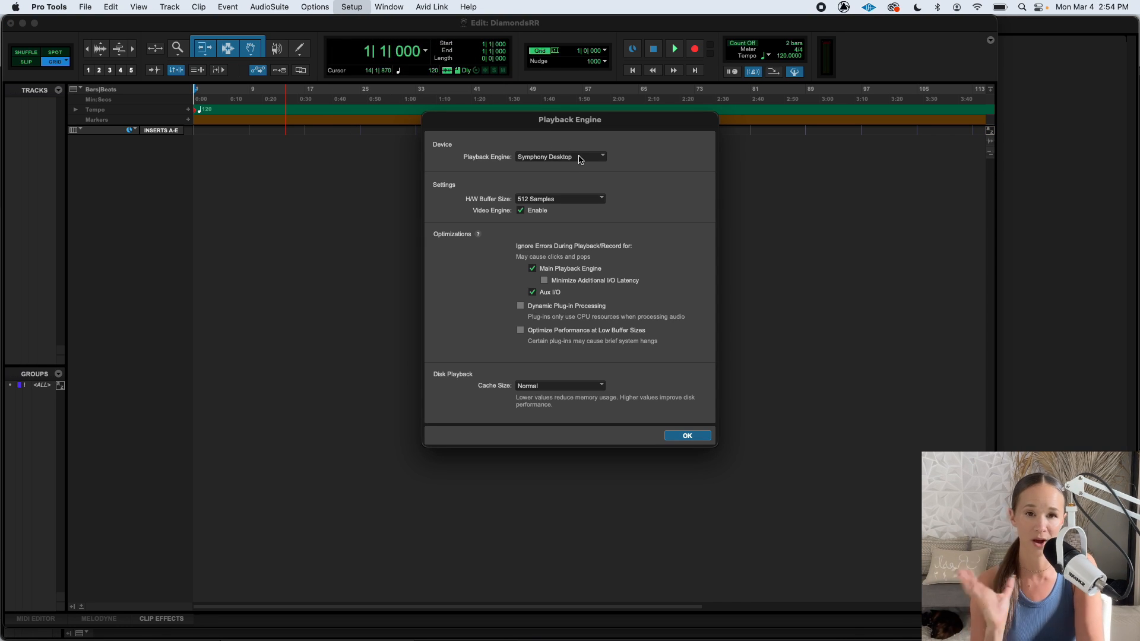
click(560, 157)
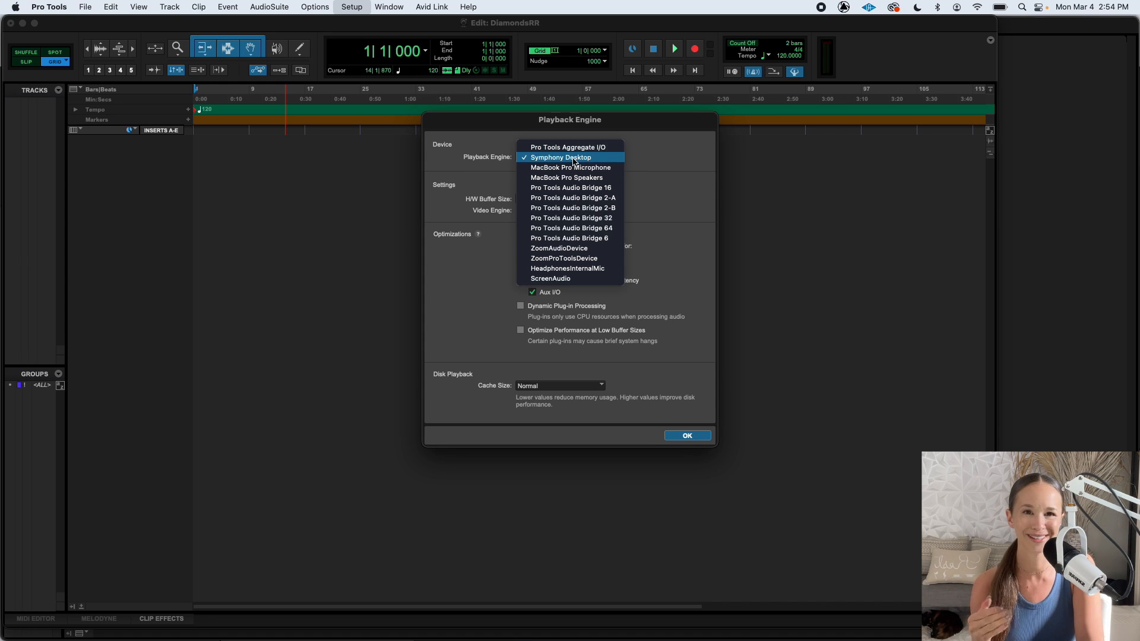
mouse_move(571, 167)
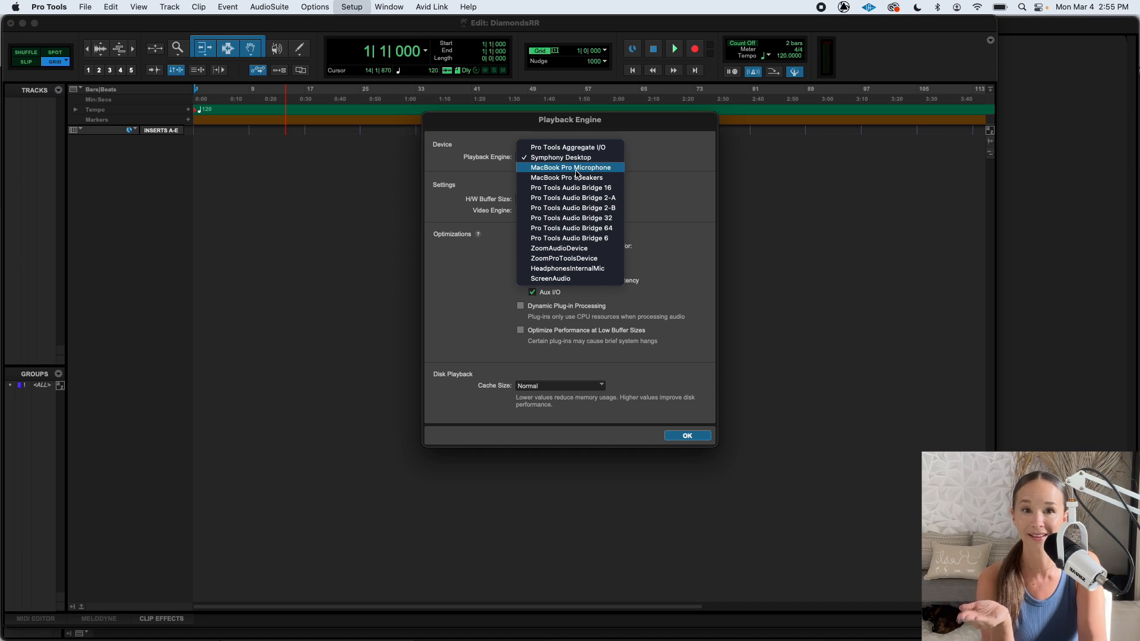
click(561, 156)
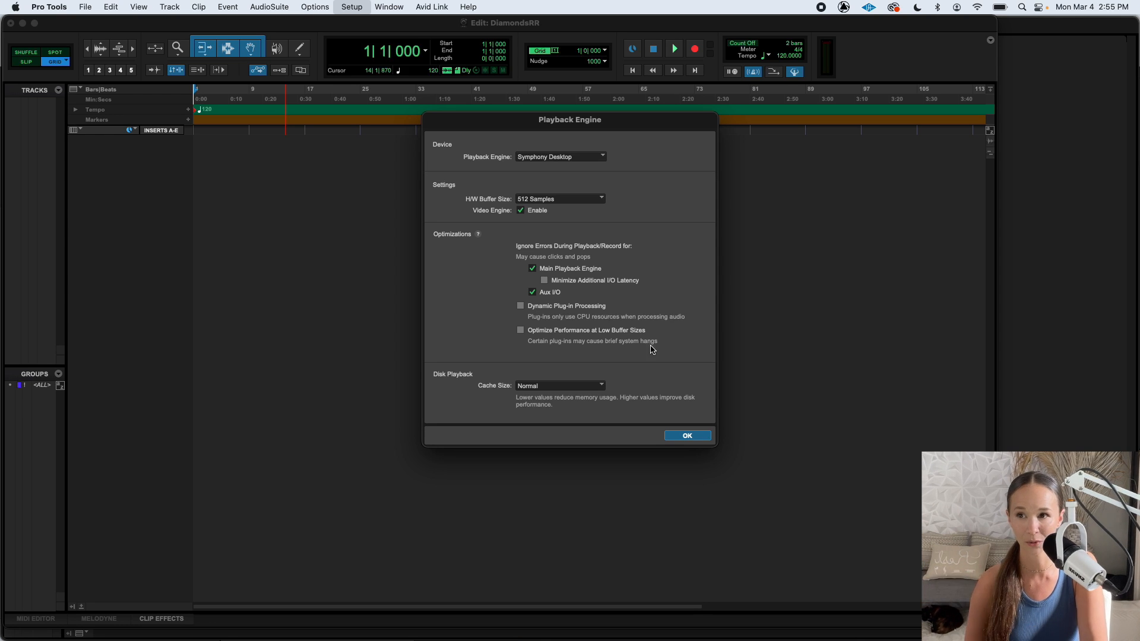
click(686, 434)
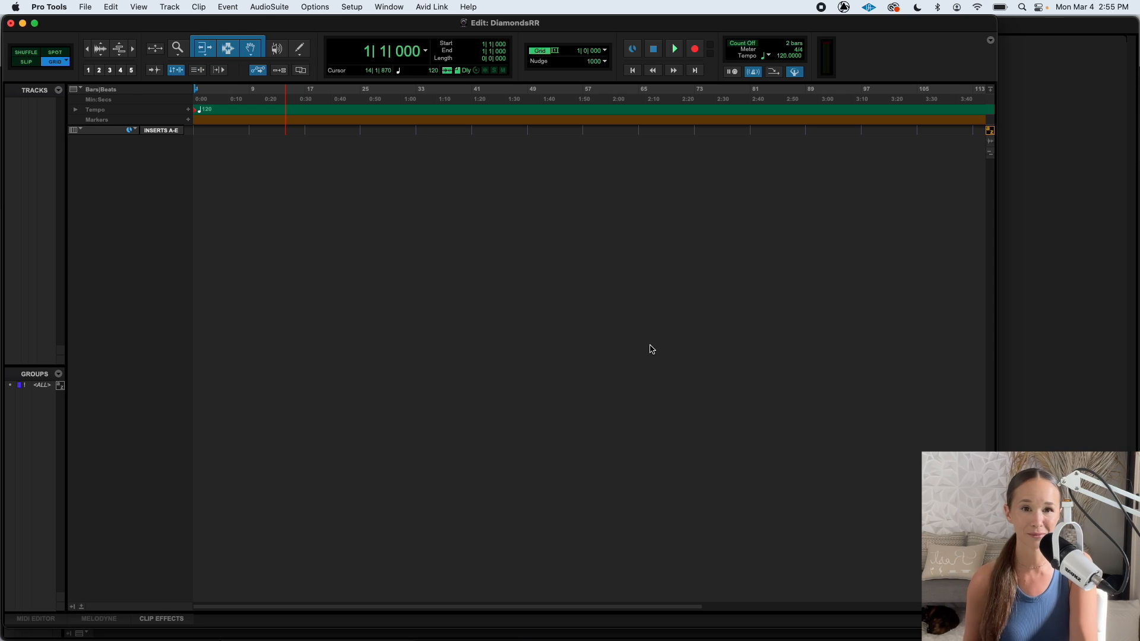
mouse_move(147, 32)
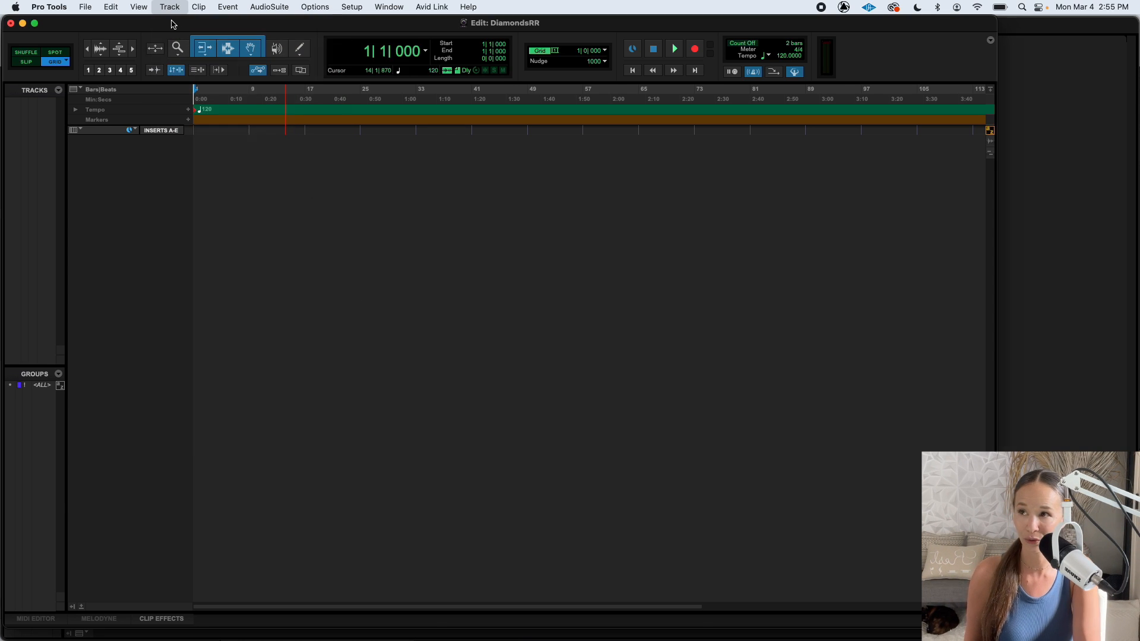
Add three mono audio tracks named Lead1, Bgv1 and Bgv2 in the New Tracks dialog.
click(168, 7)
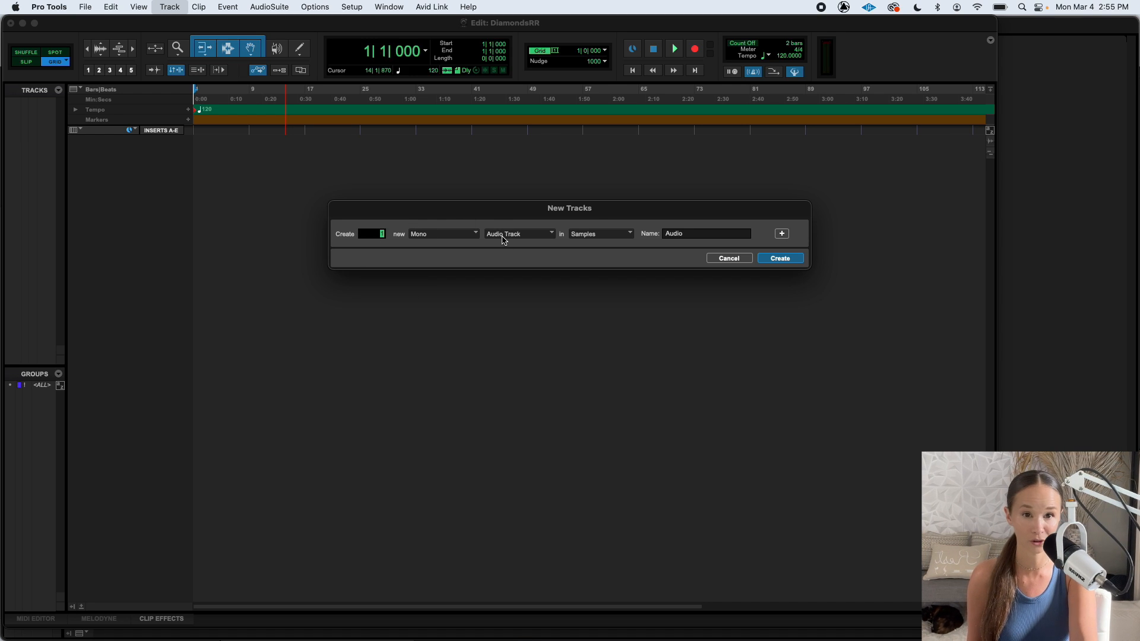
click(599, 233)
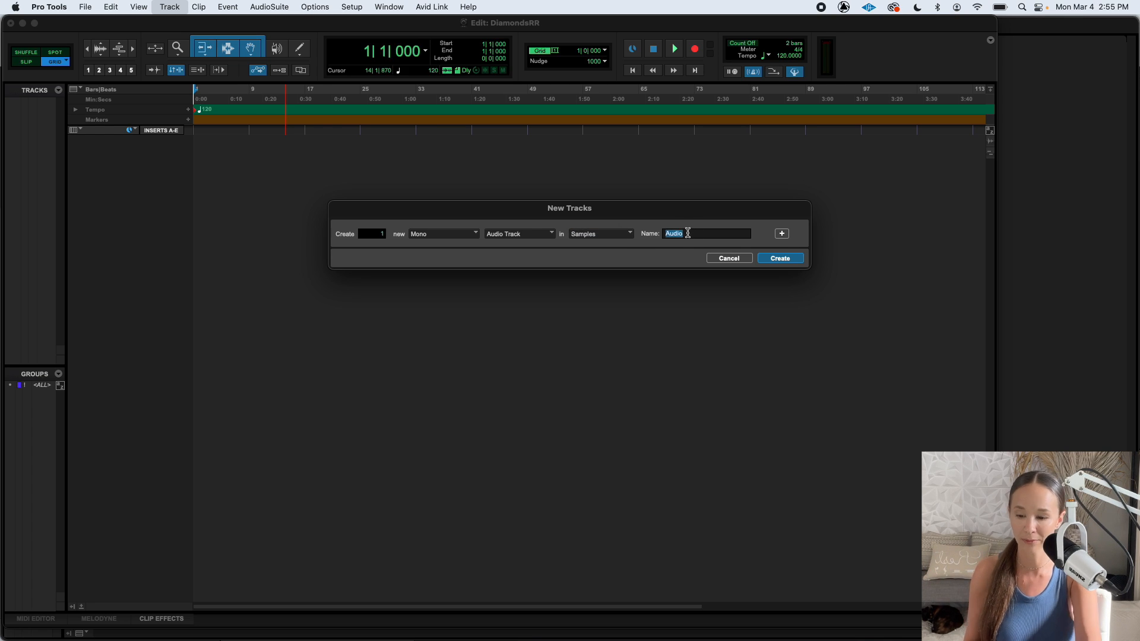
text(Vocal1)
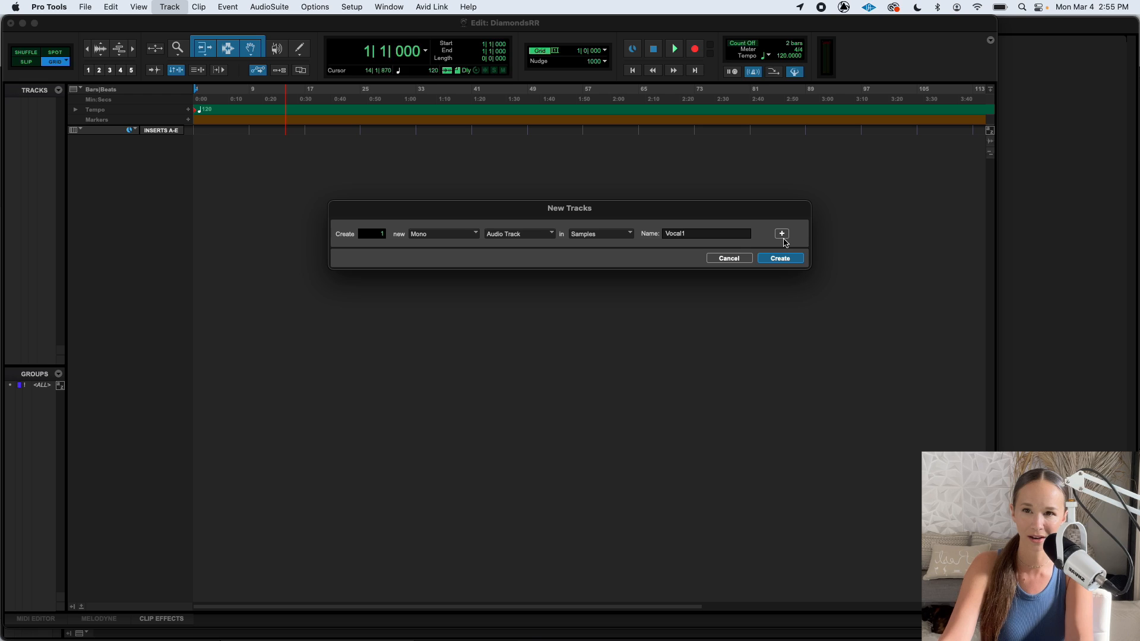
click(781, 233)
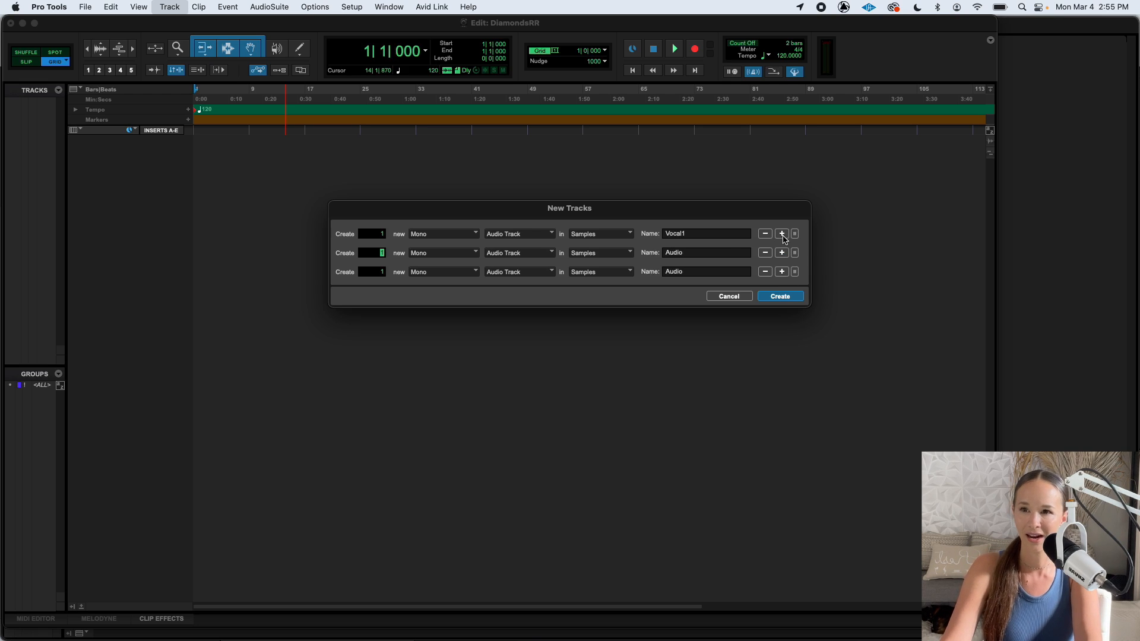
text(B)
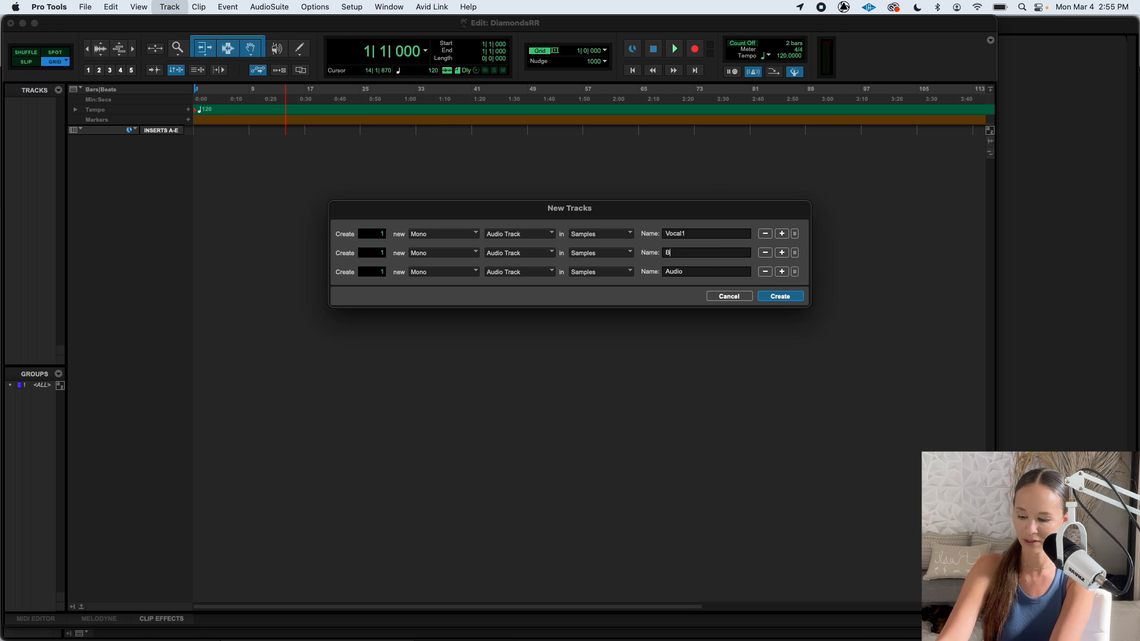
text(gv)
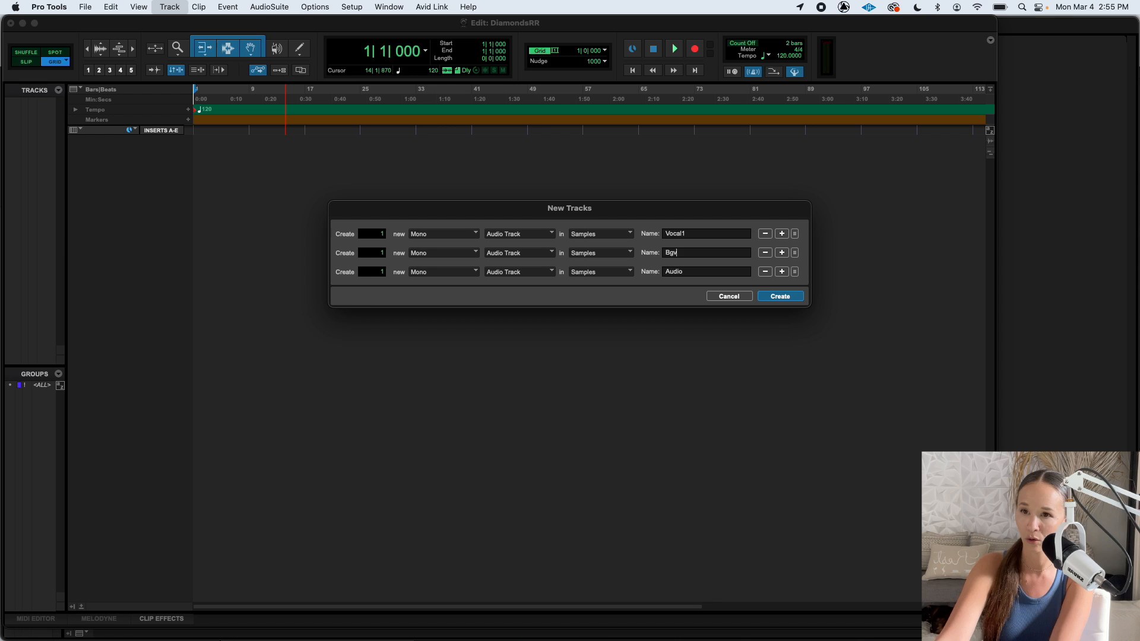
click(736, 272)
text(B)
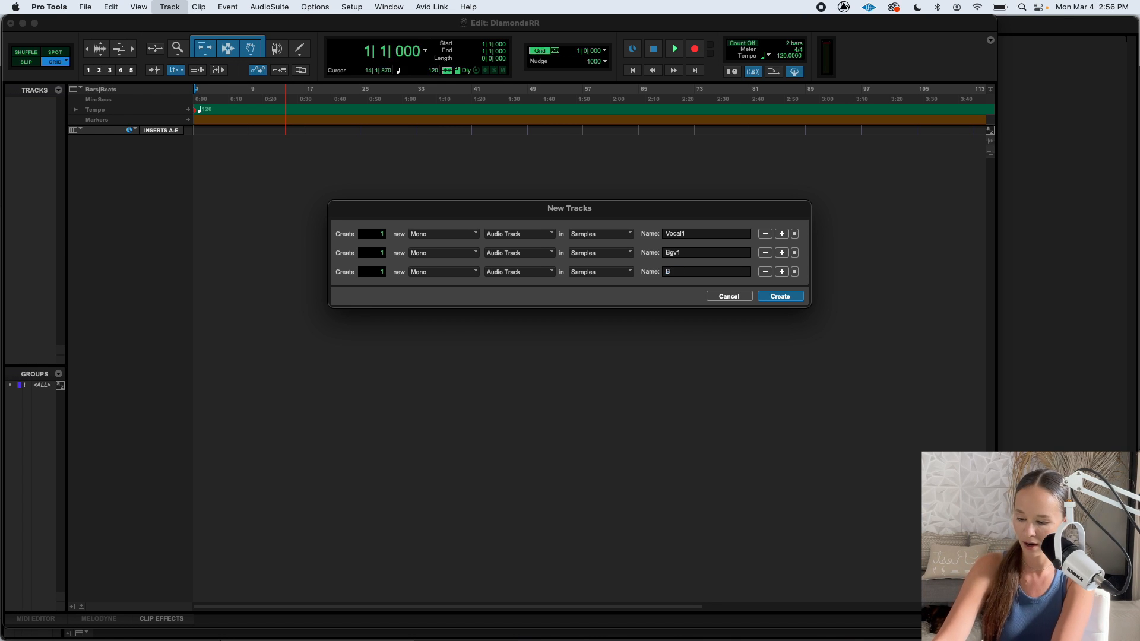
text(gv2)
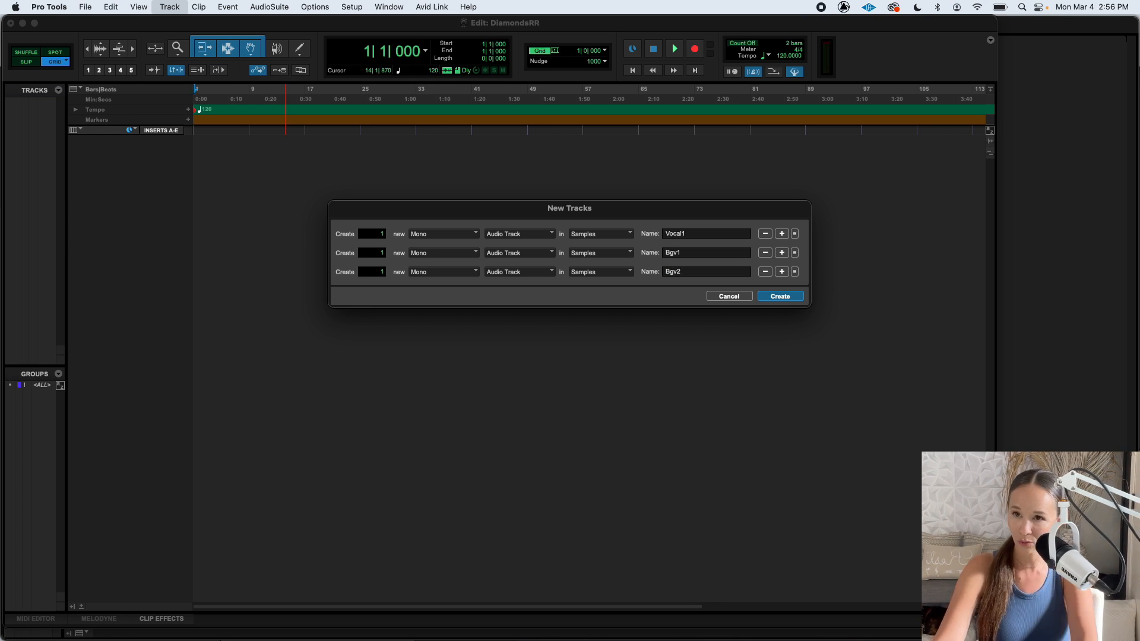
double_click(674, 234)
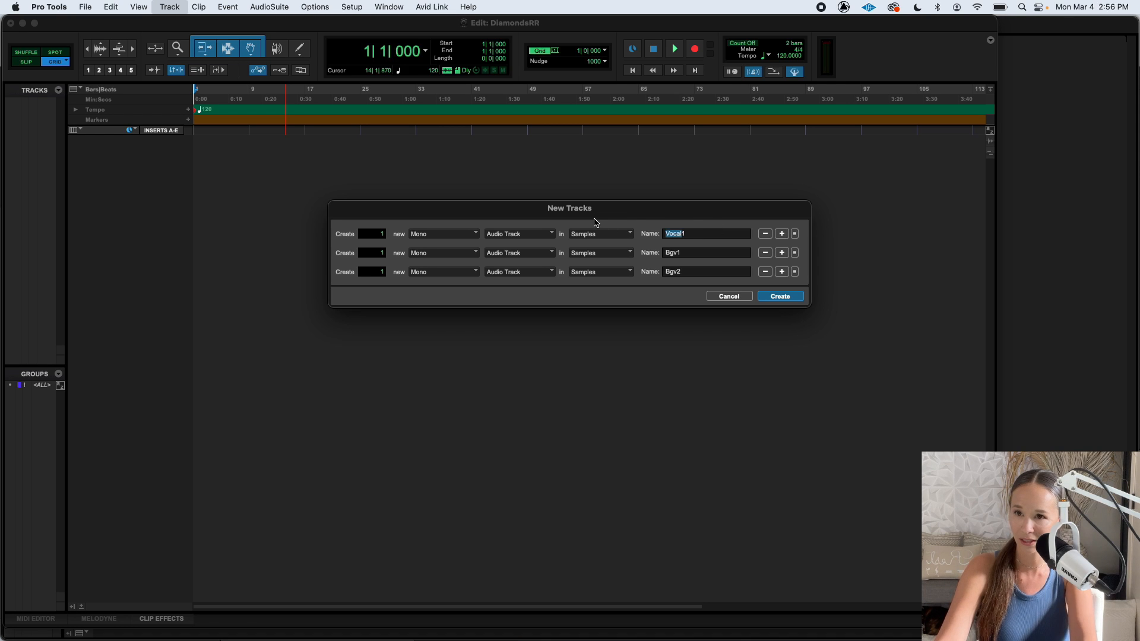
text(Lead1)
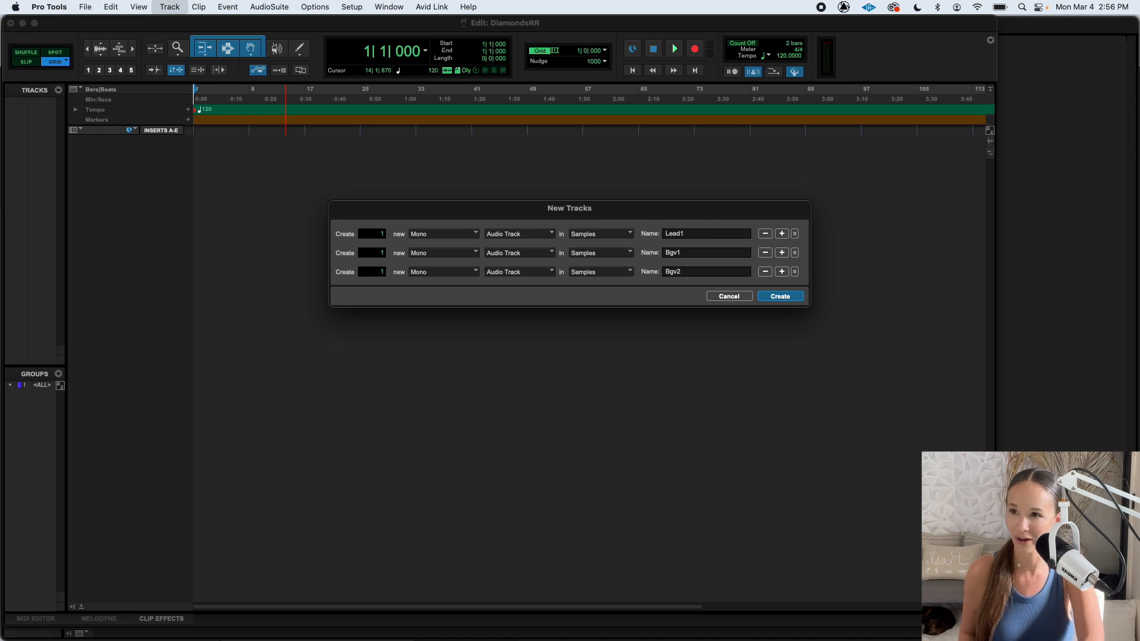
click(779, 296)
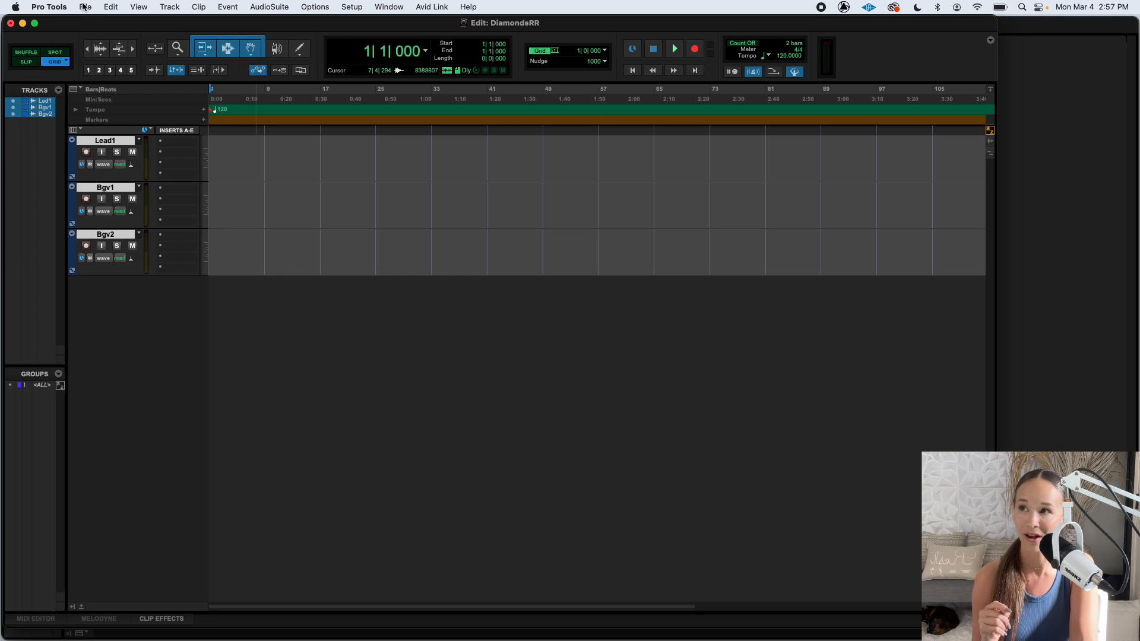
Bring up the File menu to reach the Import submenu.
click(84, 6)
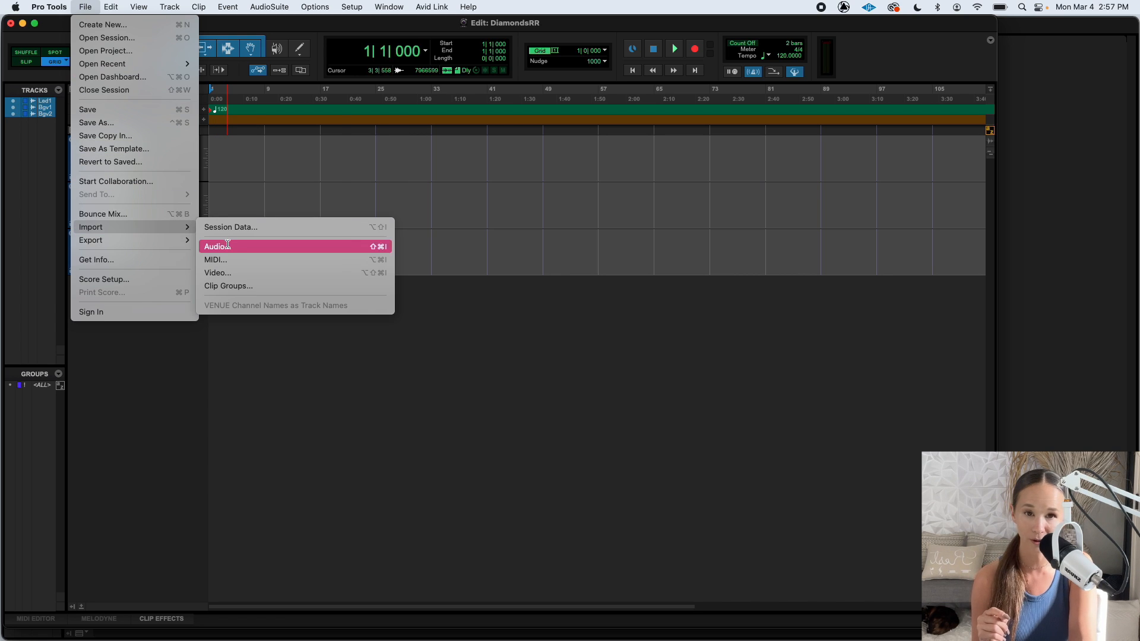
Import Diamonds_Instrumental.mp3 from Bounced Files onto a new track at session start.
click(217, 246)
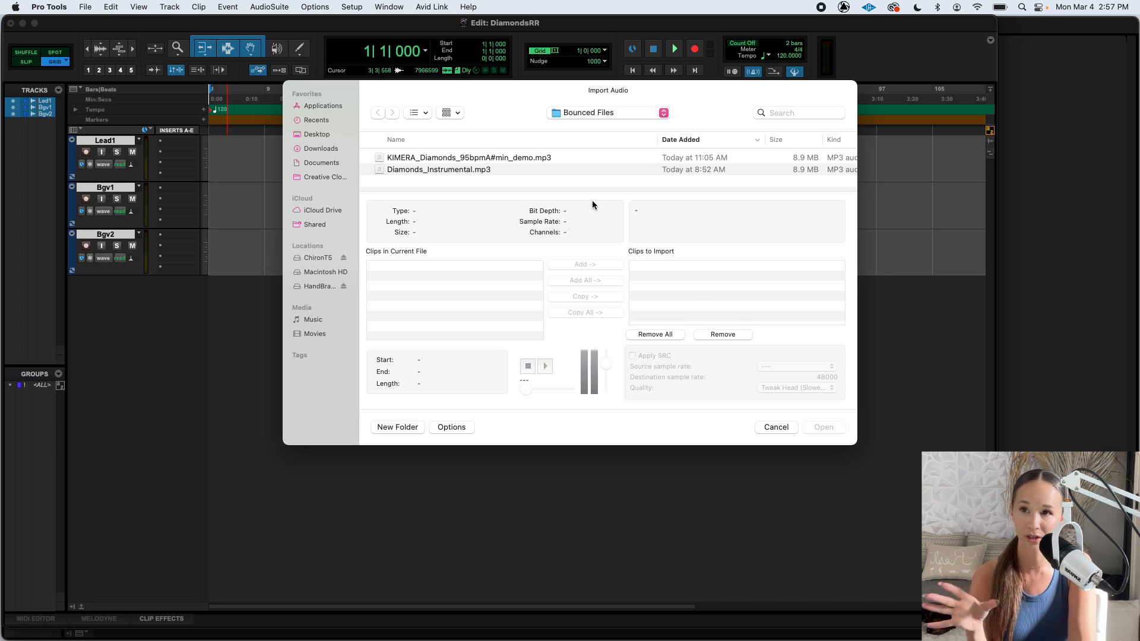
mouse_move(582, 107)
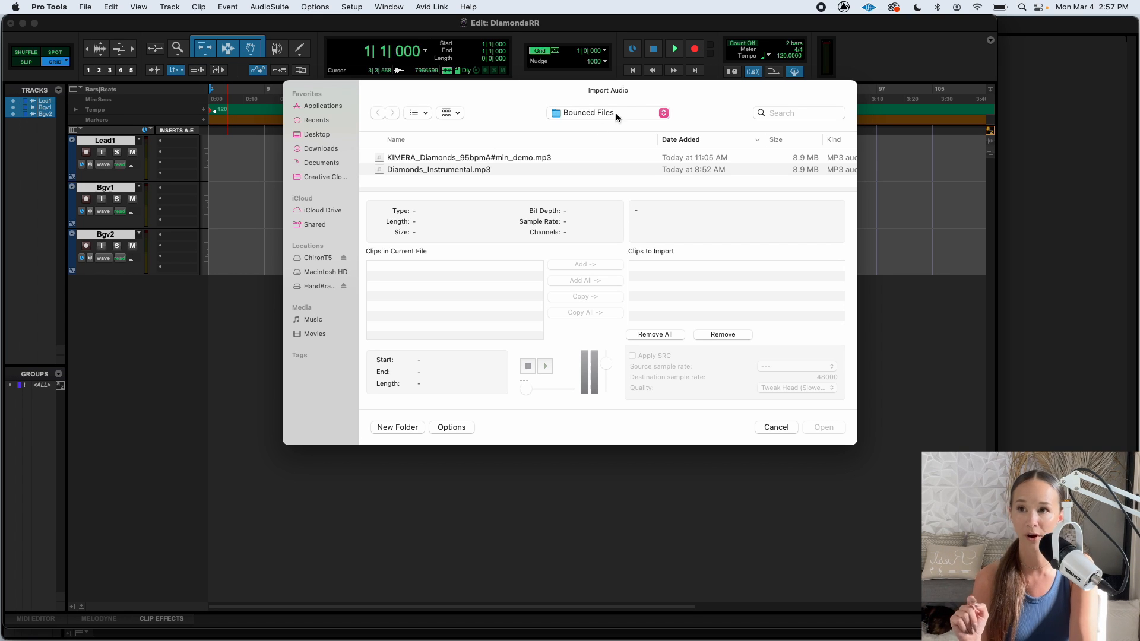
click(378, 113)
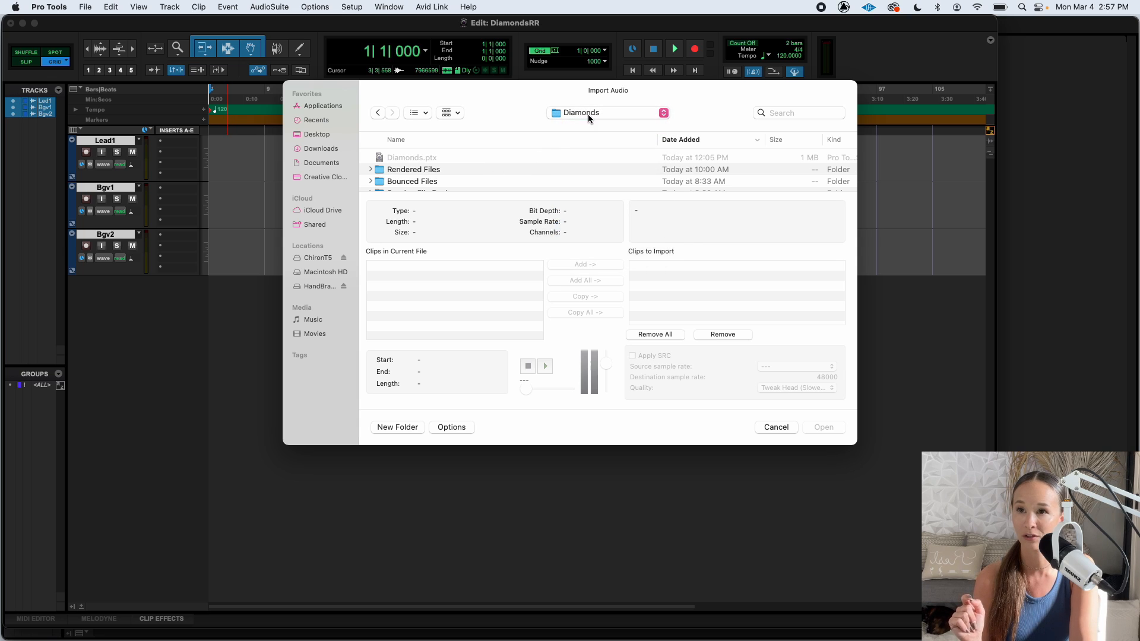
double_click(412, 182)
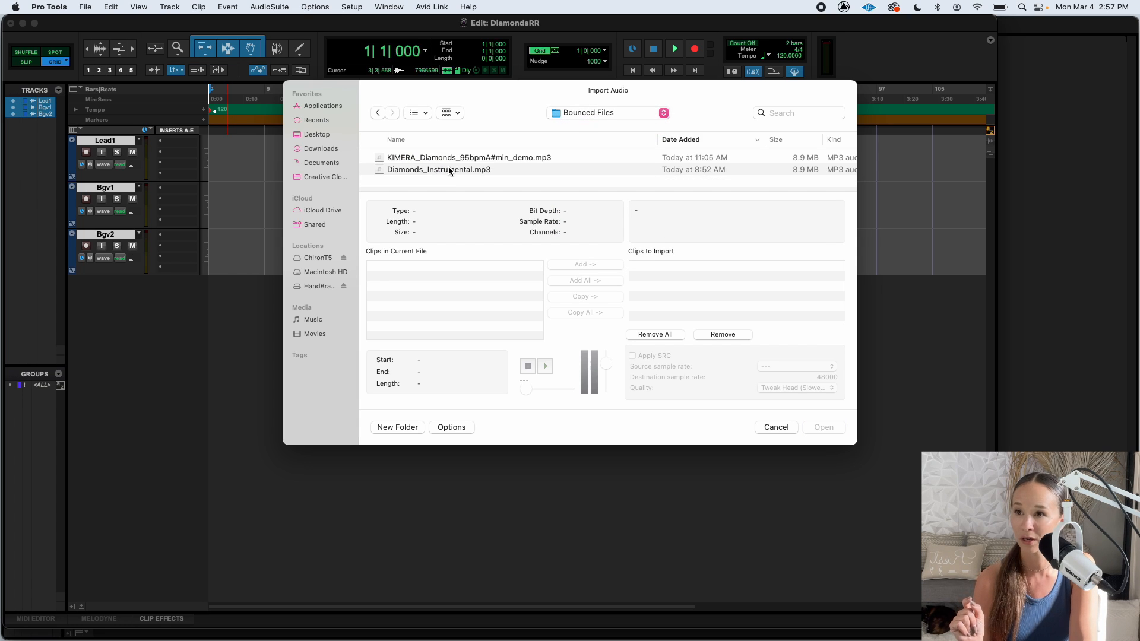
click(438, 169)
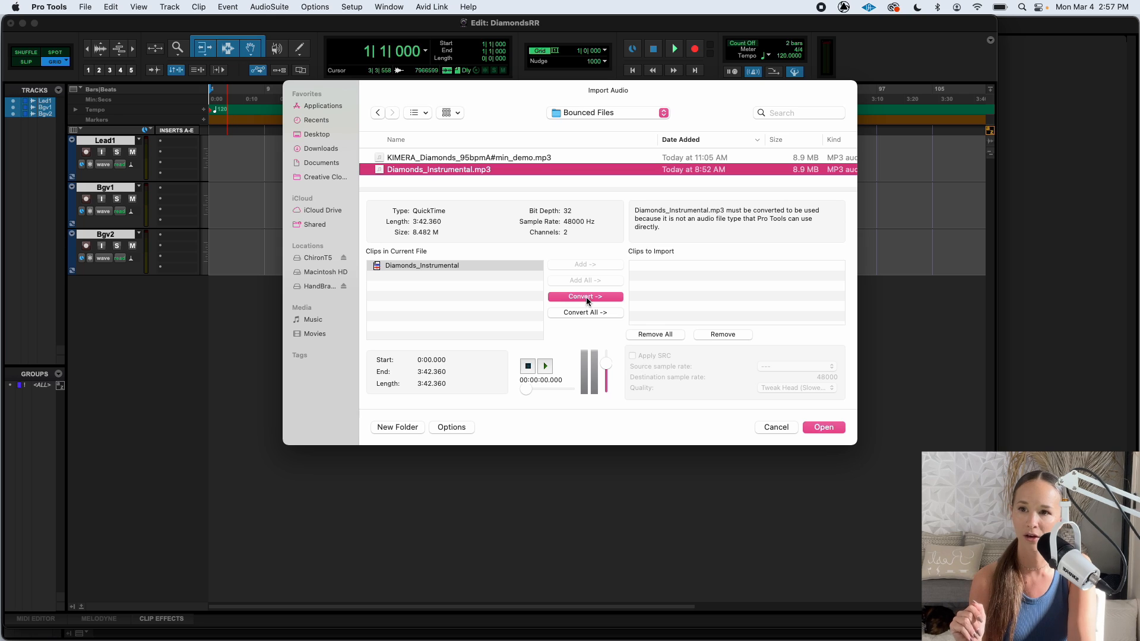
click(584, 296)
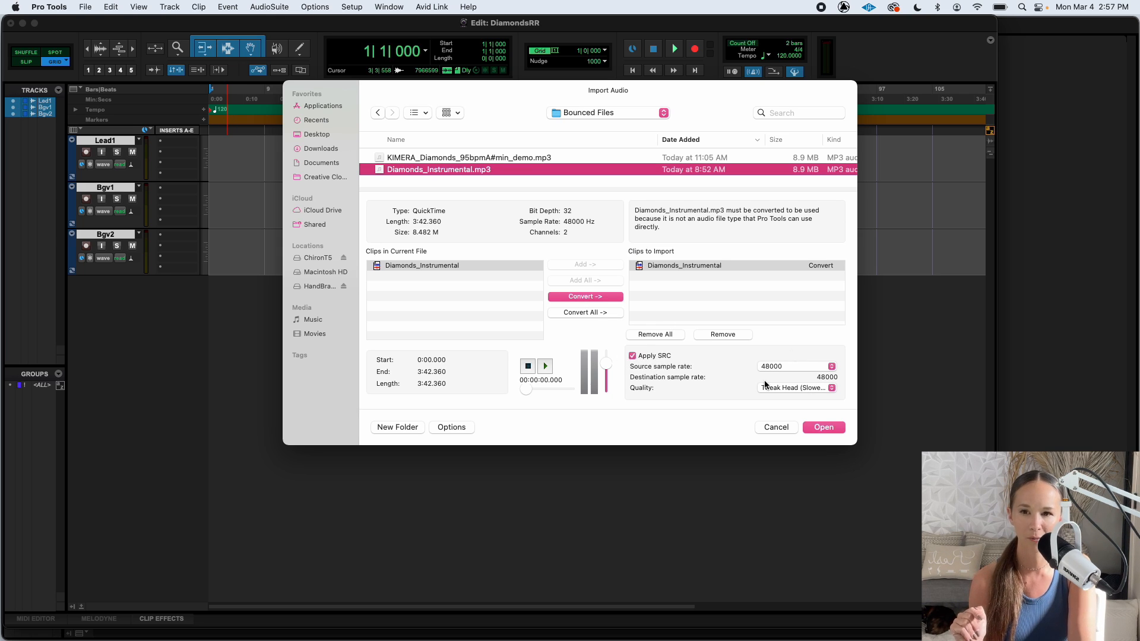
mouse_move(751, 383)
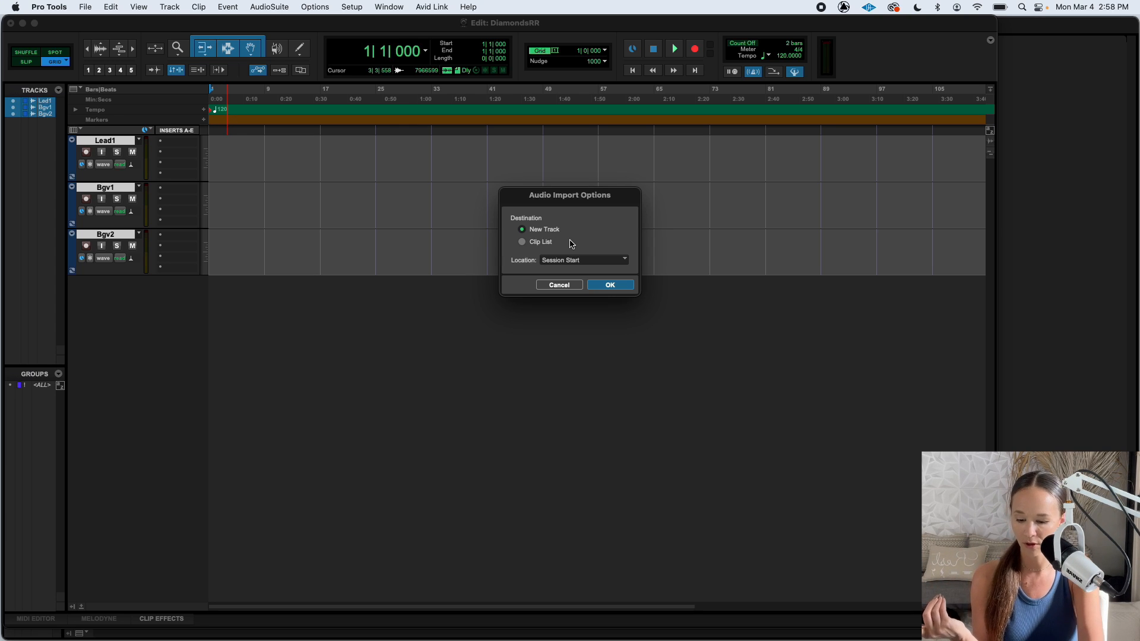
click(609, 285)
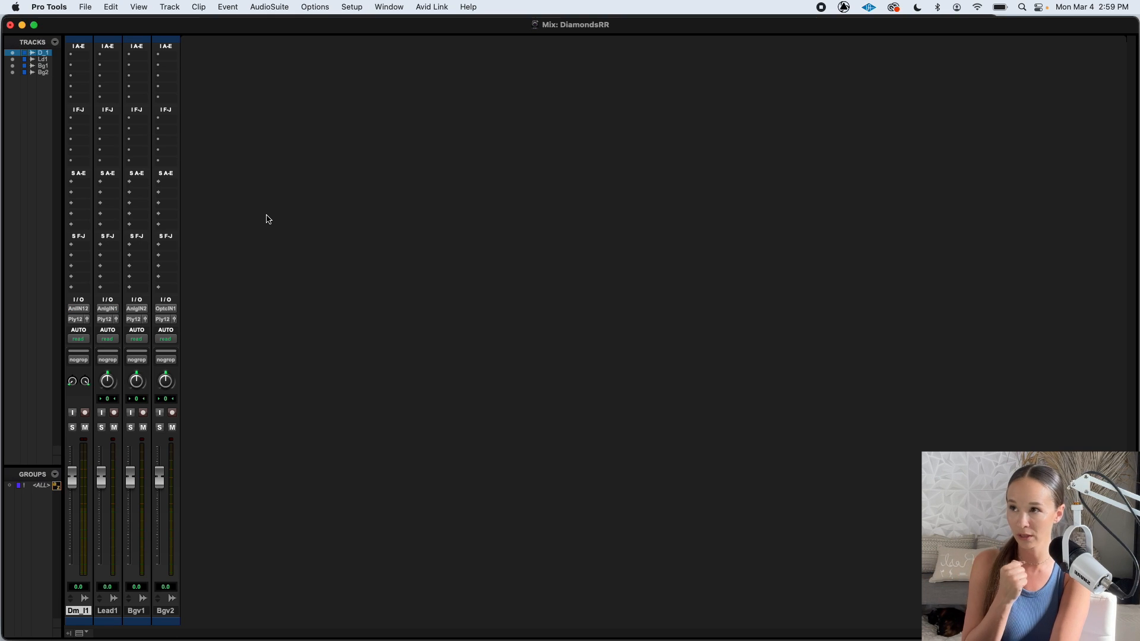
Feed Lead1 from Analog IN 2 (Mono) and record-arm it in the Mix window.
click(388, 7)
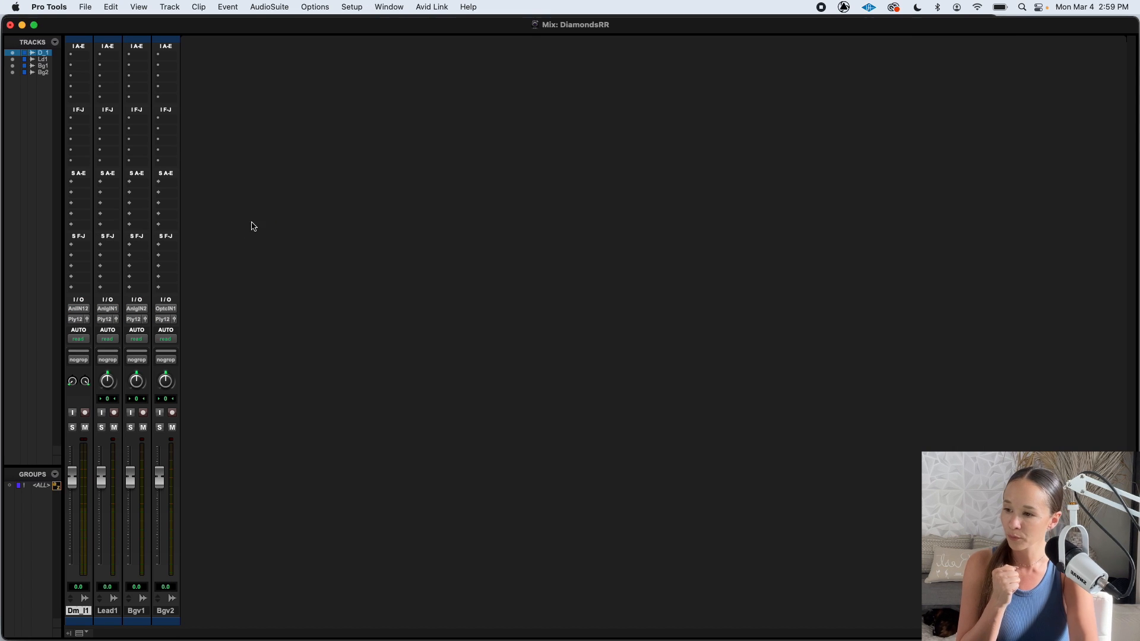
mouse_move(174, 266)
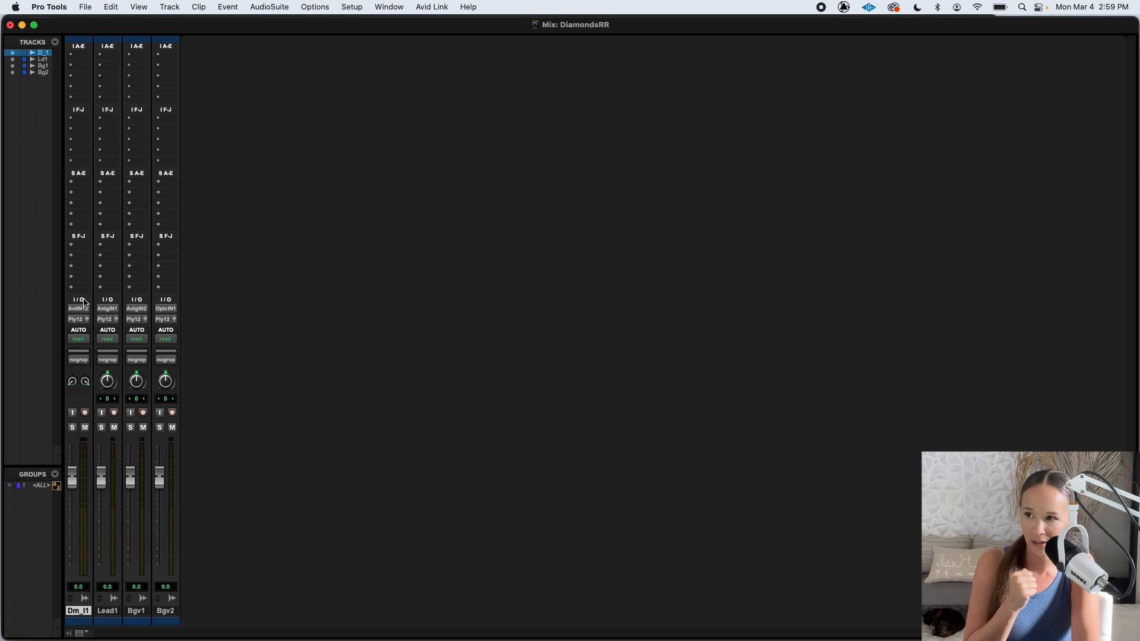
mouse_move(78, 308)
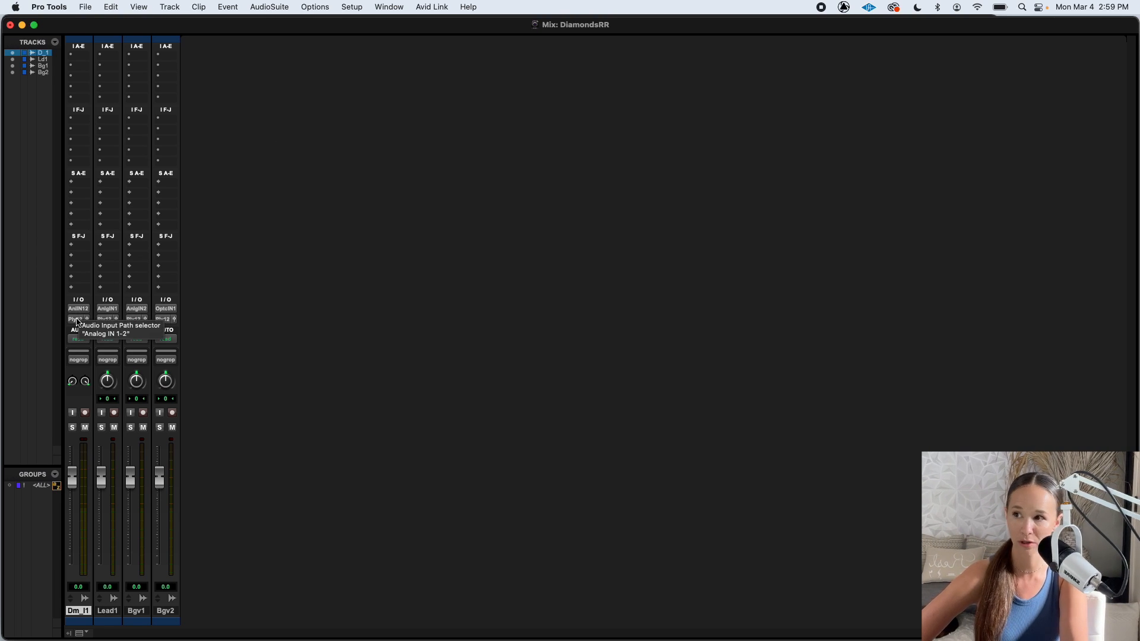
click(77, 308)
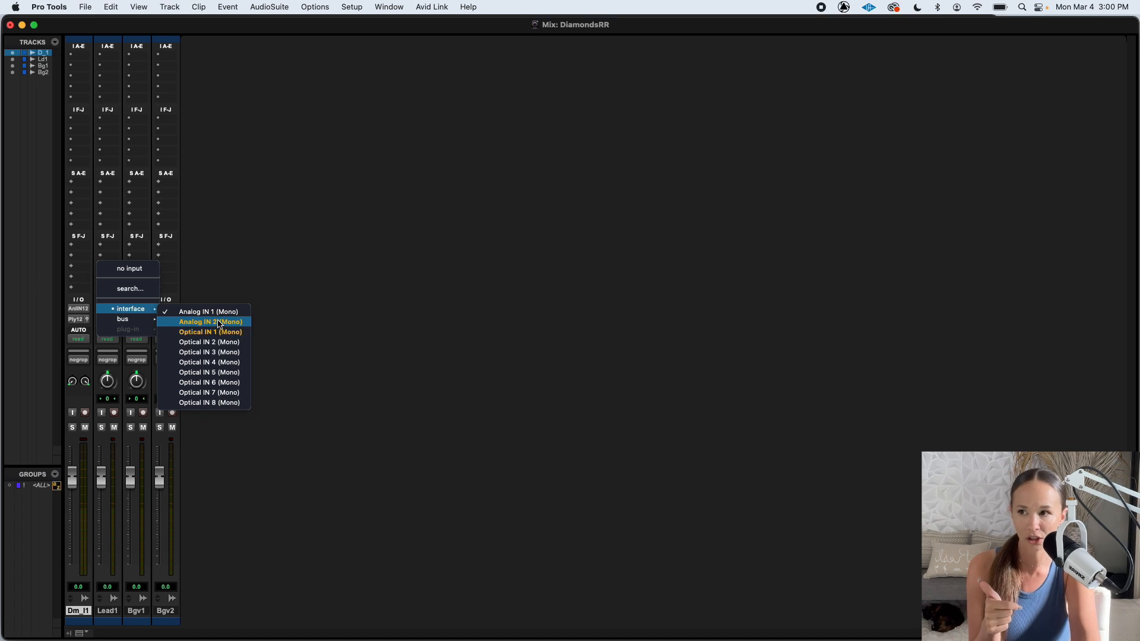
click(208, 322)
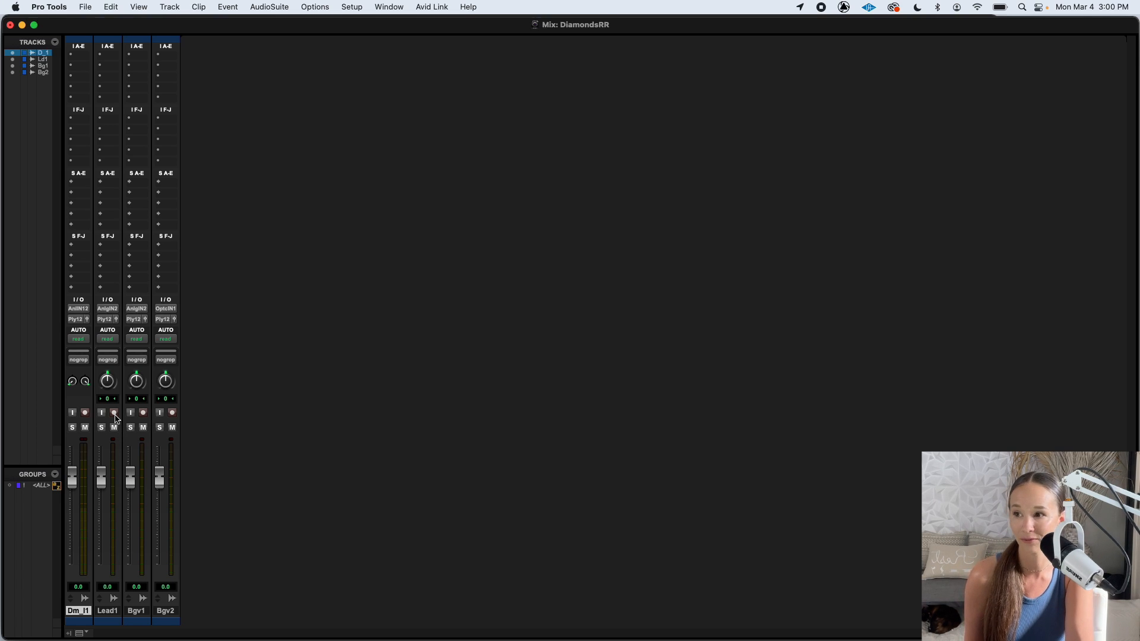
click(114, 413)
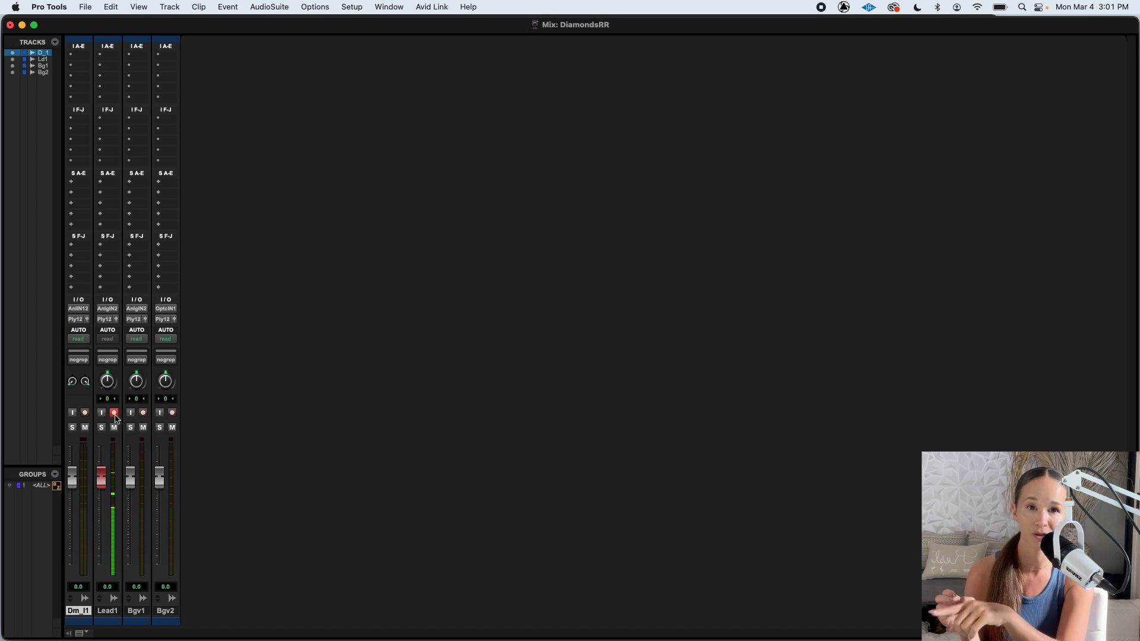
click(113, 413)
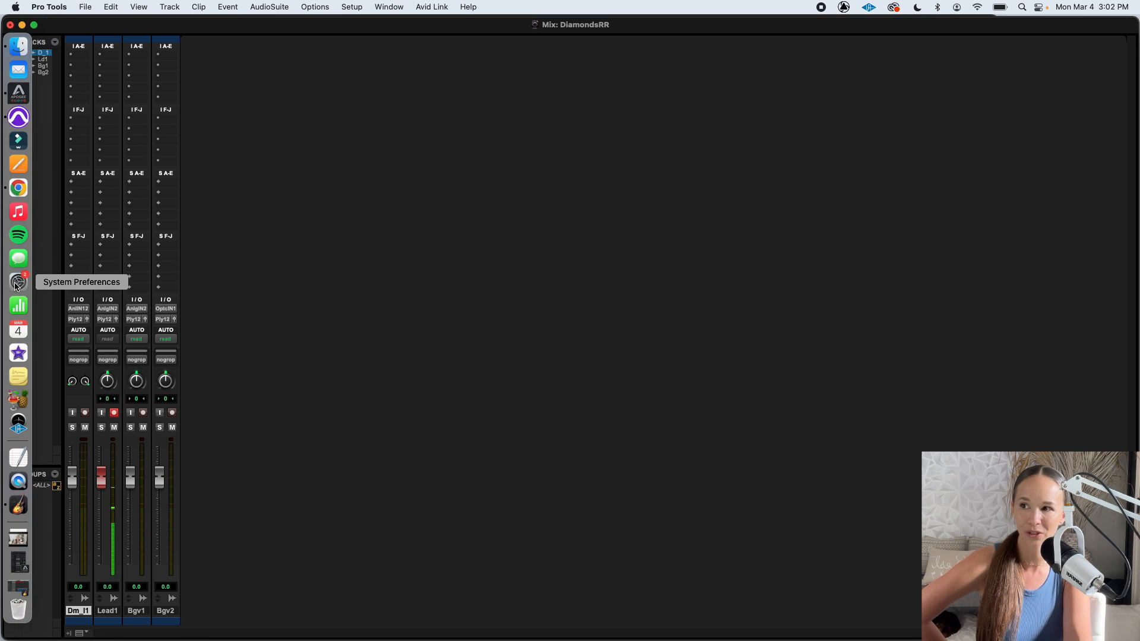
Set MacBook Pro Microphone as the sound input with input volume near maximum.
click(19, 282)
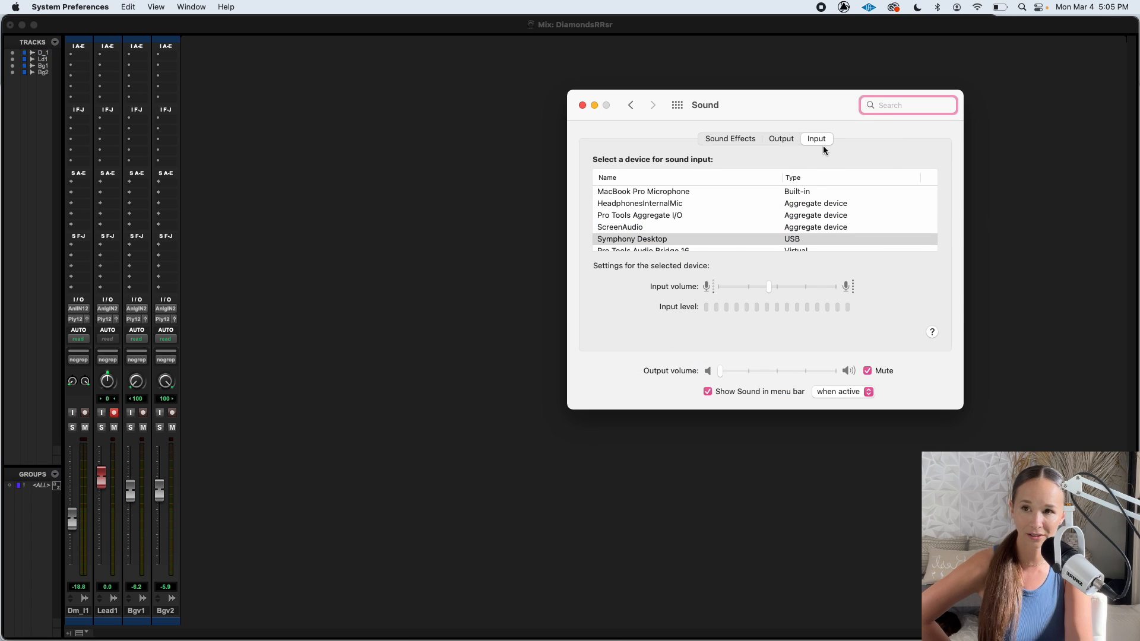
mouse_move(528, 220)
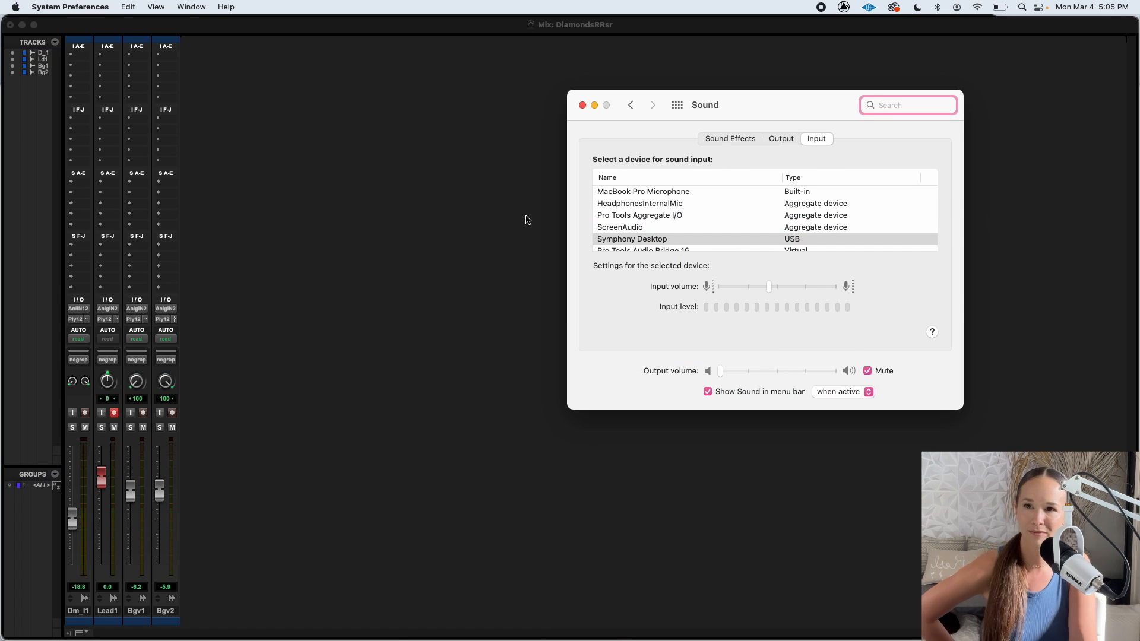
click(642, 191)
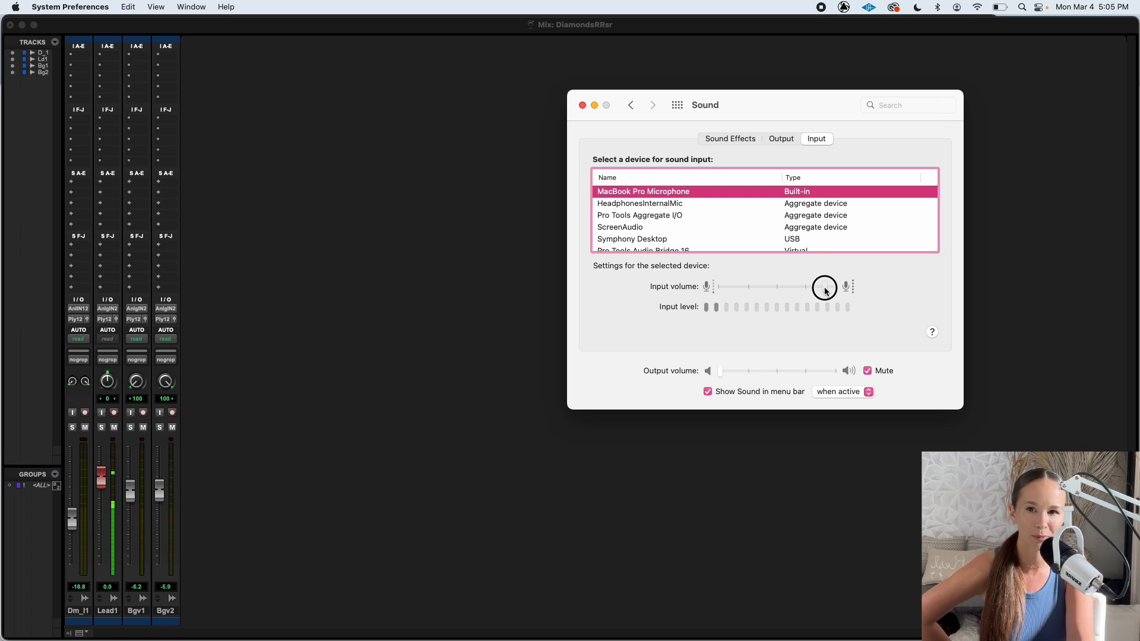
drag(823, 286, 807, 286)
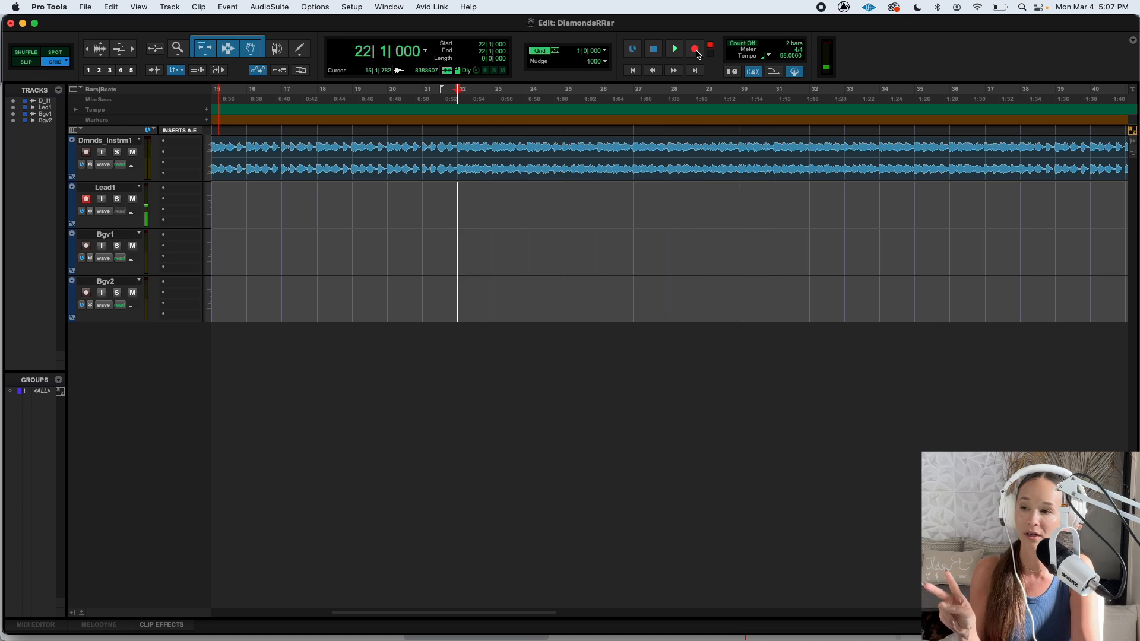
Toggle the transport record-enable button and show the Mix window with Dm_I1, Lead1, Bgv1, Bgv2.
click(86, 199)
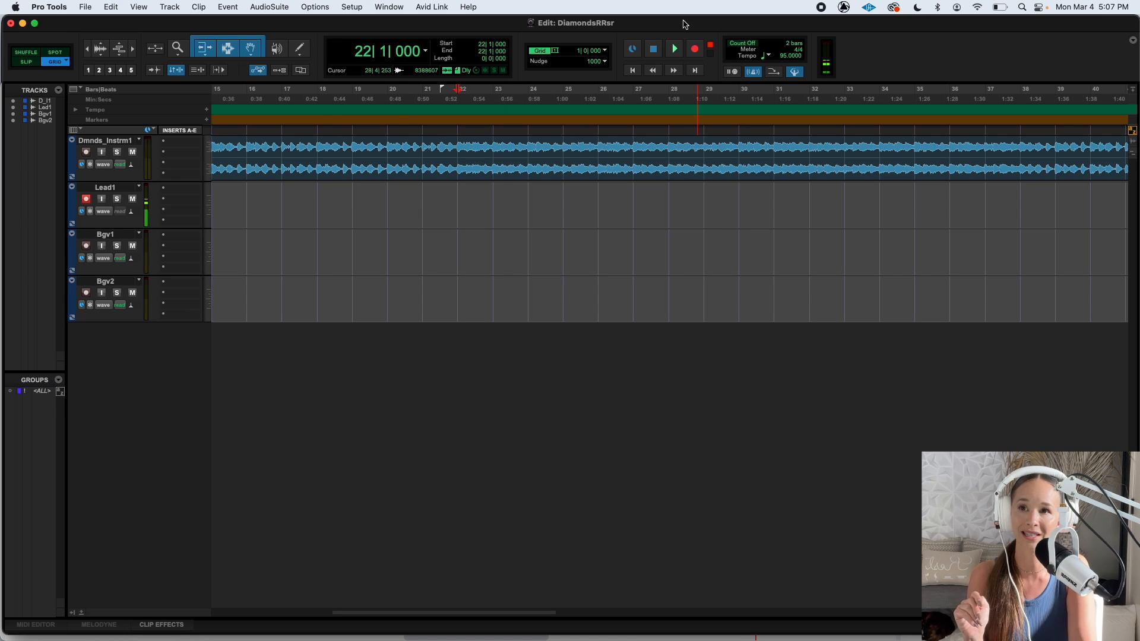
mouse_move(693, 49)
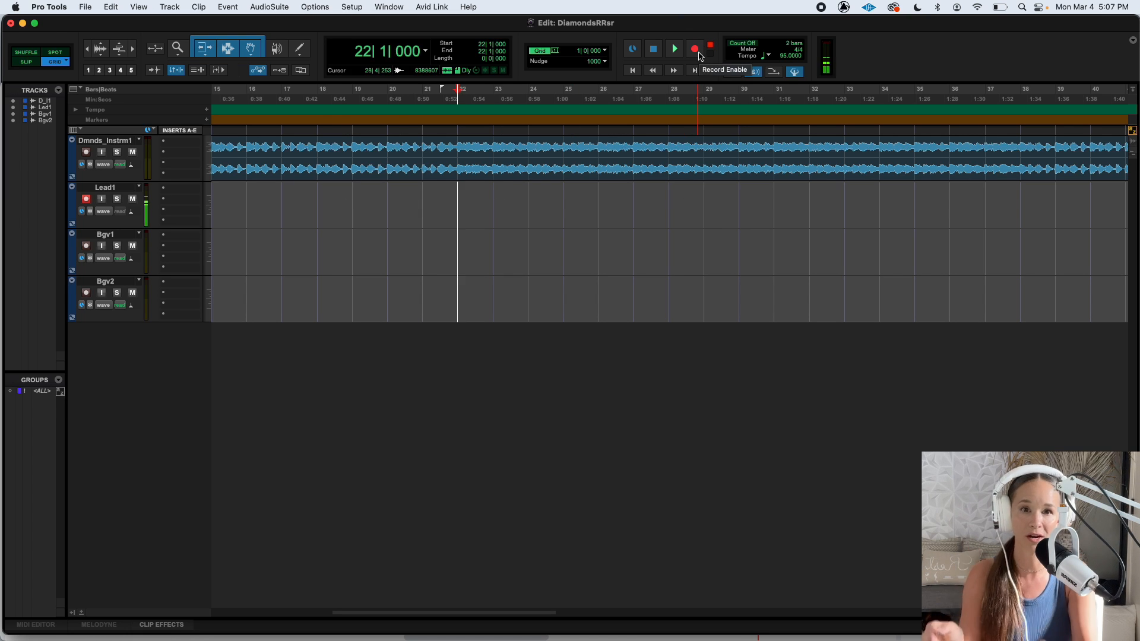
click(693, 48)
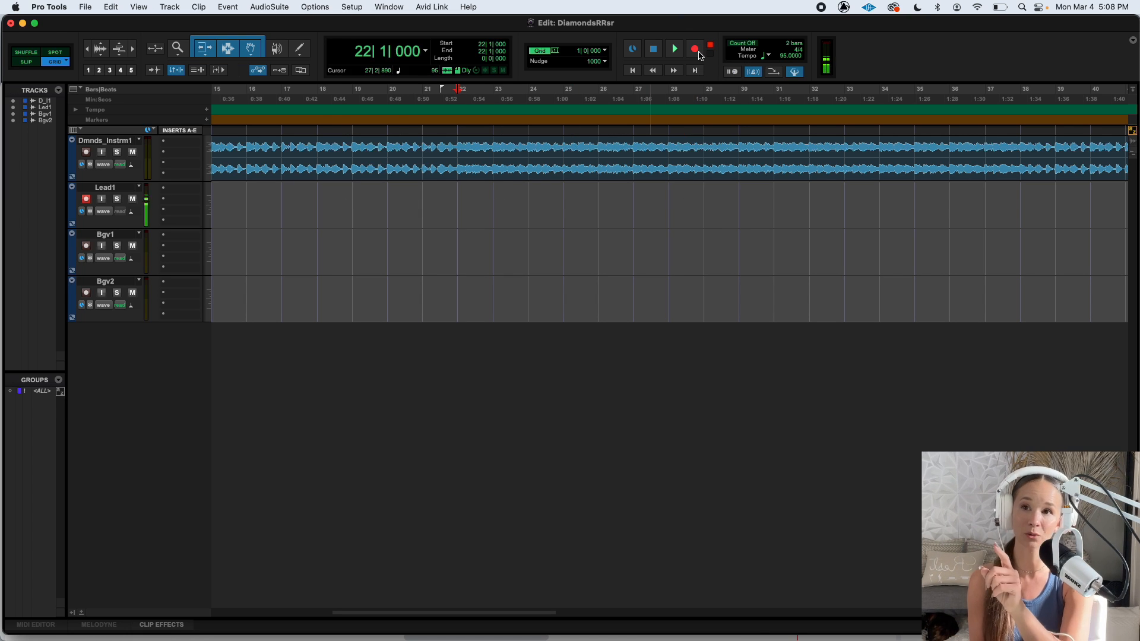
mouse_move(694, 49)
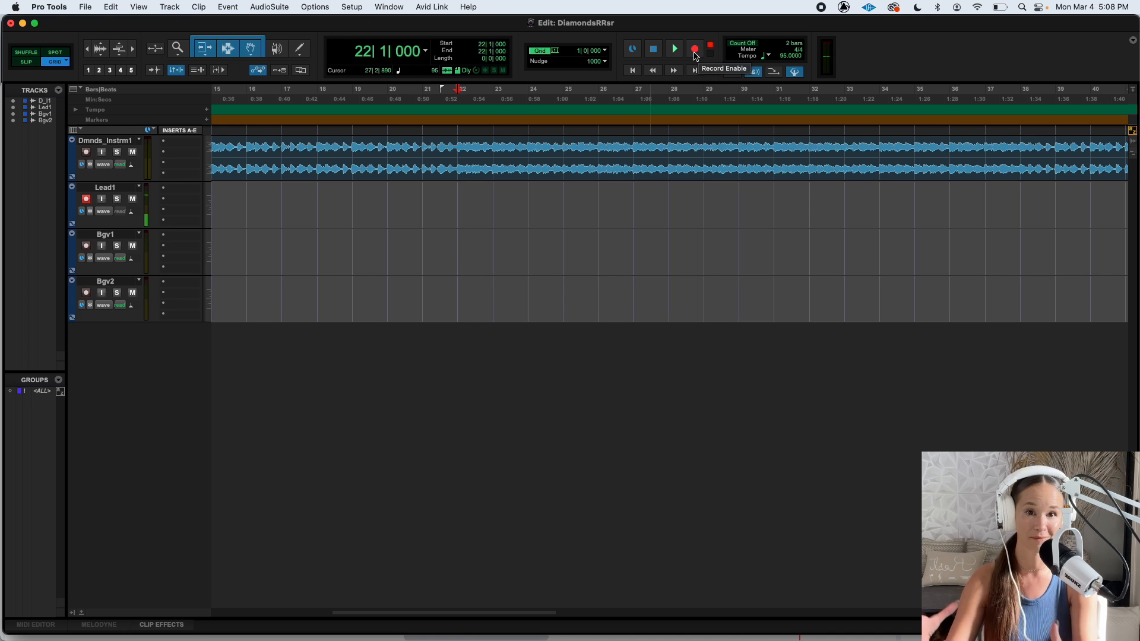
click(694, 48)
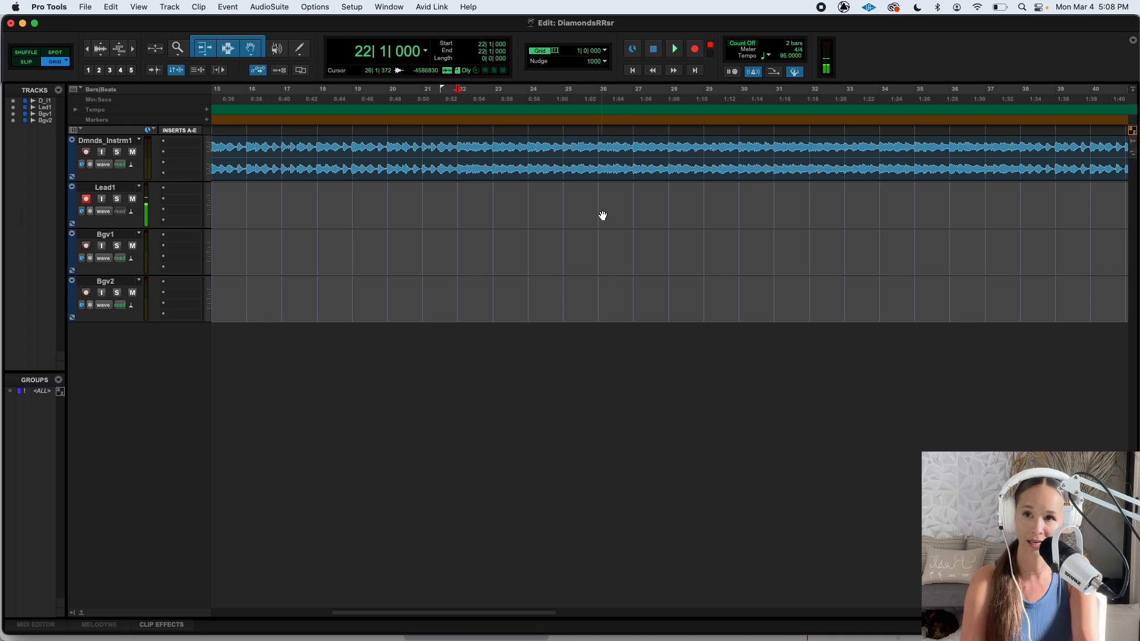
click(694, 49)
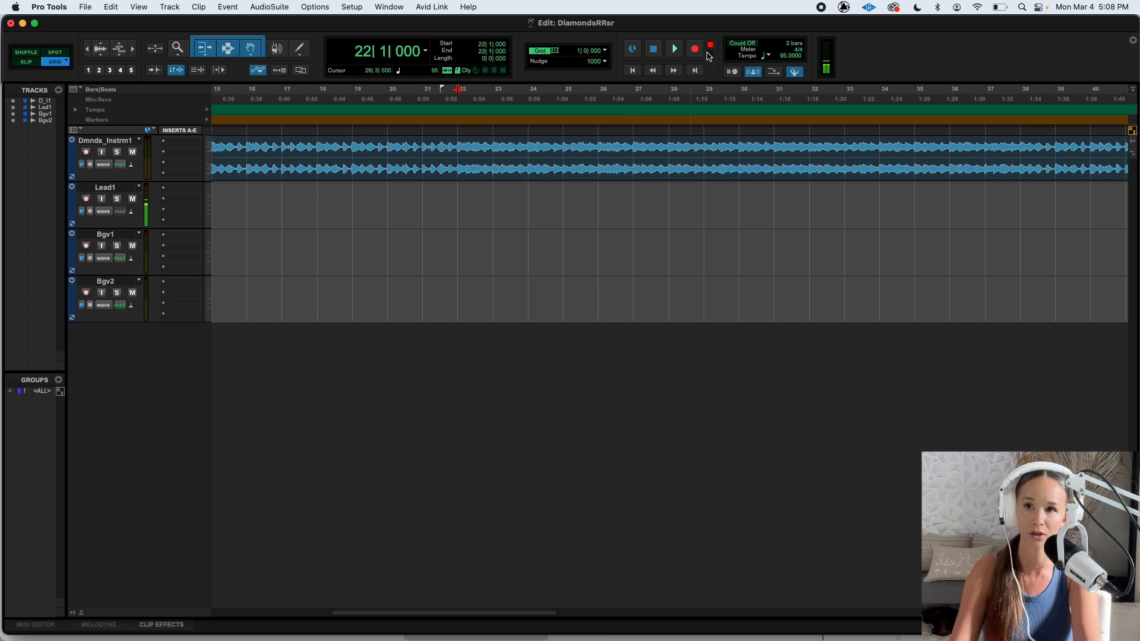
click(693, 49)
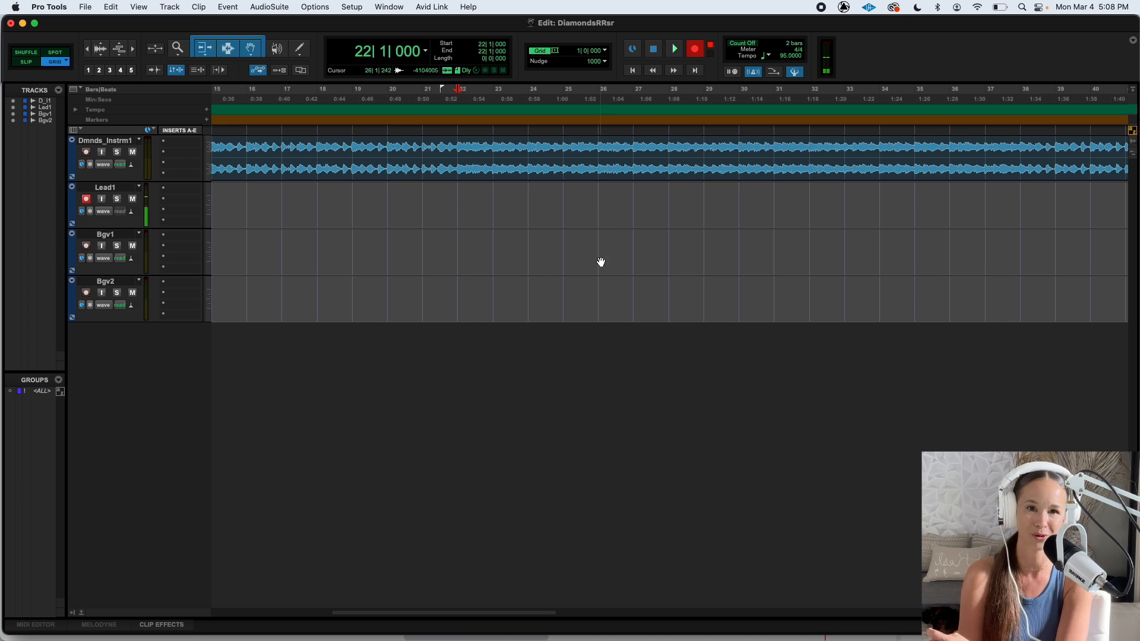
click(693, 48)
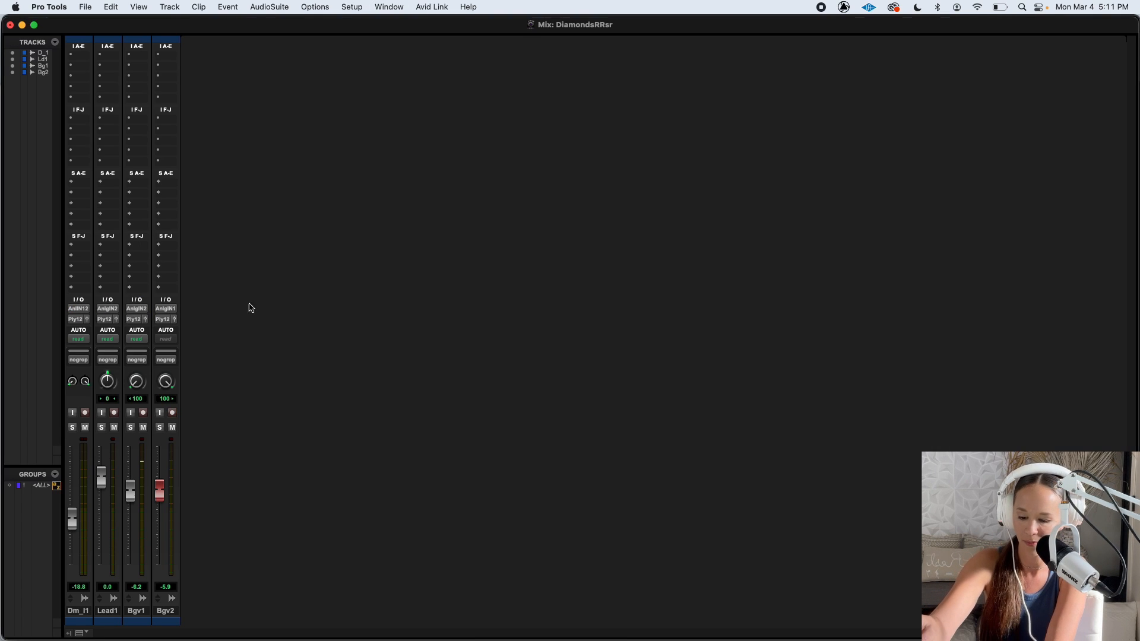
Record-arm Bgv2, record the Bgv2_02 take, and bring up the New Tracks dialog.
click(172, 412)
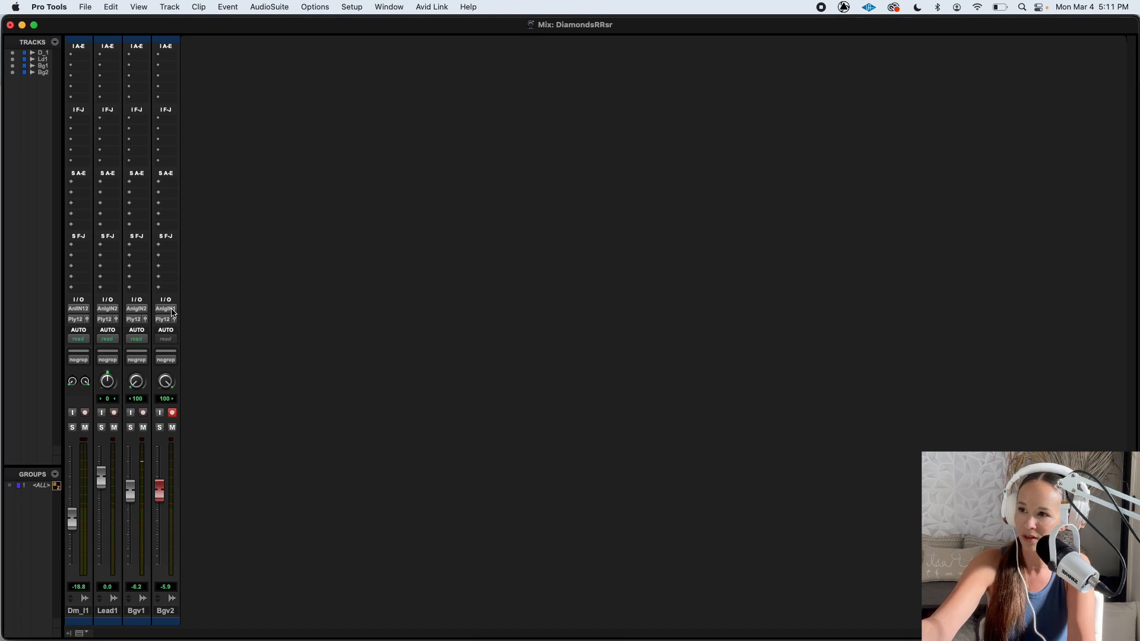
click(165, 308)
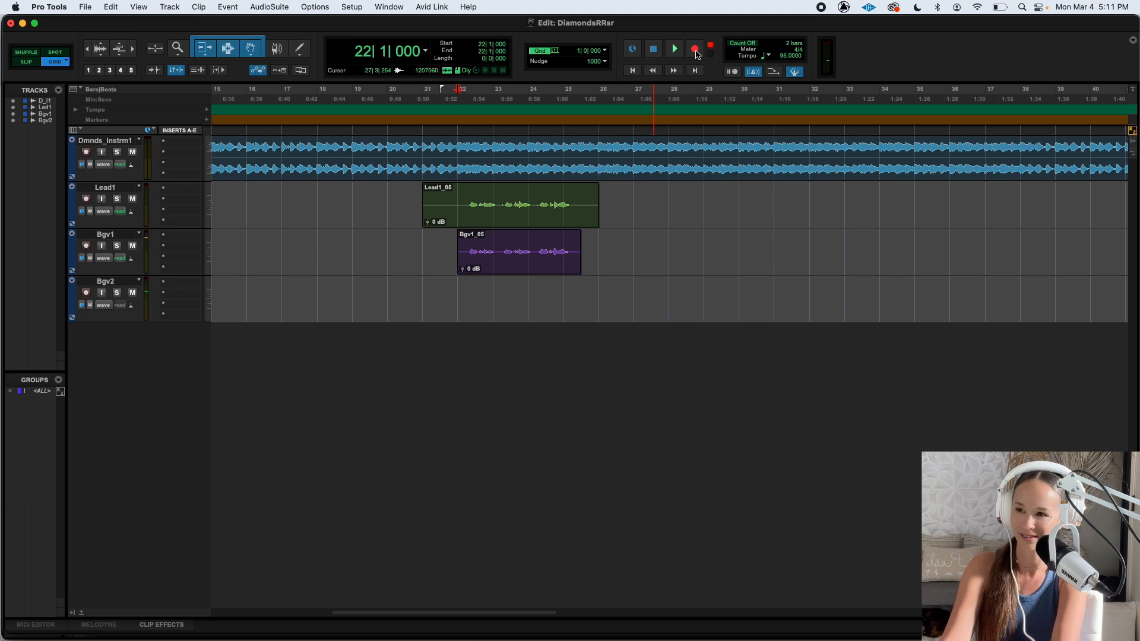
click(693, 48)
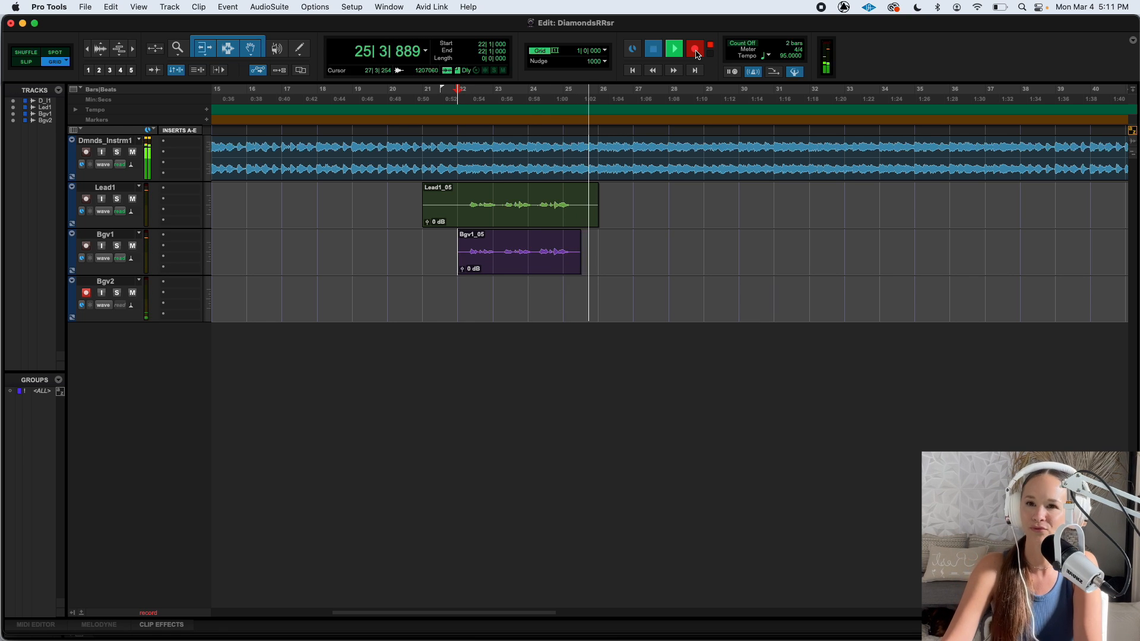
click(652, 48)
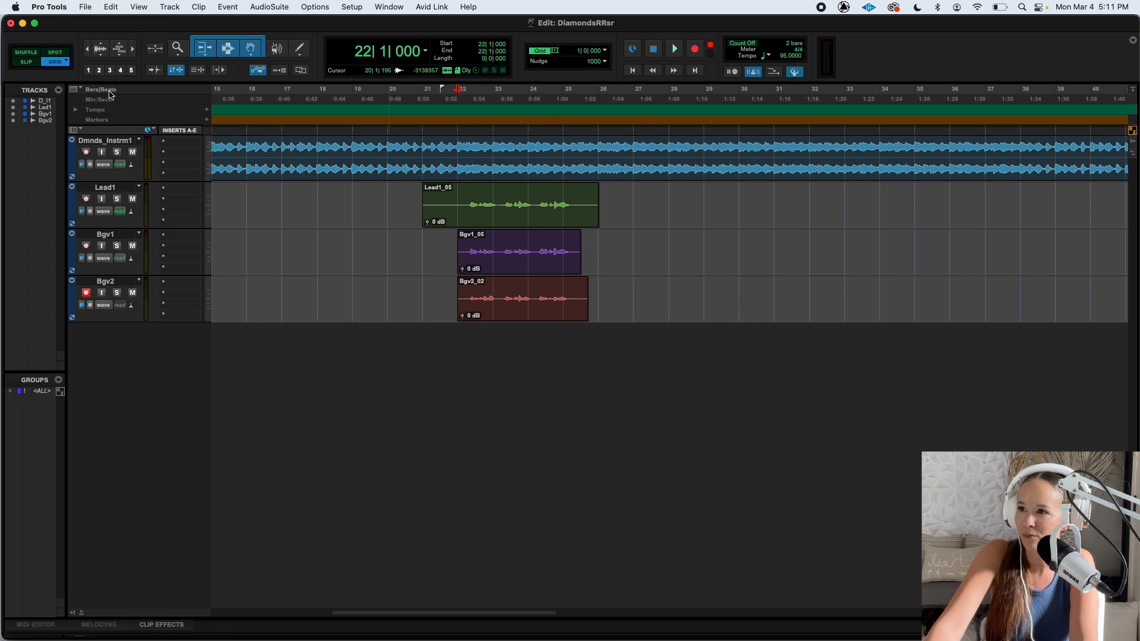
click(169, 7)
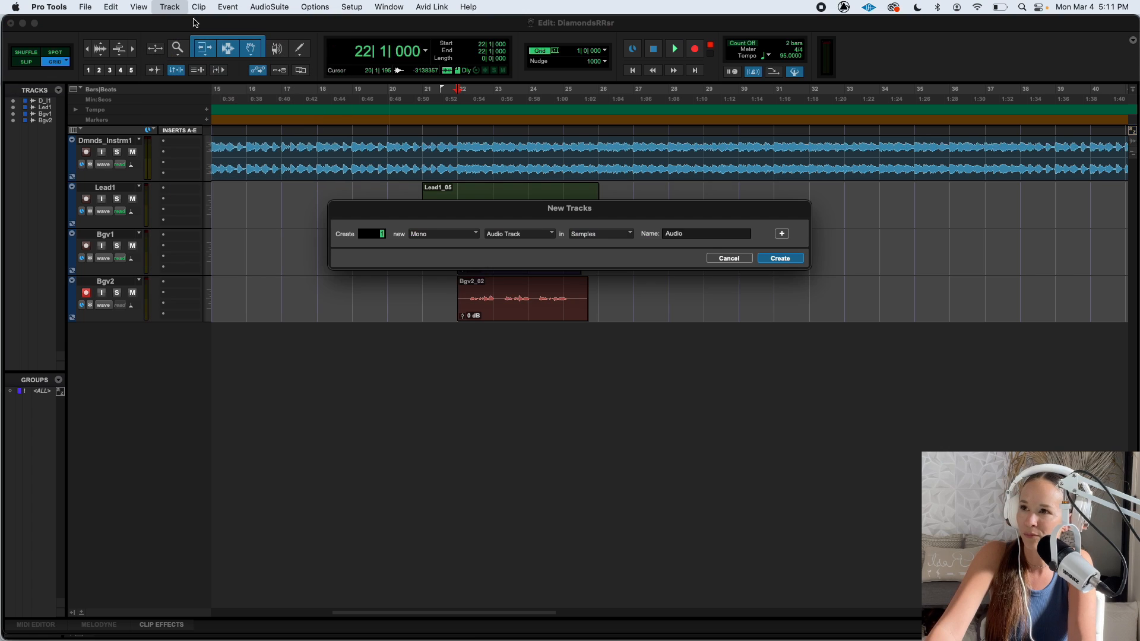
mouse_move(813, 273)
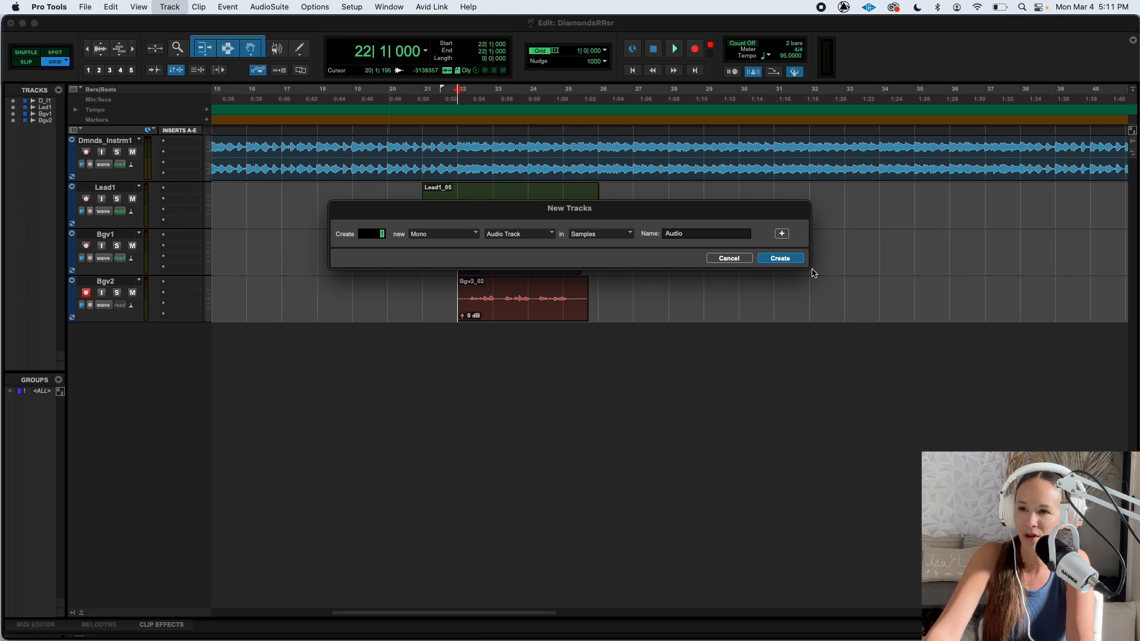
Add one mono audio track below Lead1 and rename it Lead2.
click(779, 258)
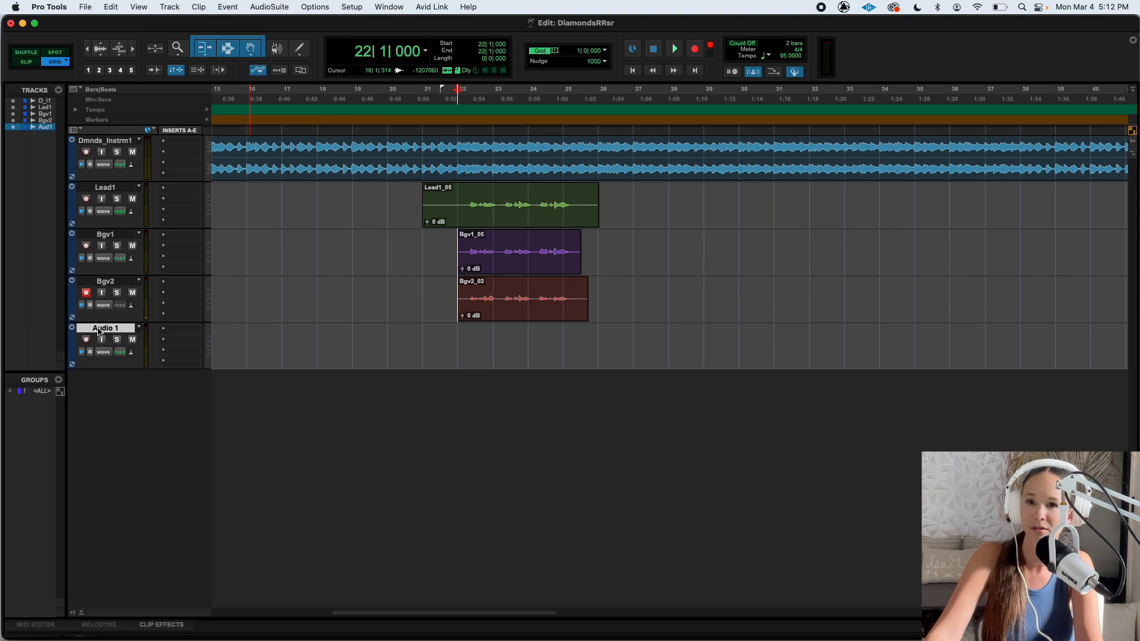
double_click(104, 327)
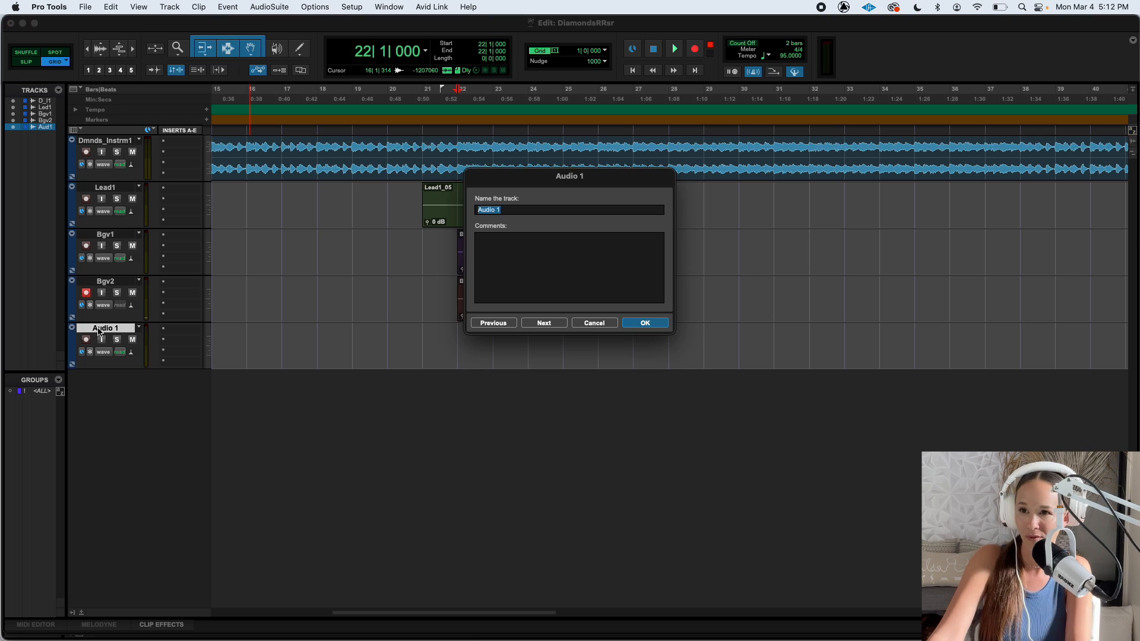
text(L)
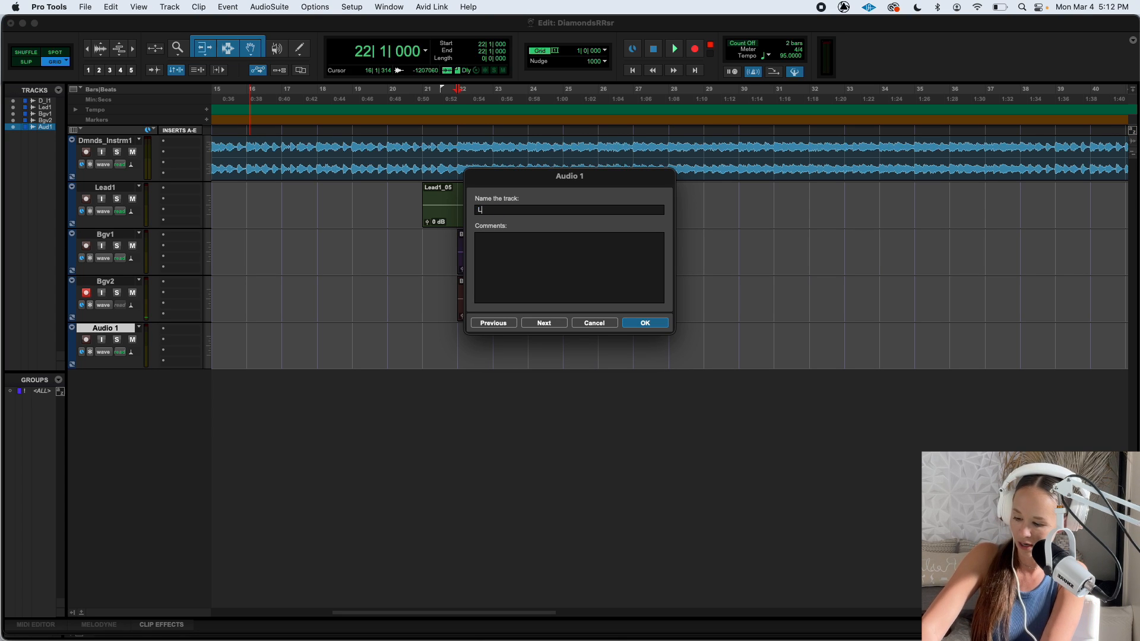
click(643, 322)
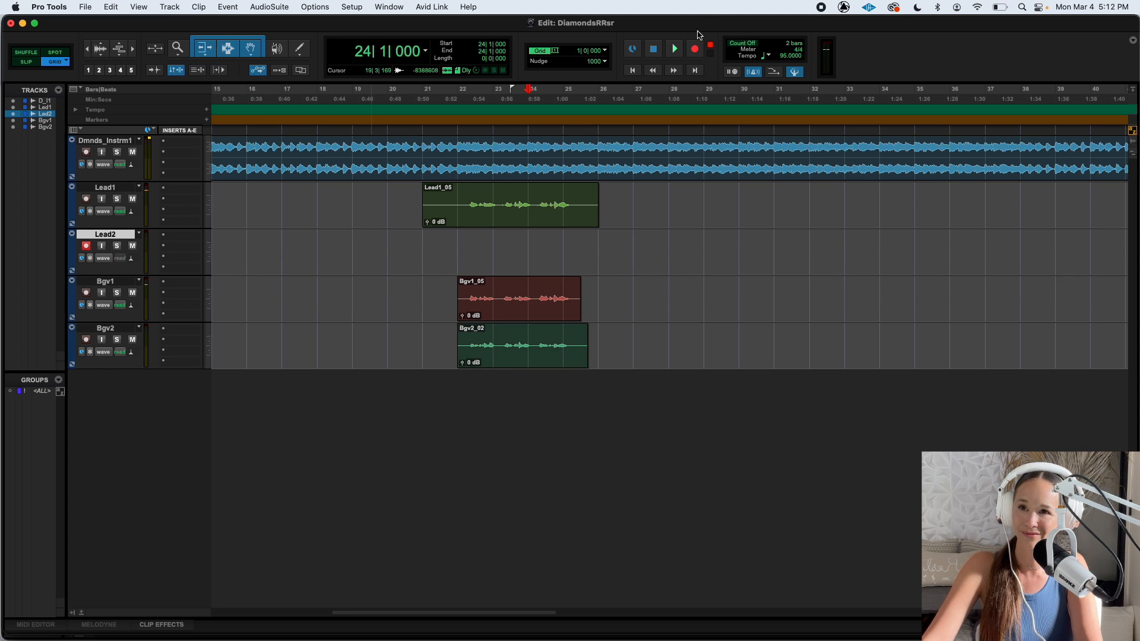
Record a take, Lead2_07, on Lead2, then play it back and stop.
click(673, 49)
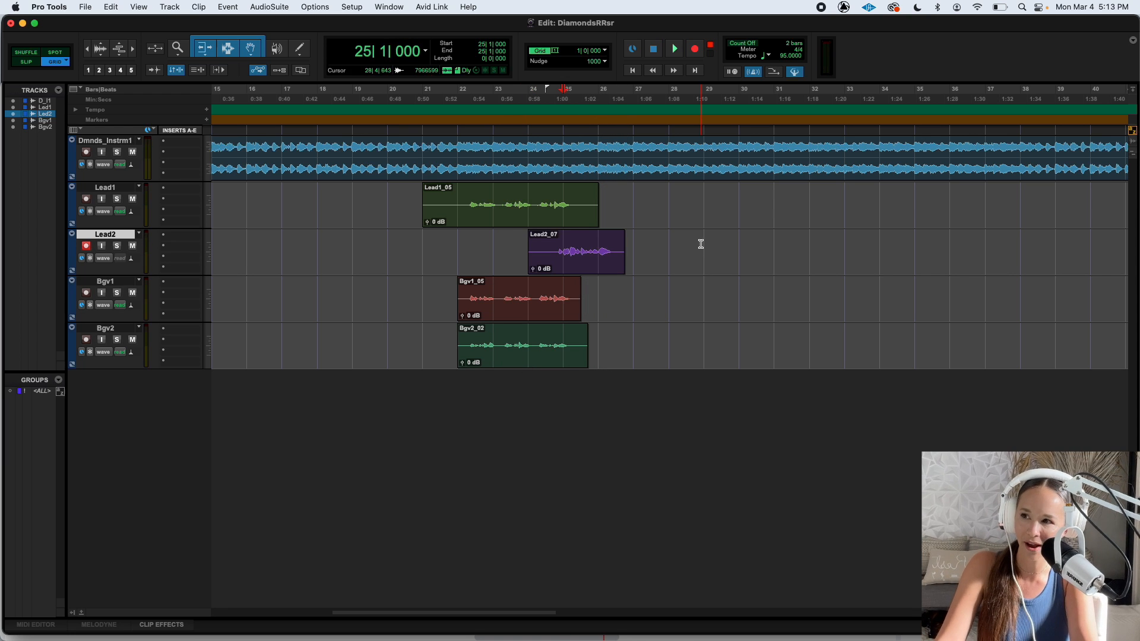
click(673, 49)
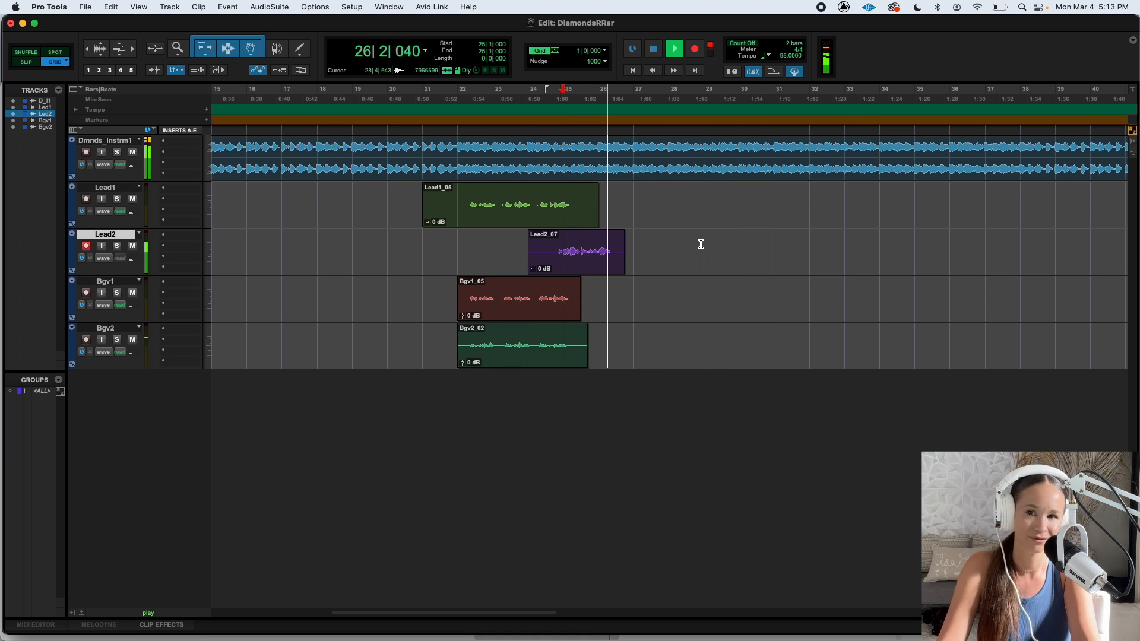
click(653, 48)
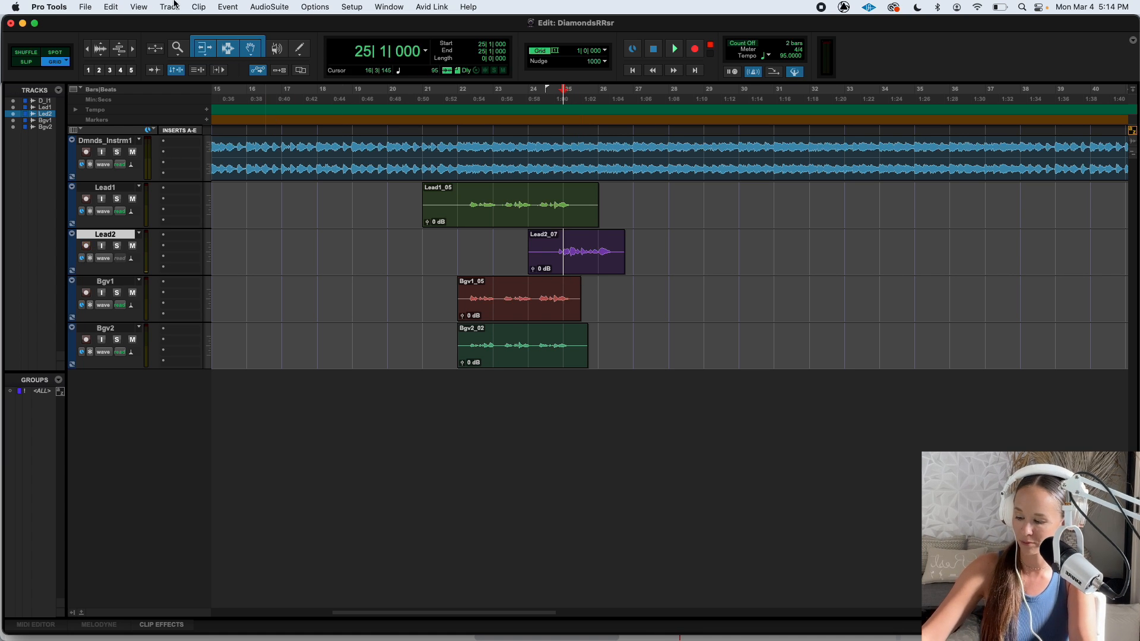
Add a mono Audio 1 track below Lead2 and start a new recording on Lead2.
click(168, 7)
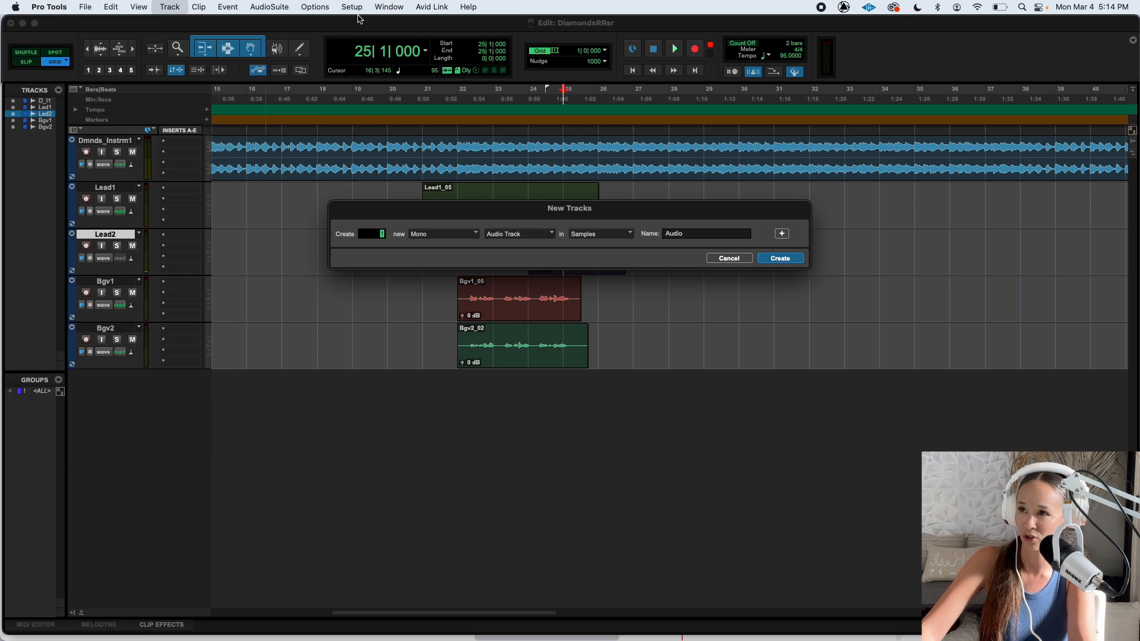
click(779, 258)
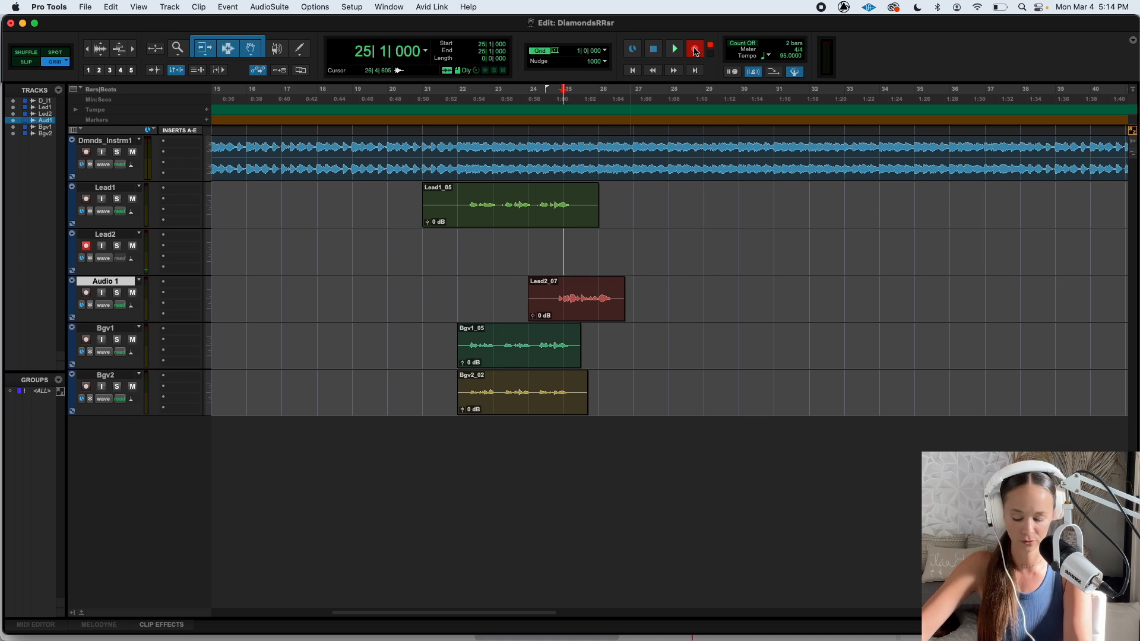
click(693, 48)
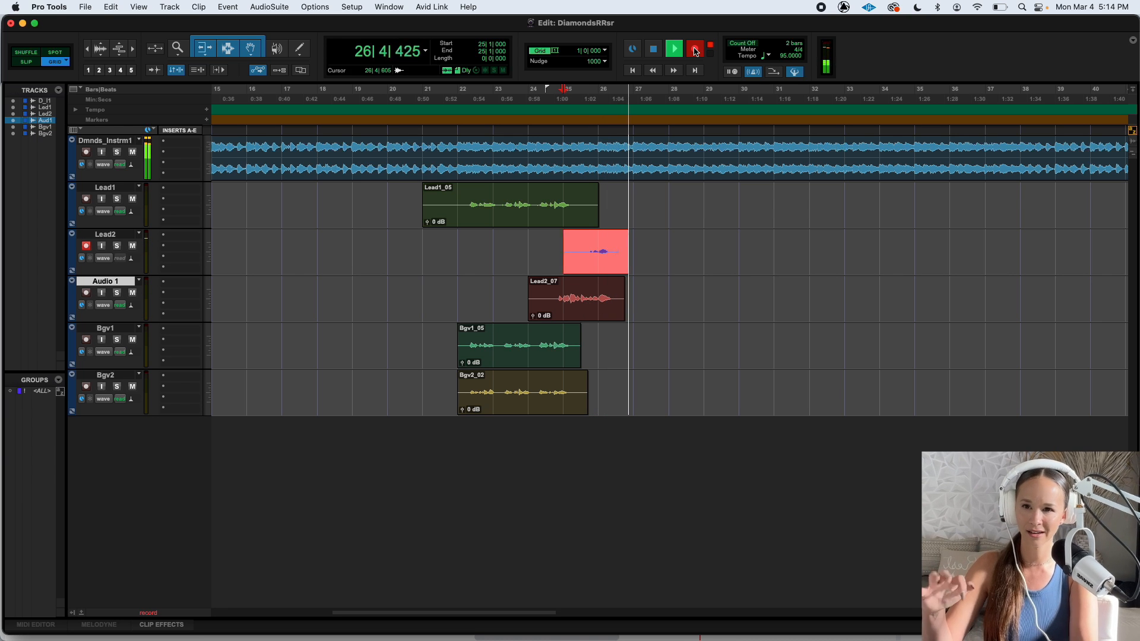
Stop the transport to finish the Lead2_08 take from bar 25 to bar 26.
click(652, 49)
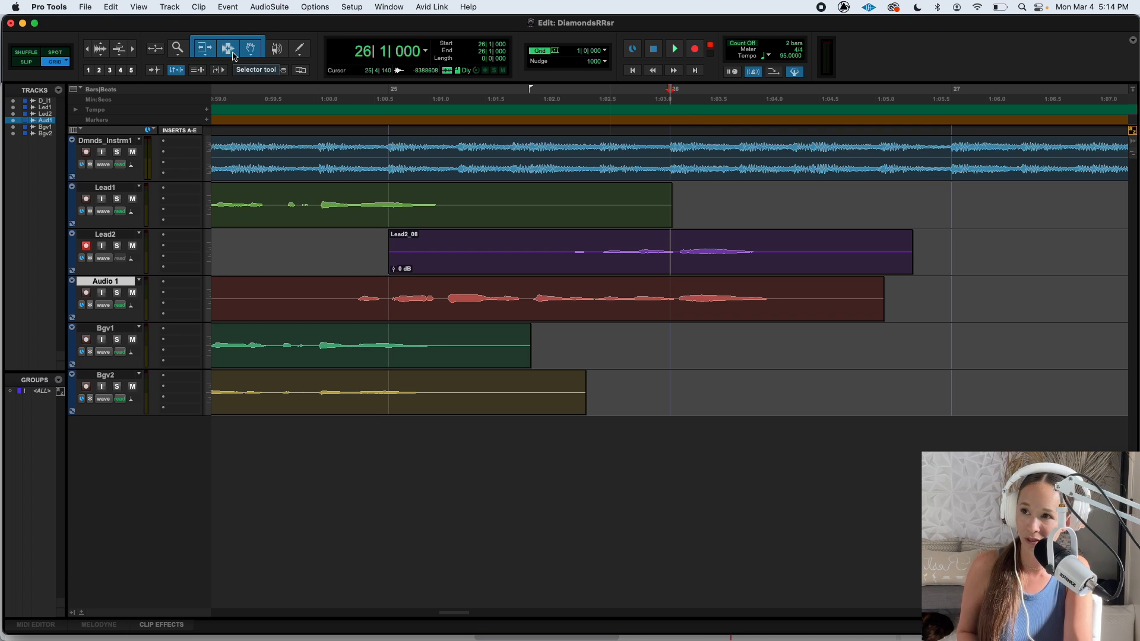
mouse_move(250, 48)
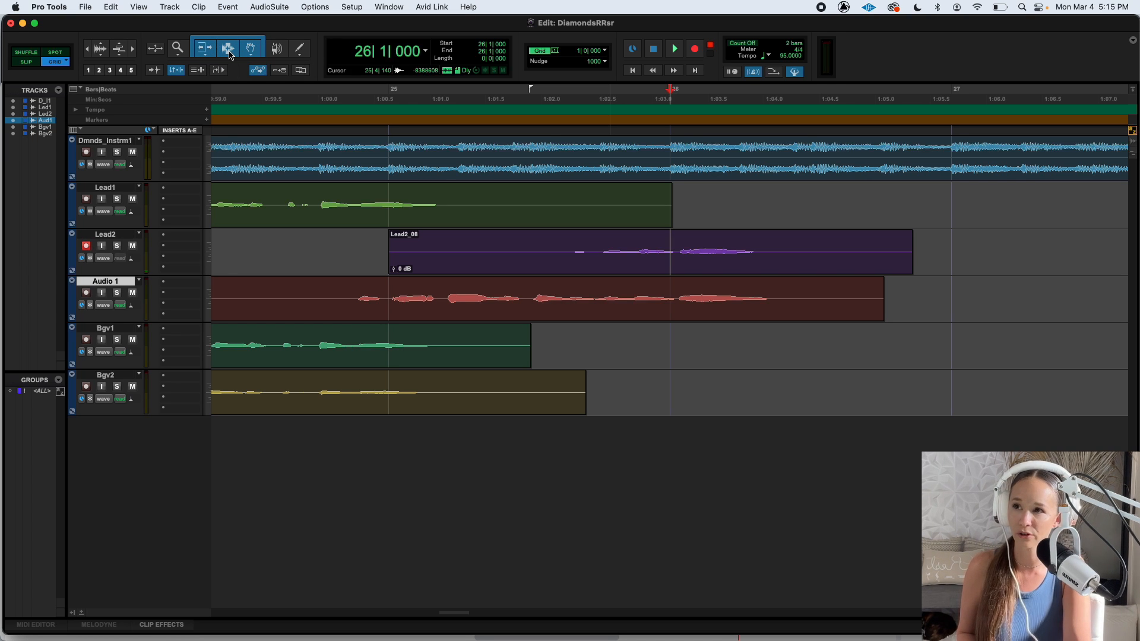
Switch the edit tool for separating Lead2_08 at bar 26.
click(248, 48)
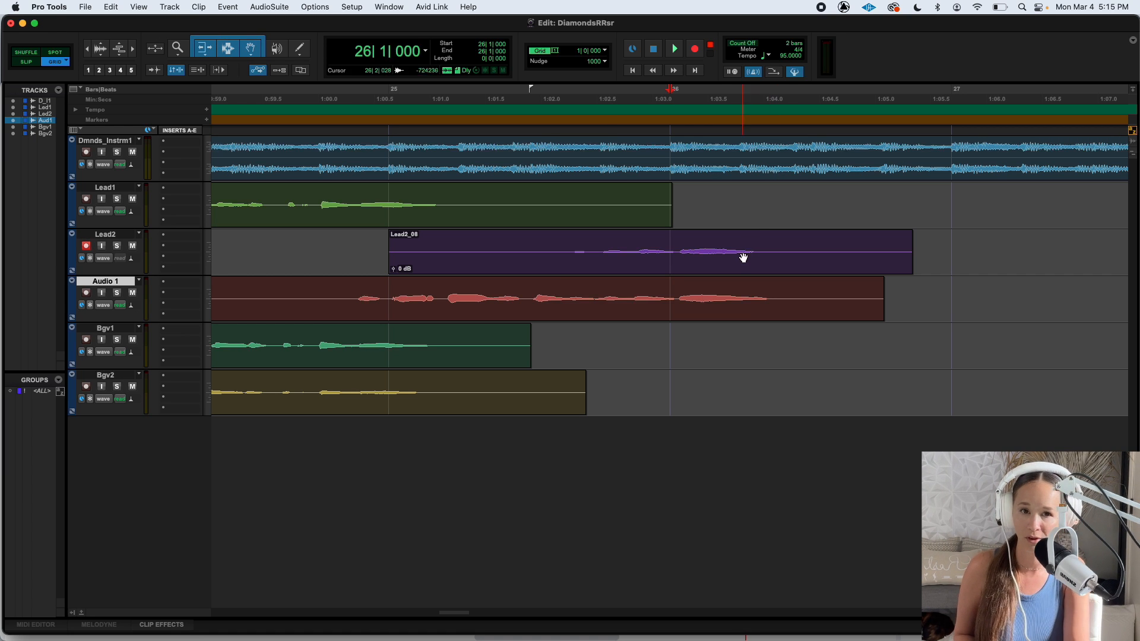
mouse_move(604, 269)
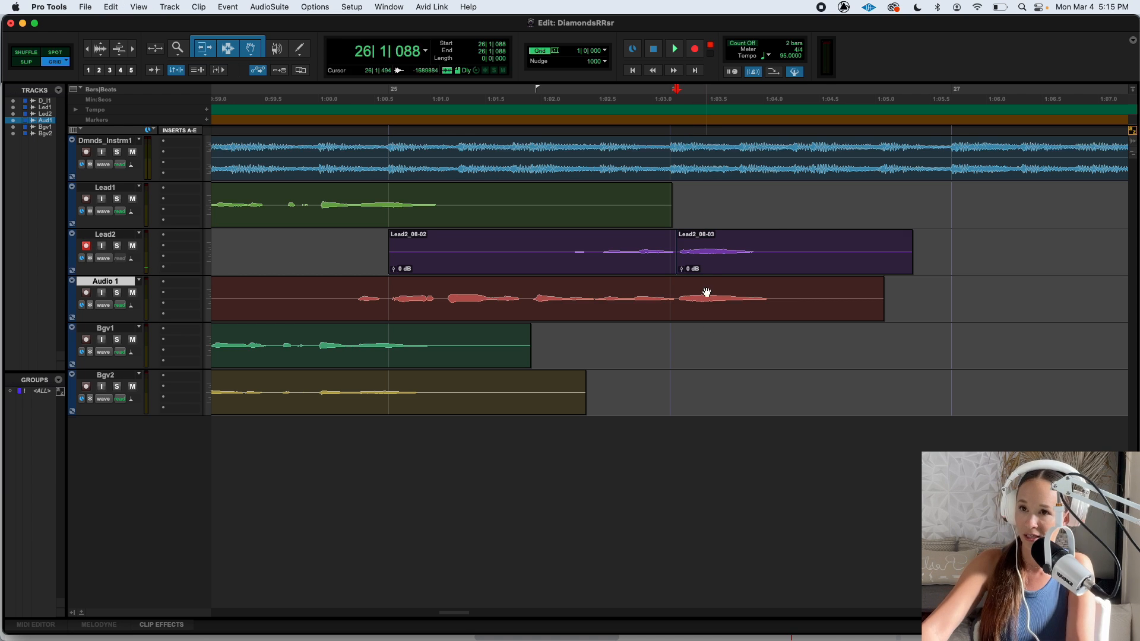
Move the Lead2_08-03 piece onto Audio 1, play the comped vocal, and stop.
click(671, 269)
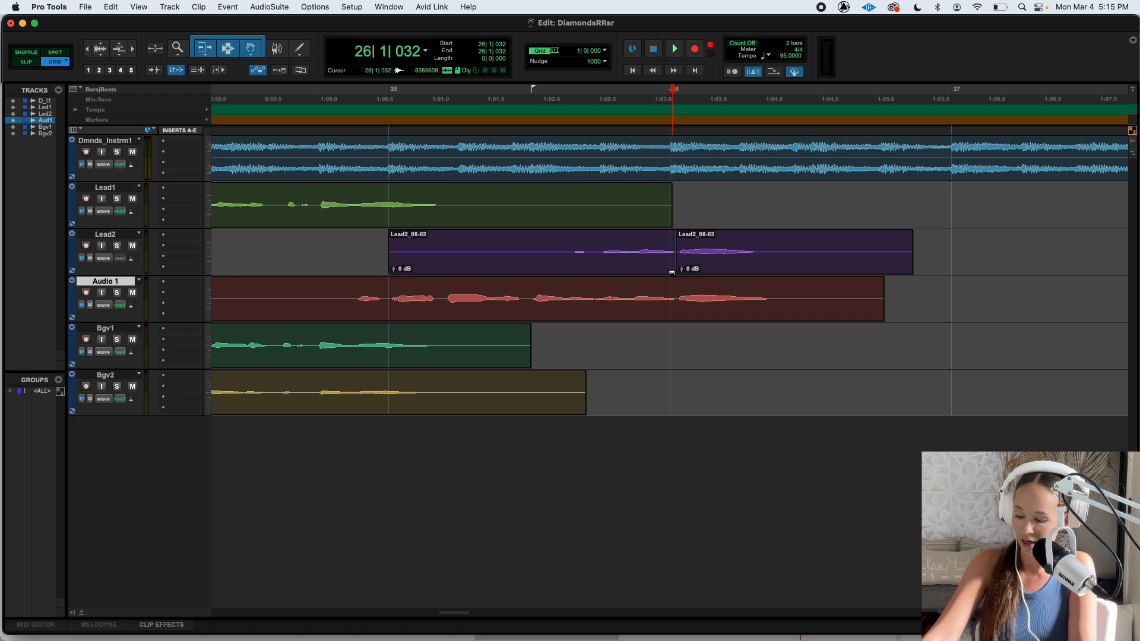
click(671, 271)
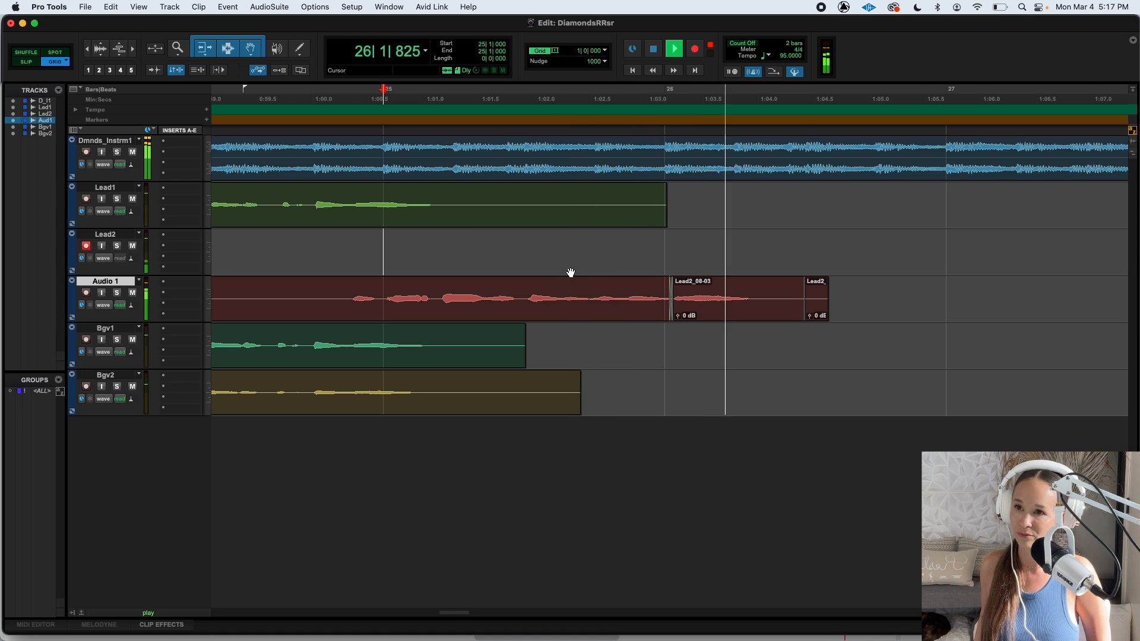
click(652, 48)
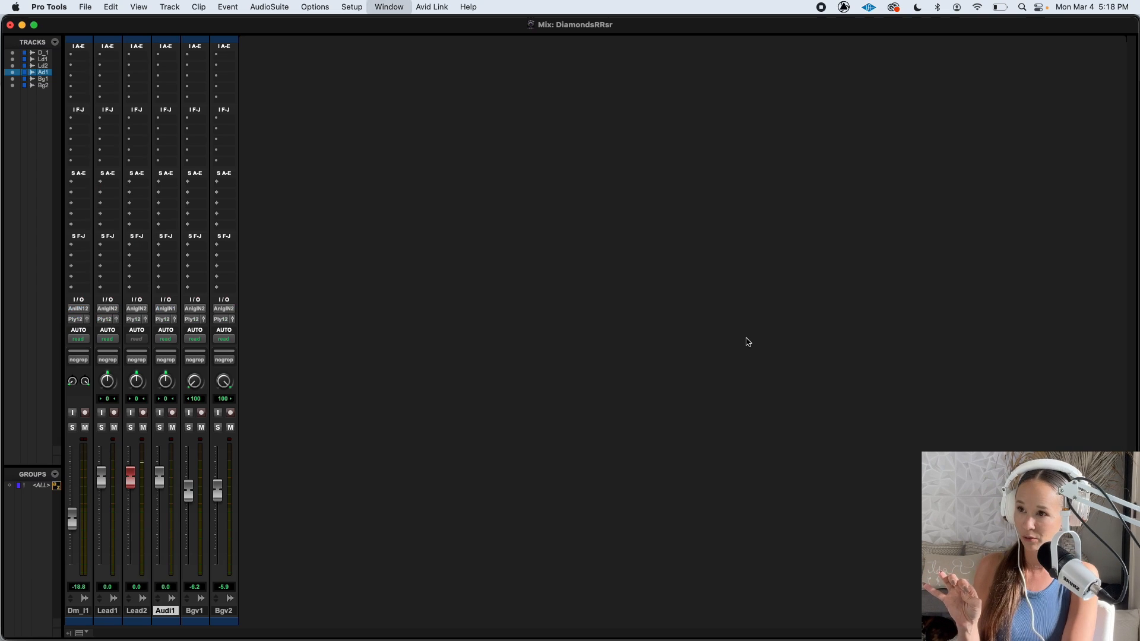
Lower the Bgv1 fader to -12.9 dB and Bgv2 to -12.3 dB, and pan them wide.
click(143, 412)
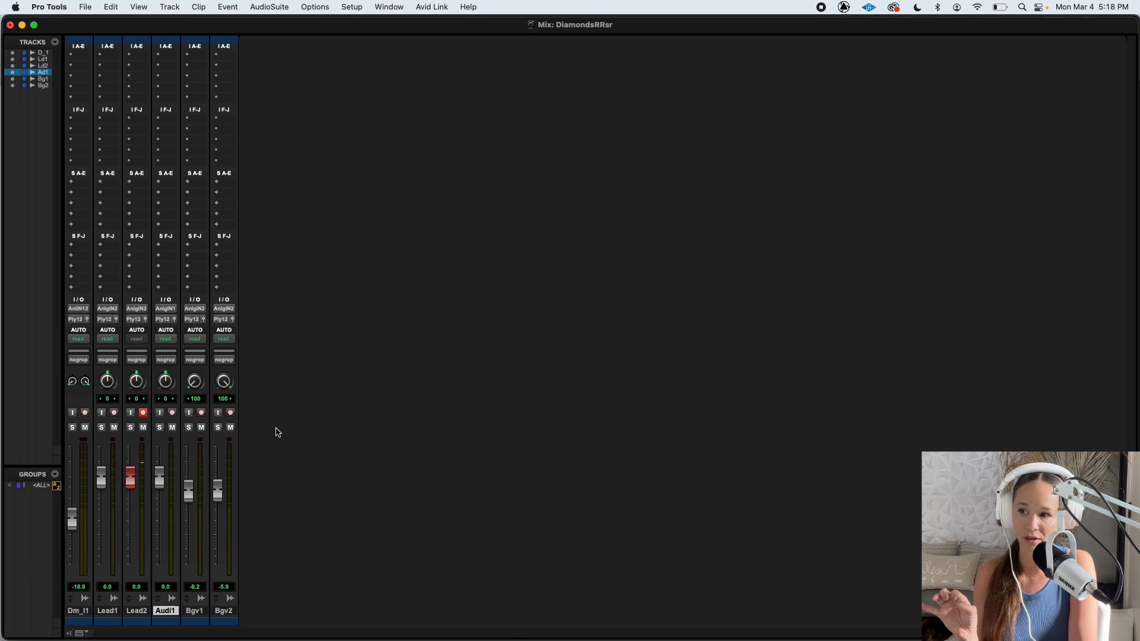
drag(194, 471, 187, 494)
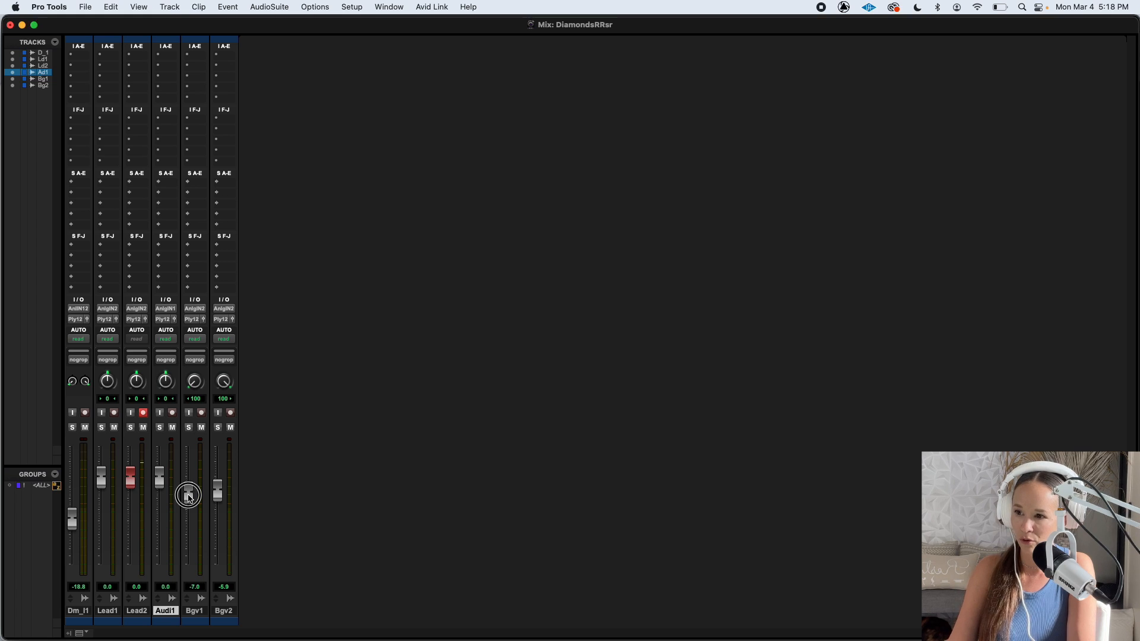
drag(187, 494, 217, 496)
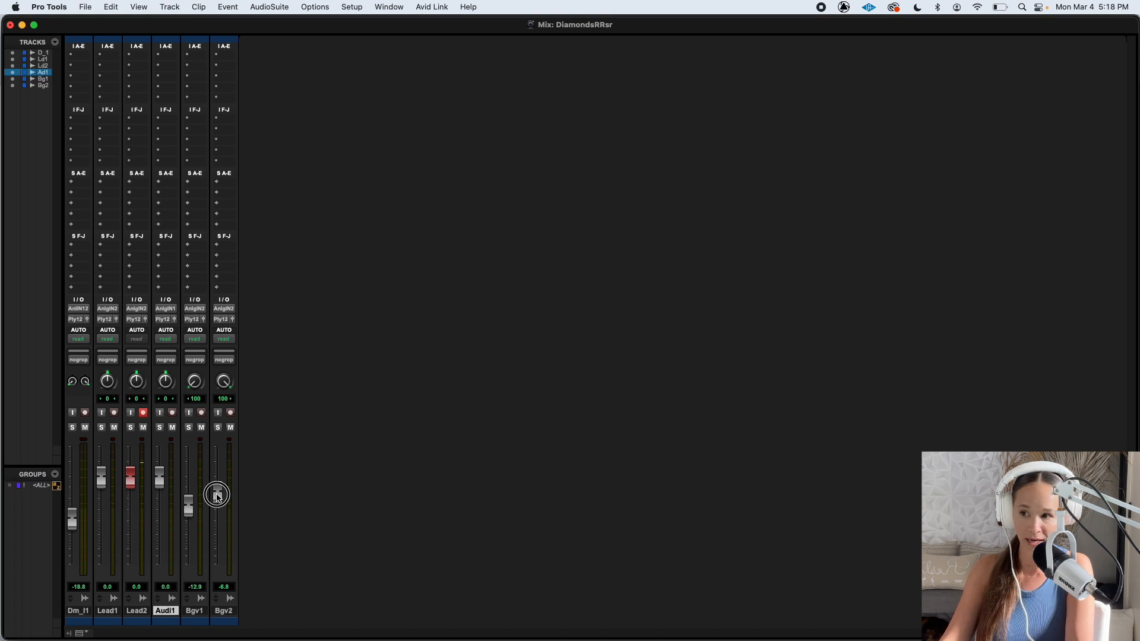
drag(217, 495, 217, 507)
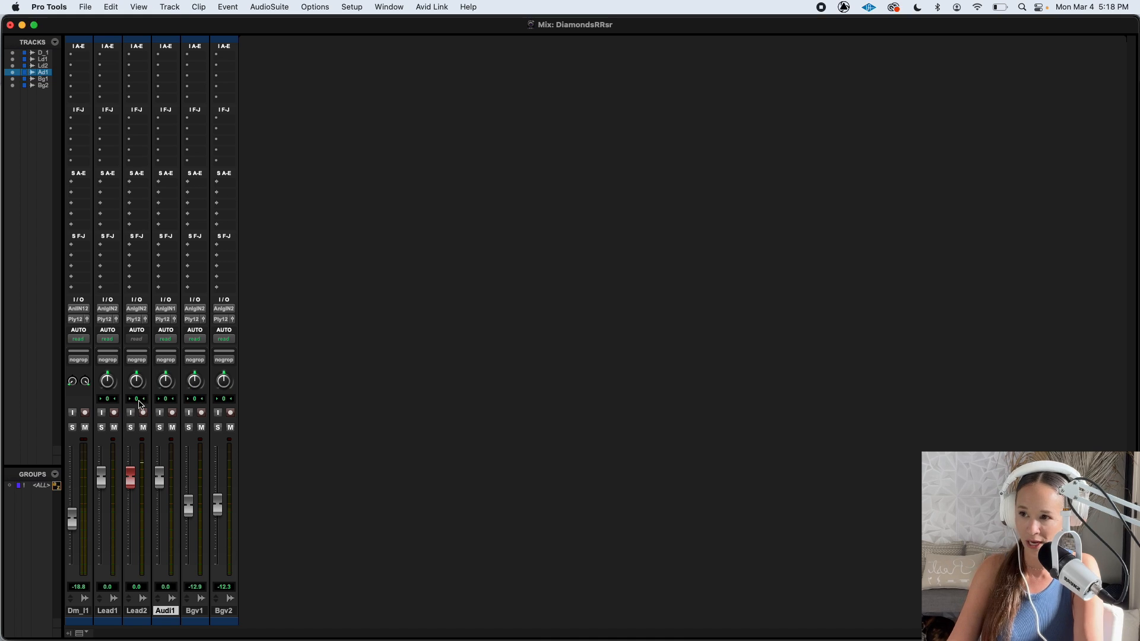
drag(194, 380, 195, 370)
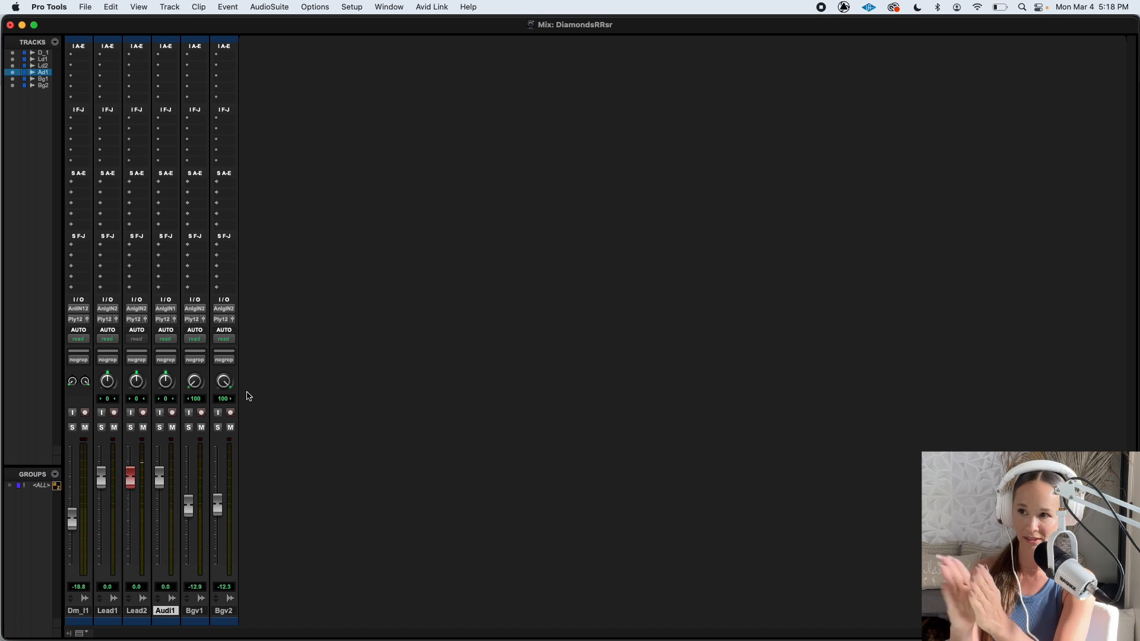
click(143, 412)
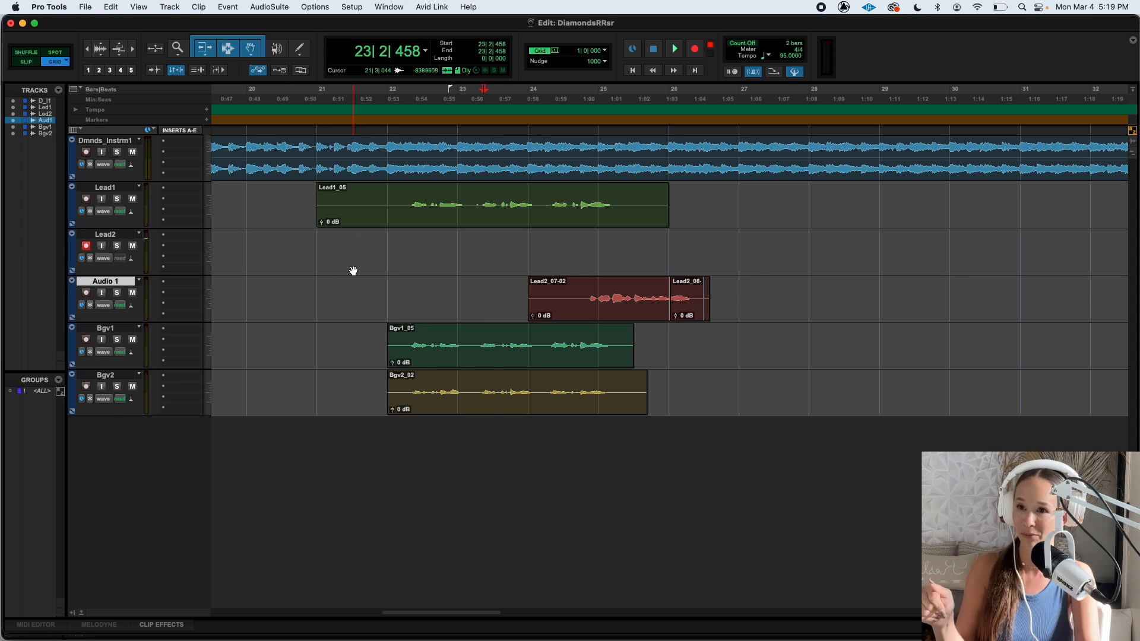
Create a new session from Template2023 named DiamondsTemplatevrs.
click(85, 7)
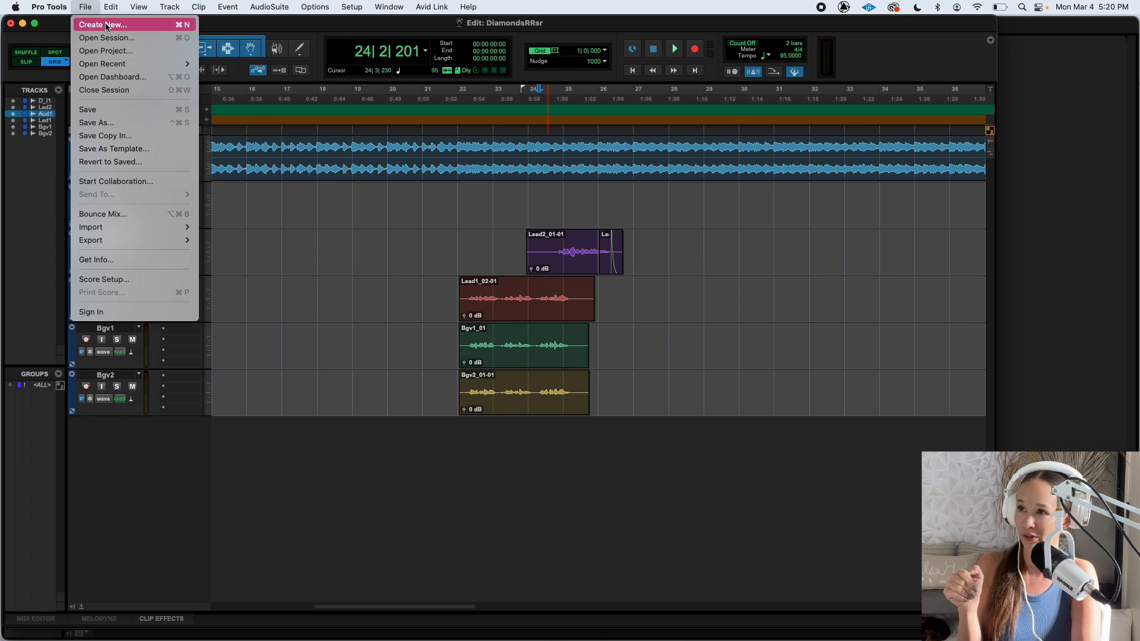
click(103, 24)
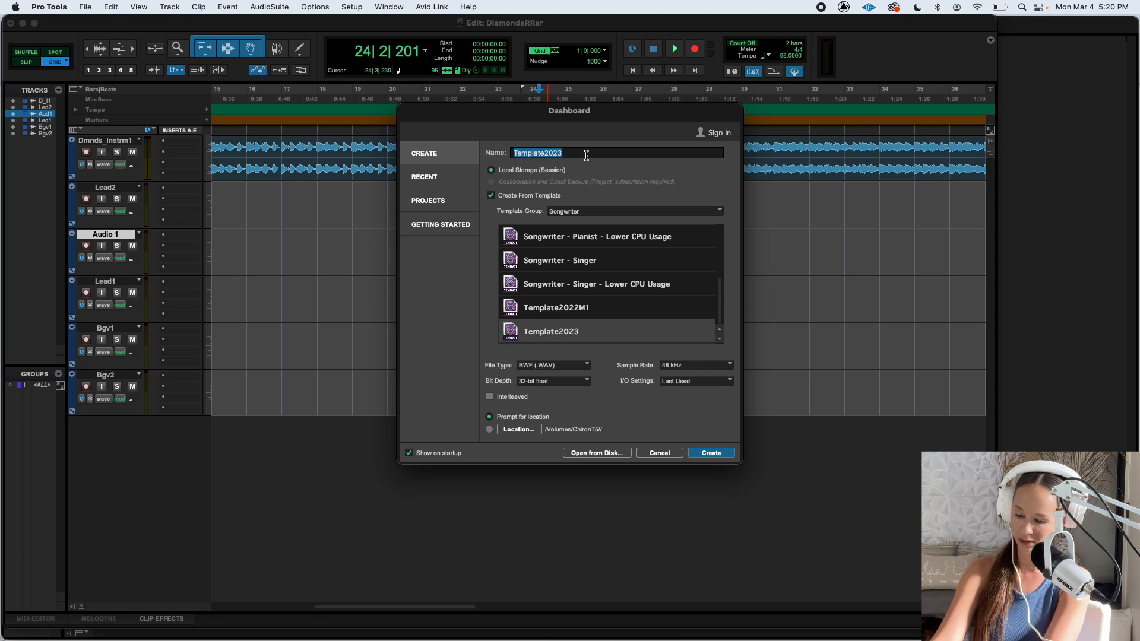
text(DiamondsTe)
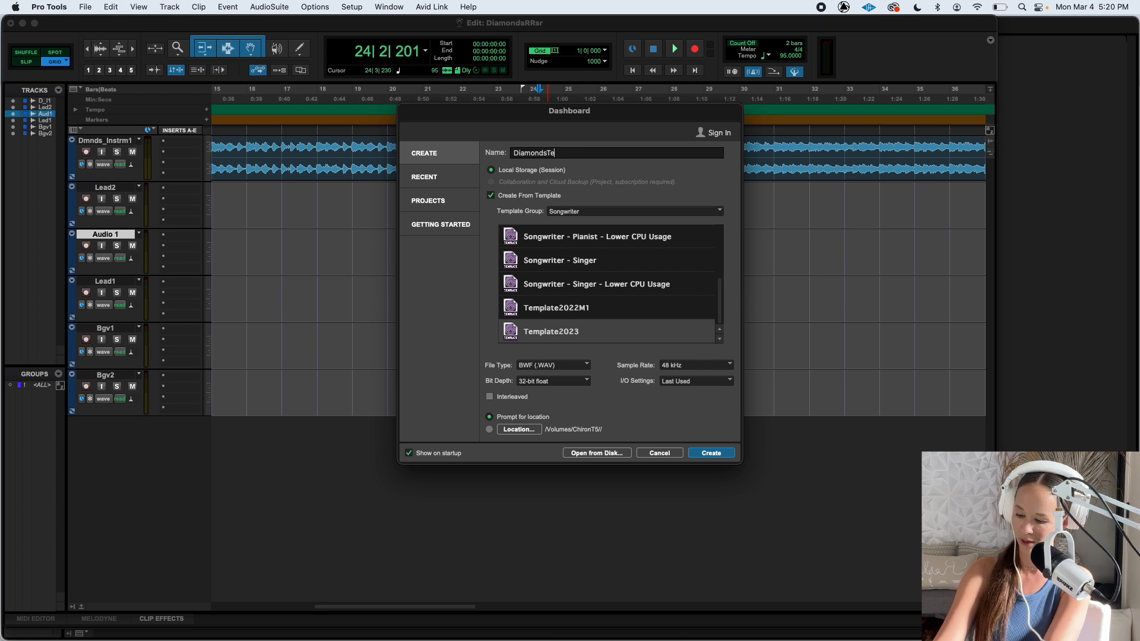
text(mplate)
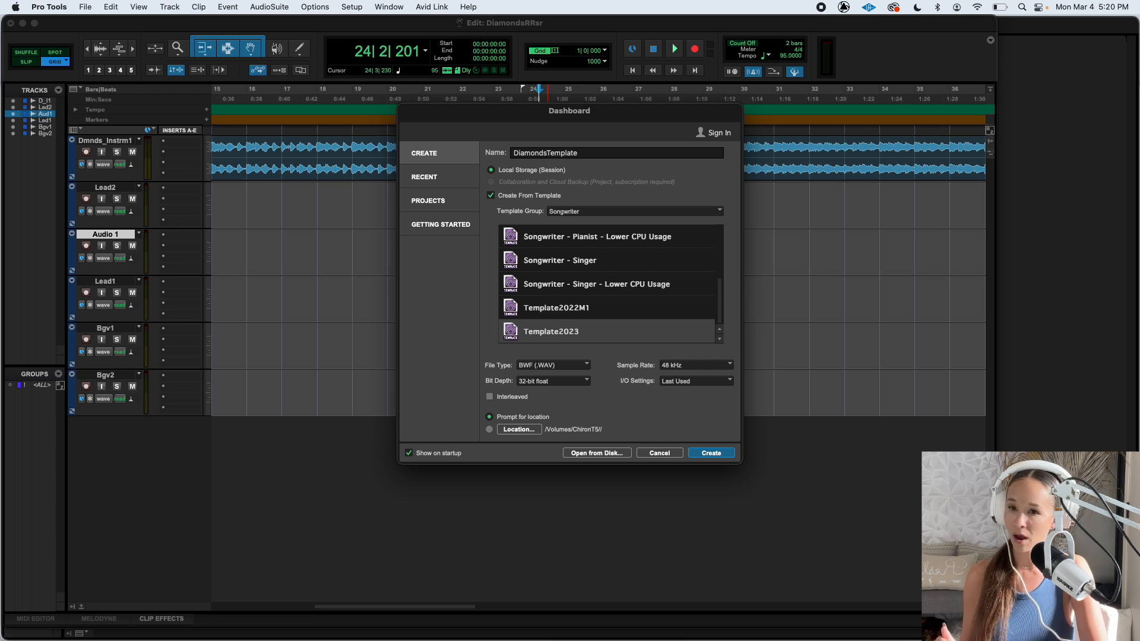
text(vrs)
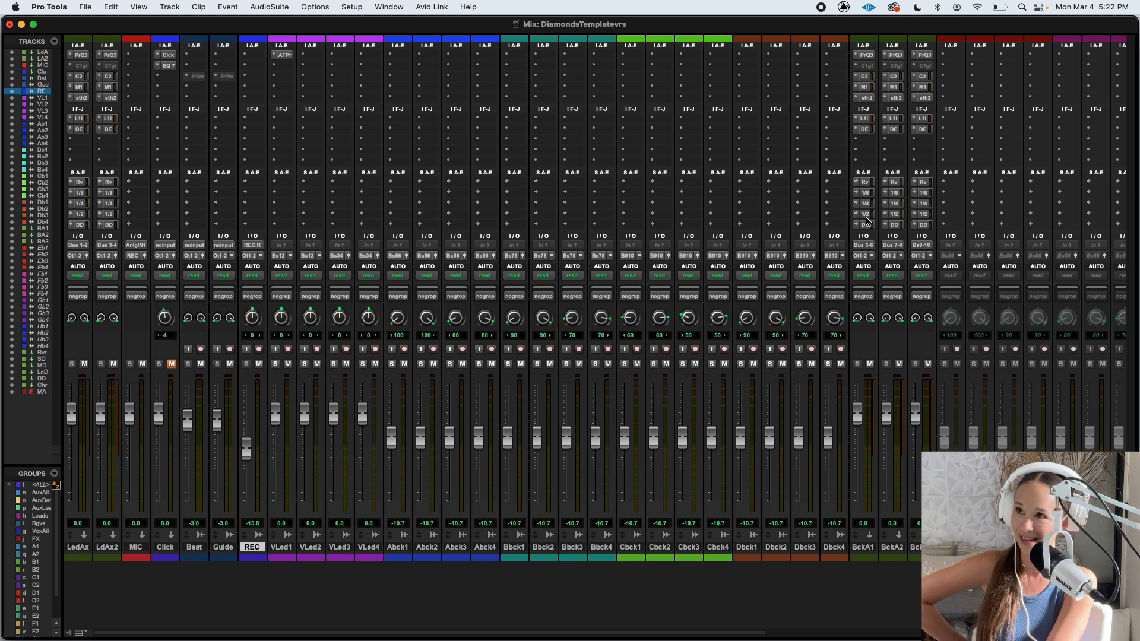
Convert and import Diamonds_Instrumental.mp3 onto its own track.
click(85, 7)
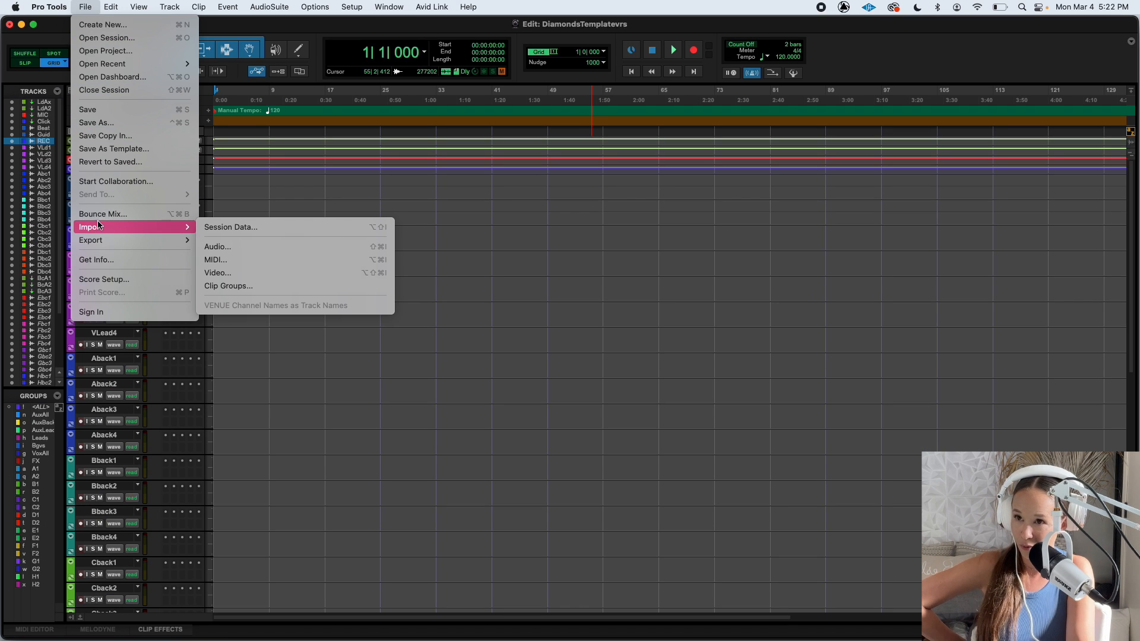
click(218, 246)
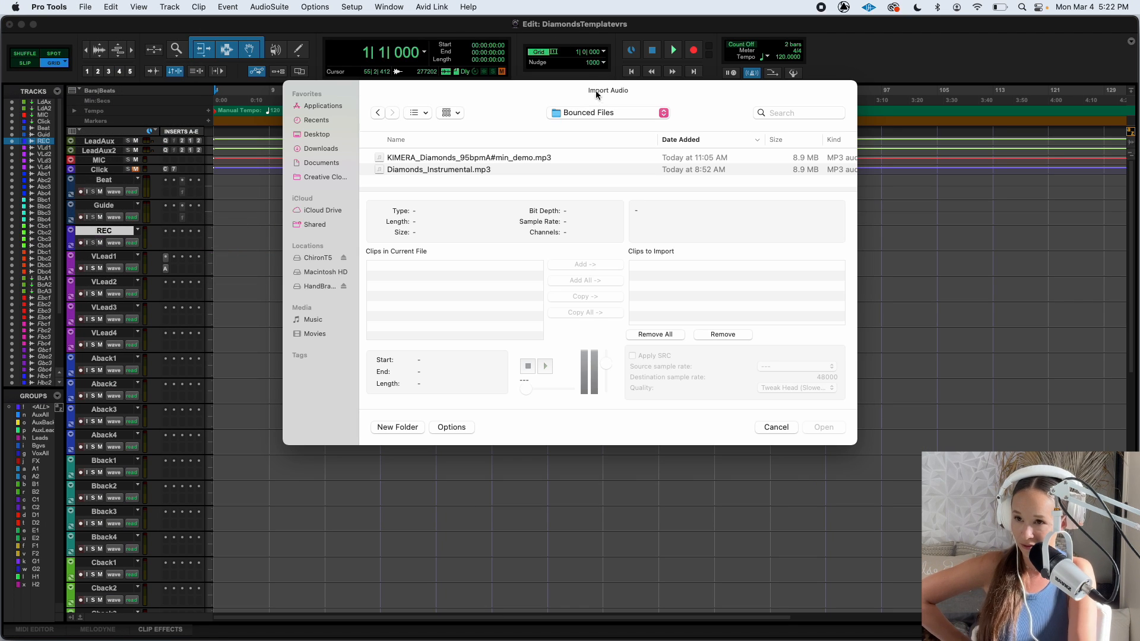
click(439, 170)
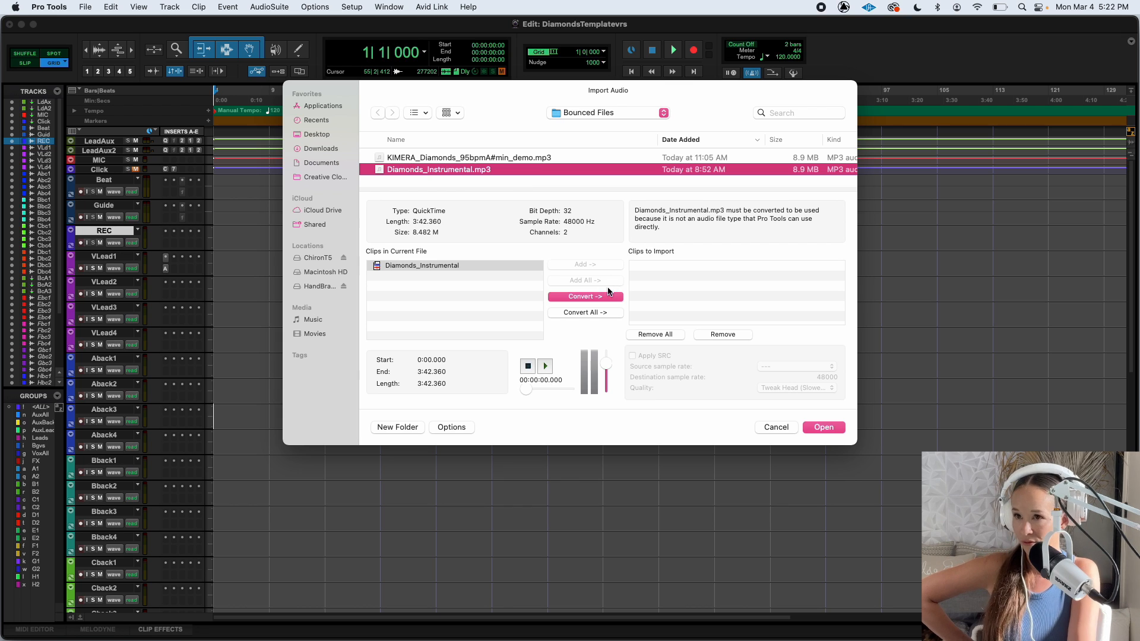
click(584, 296)
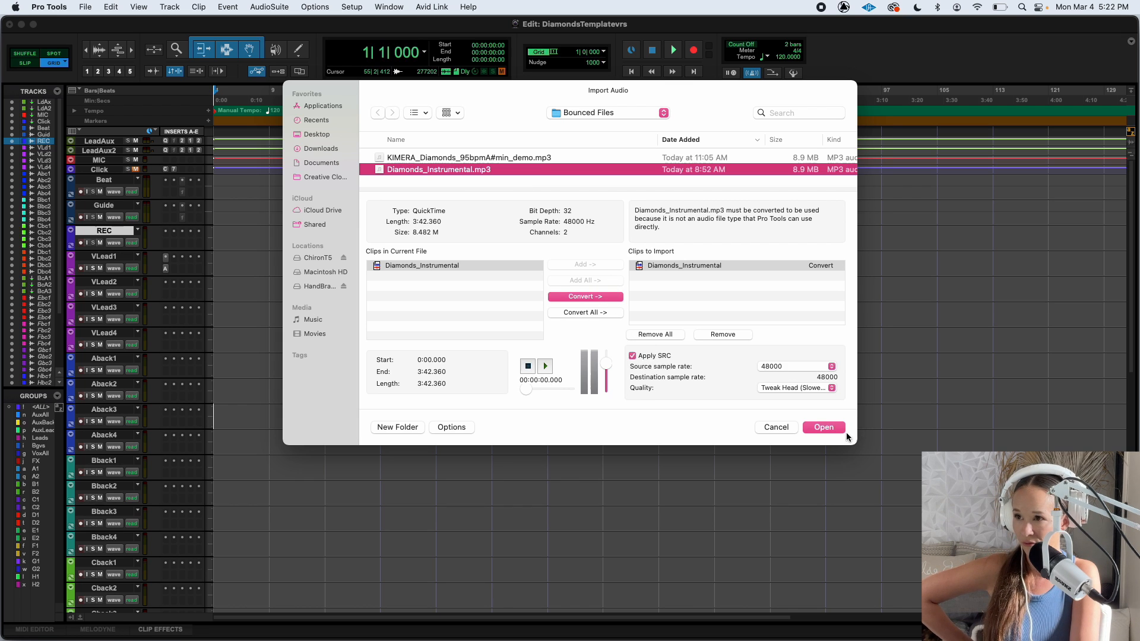
click(823, 427)
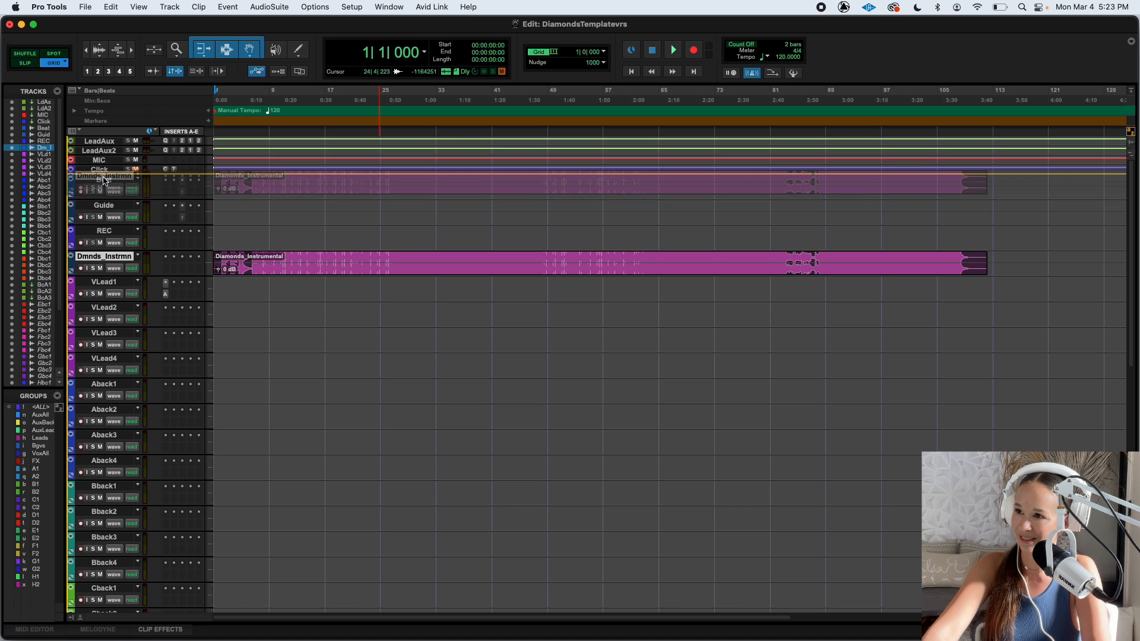
Confirm the Playback Engine settings and return to the session's Edit view.
click(388, 7)
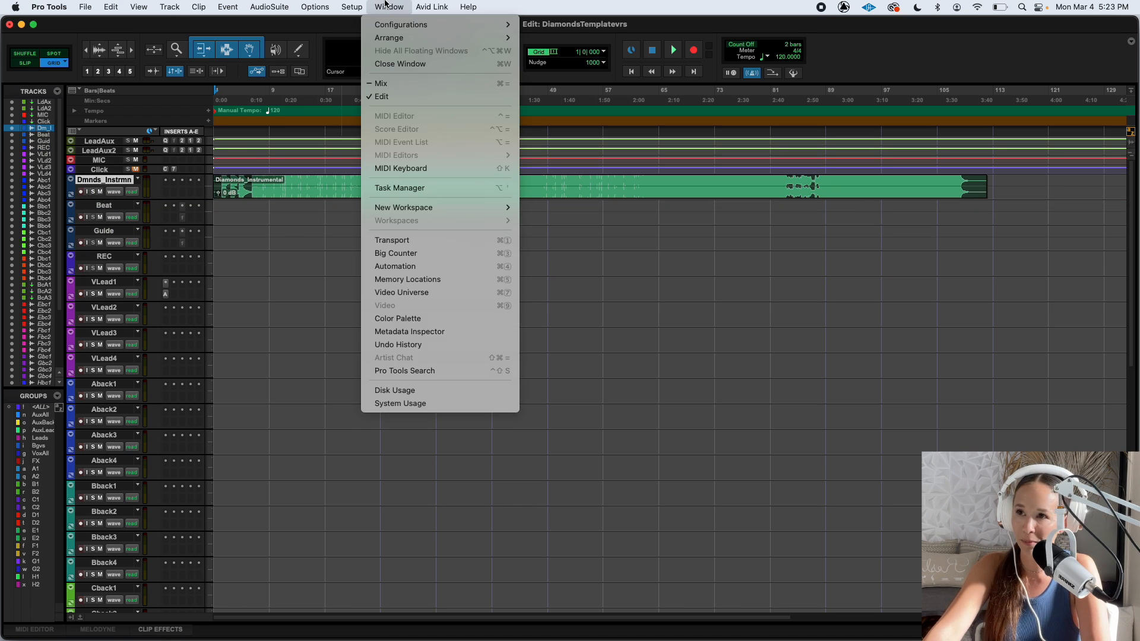
click(350, 7)
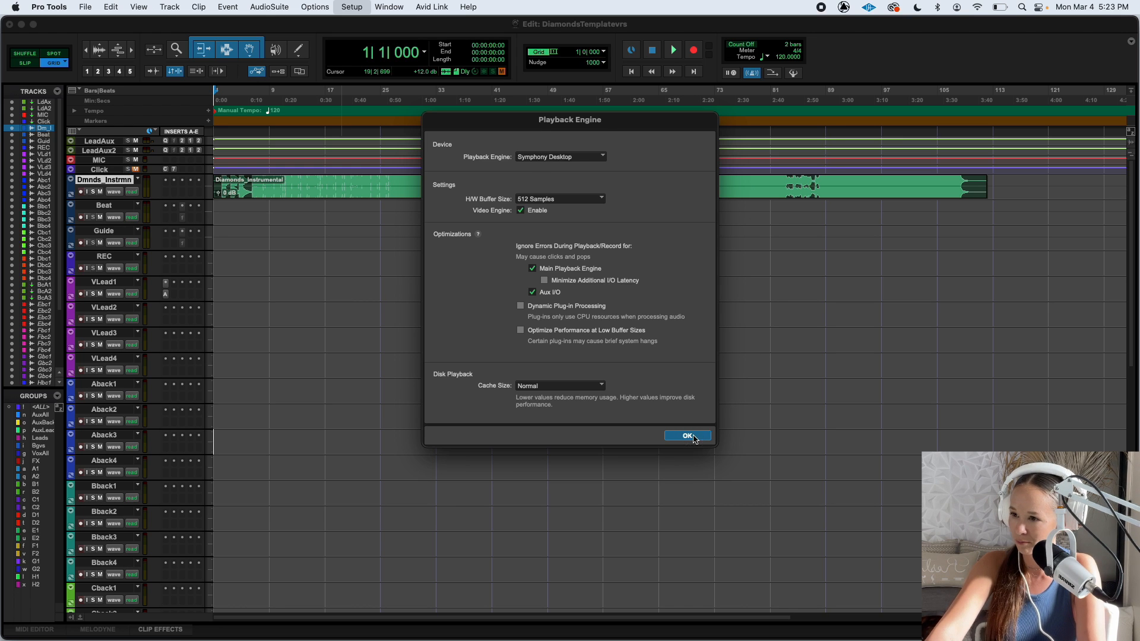
click(686, 435)
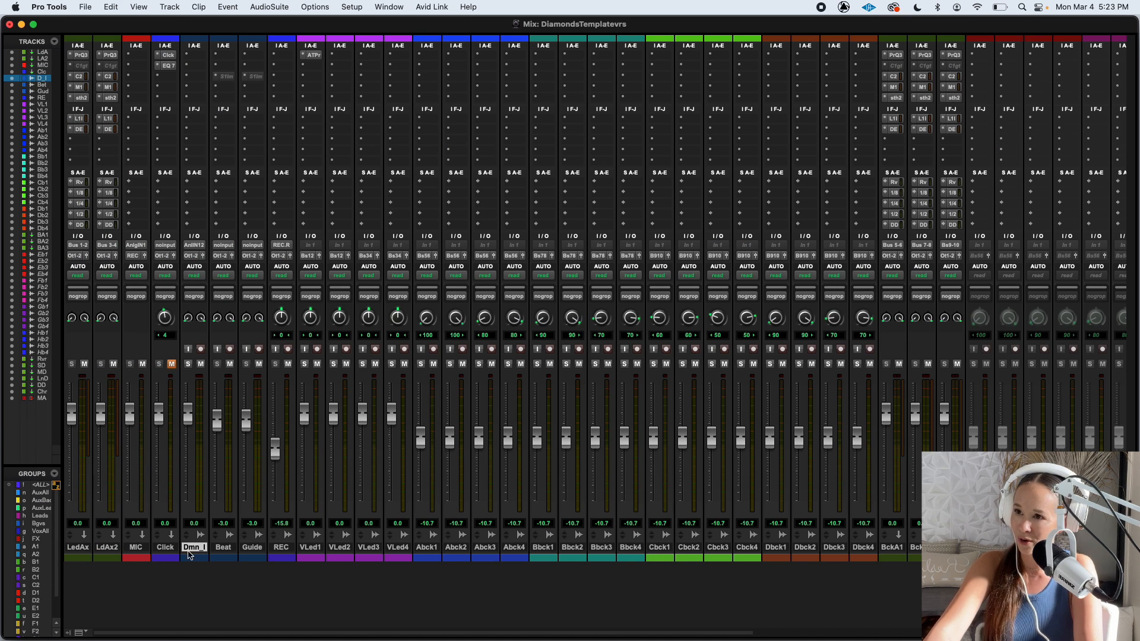
click(281, 245)
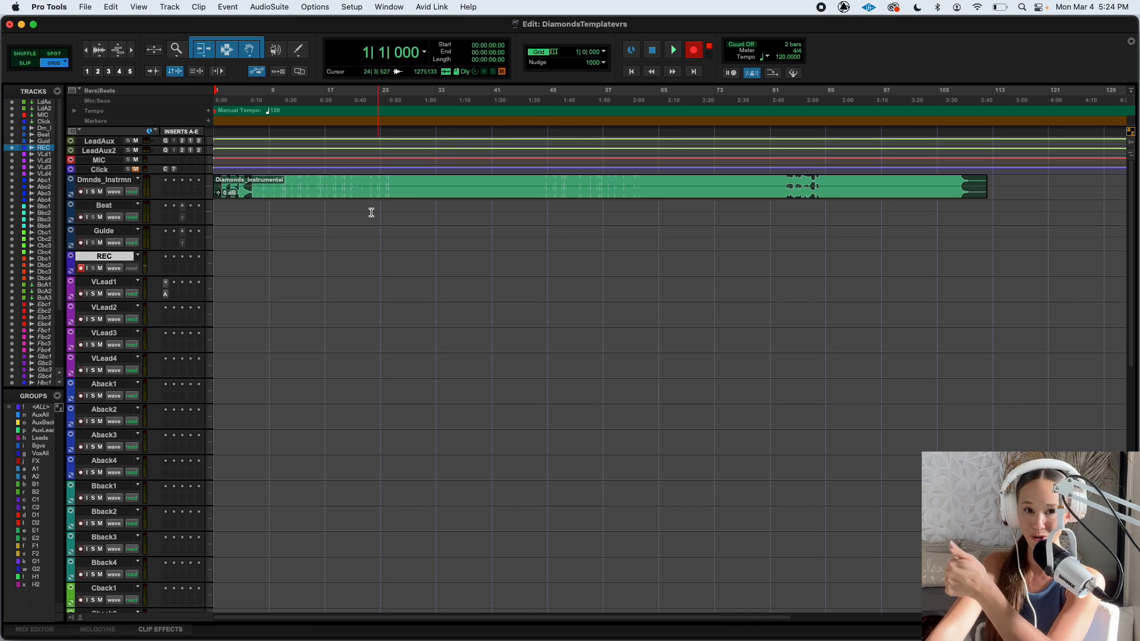
Set the start point at bar 25, record on the armed REC track, then stop.
click(379, 182)
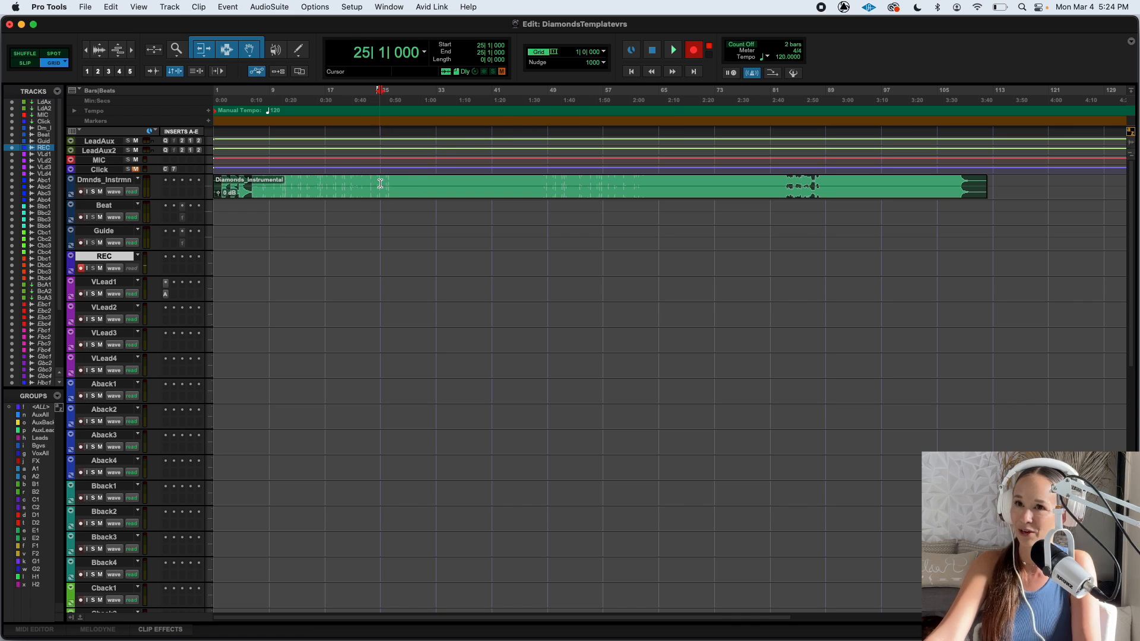
click(672, 50)
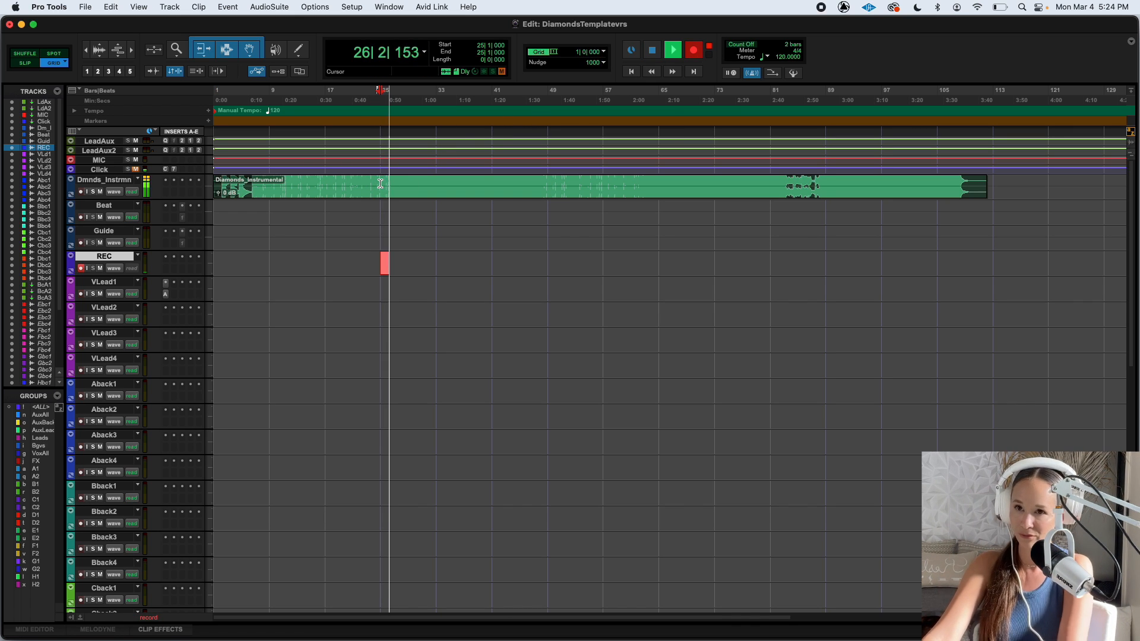
click(693, 50)
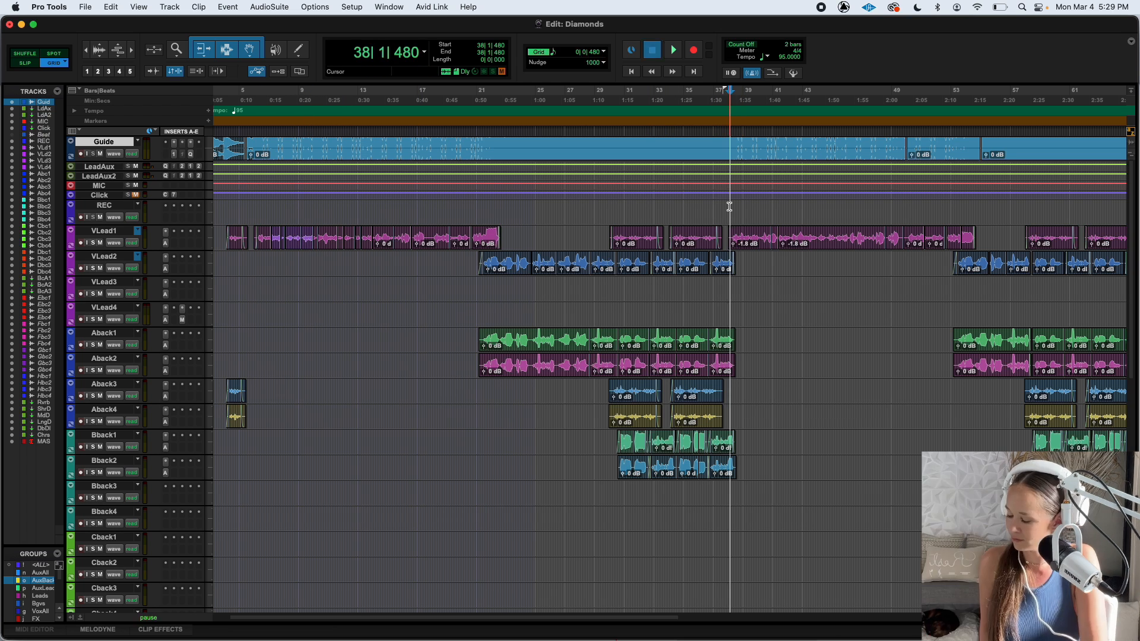
click(672, 50)
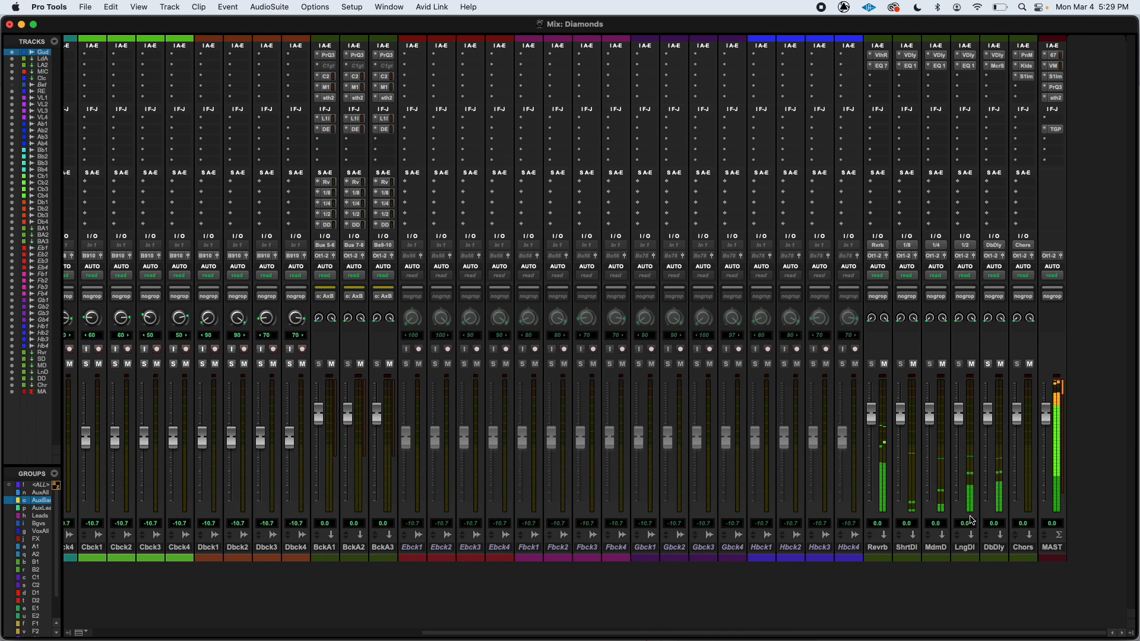
mouse_move(414, 518)
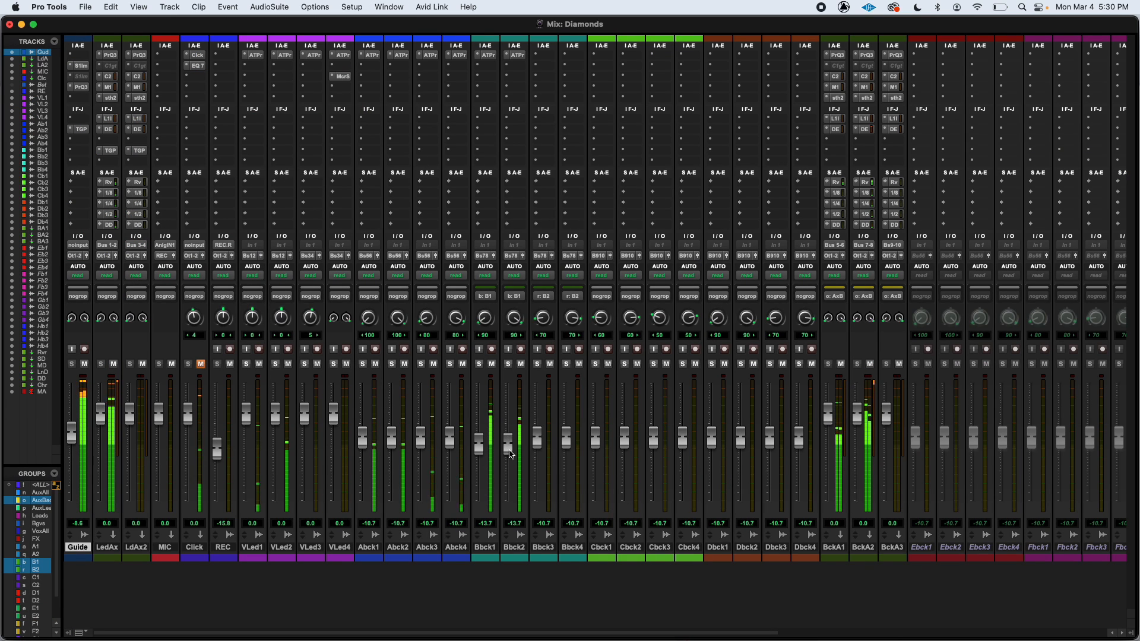
mouse_move(464, 457)
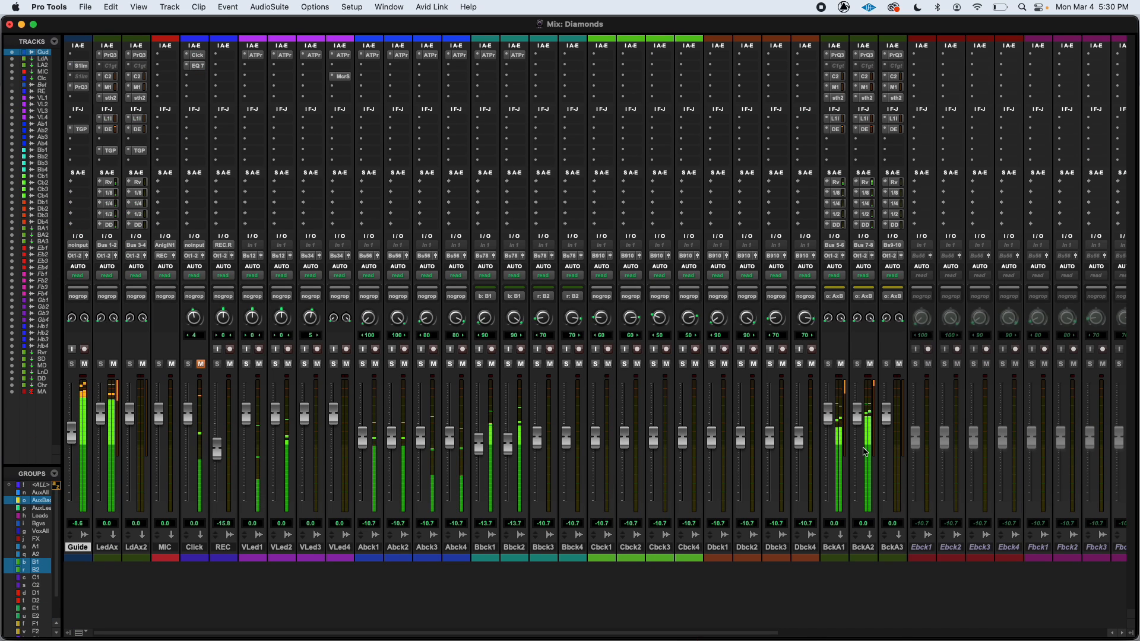
Open LeadAux's first reverb send window, showing the level at -22.2 dB.
click(107, 182)
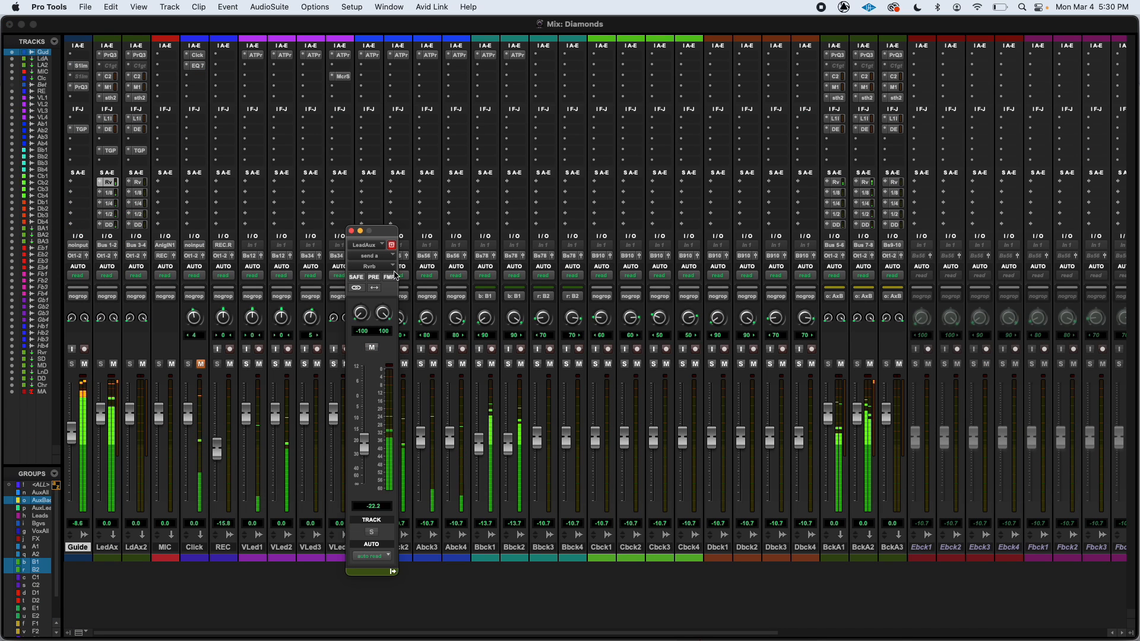